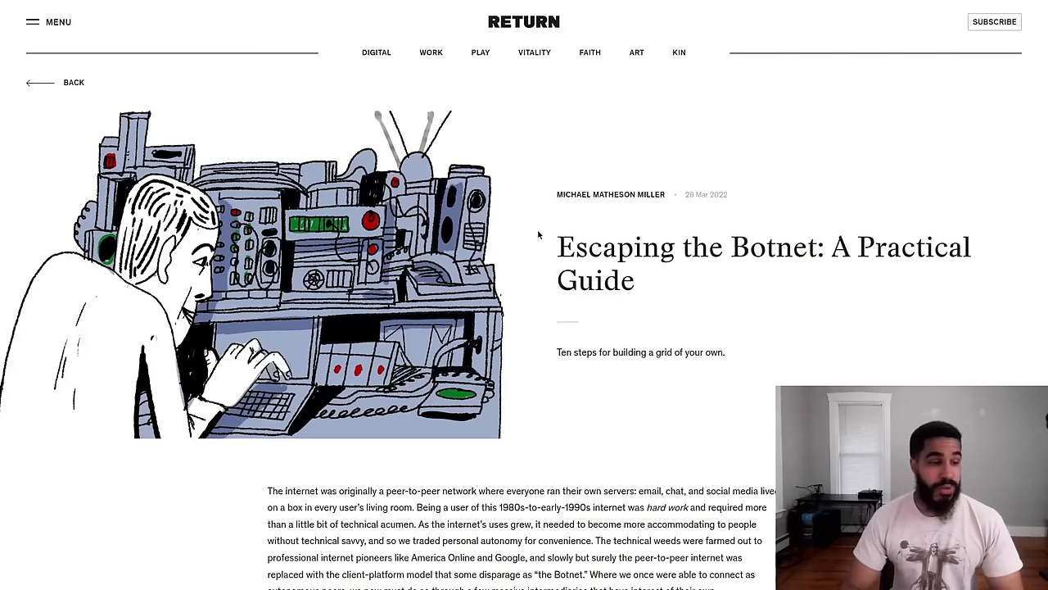
mouse_move(748, 296)
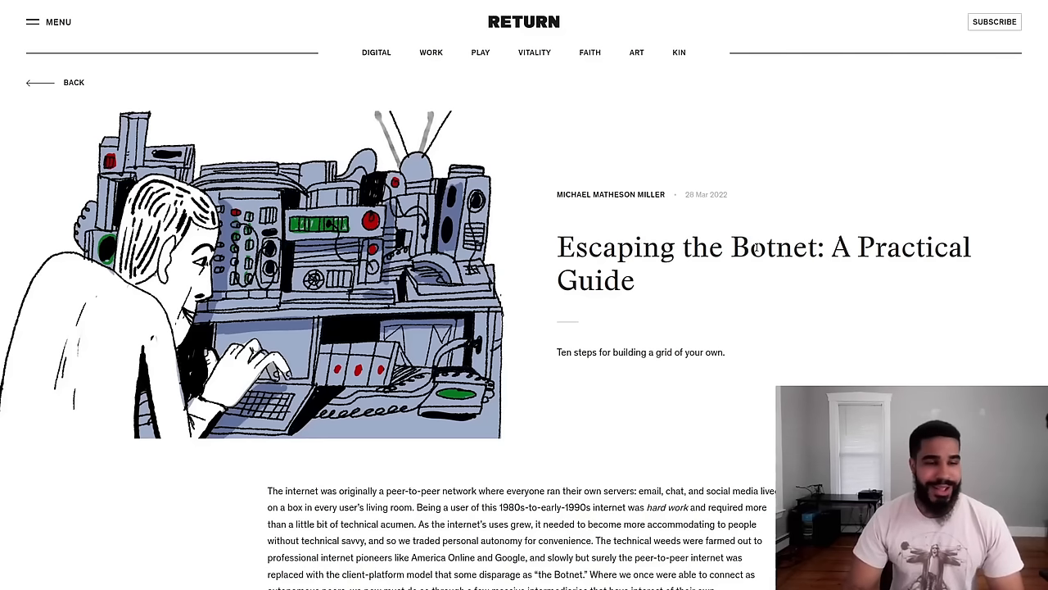
Scroll past the introduction until the '1. Pay for your email' heading is shown
scroll("down", 3)
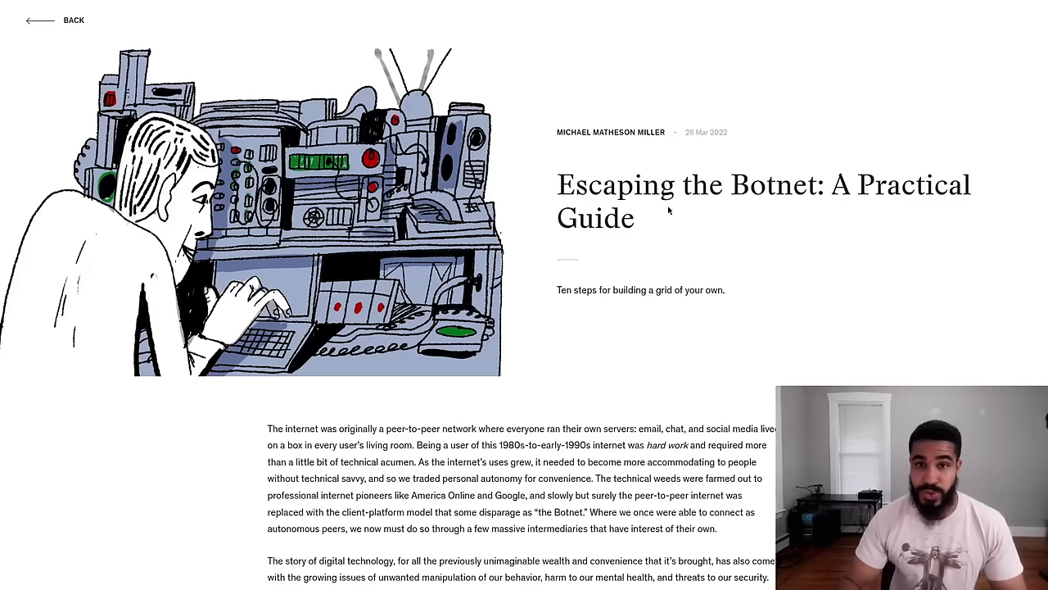
scroll("down", 3)
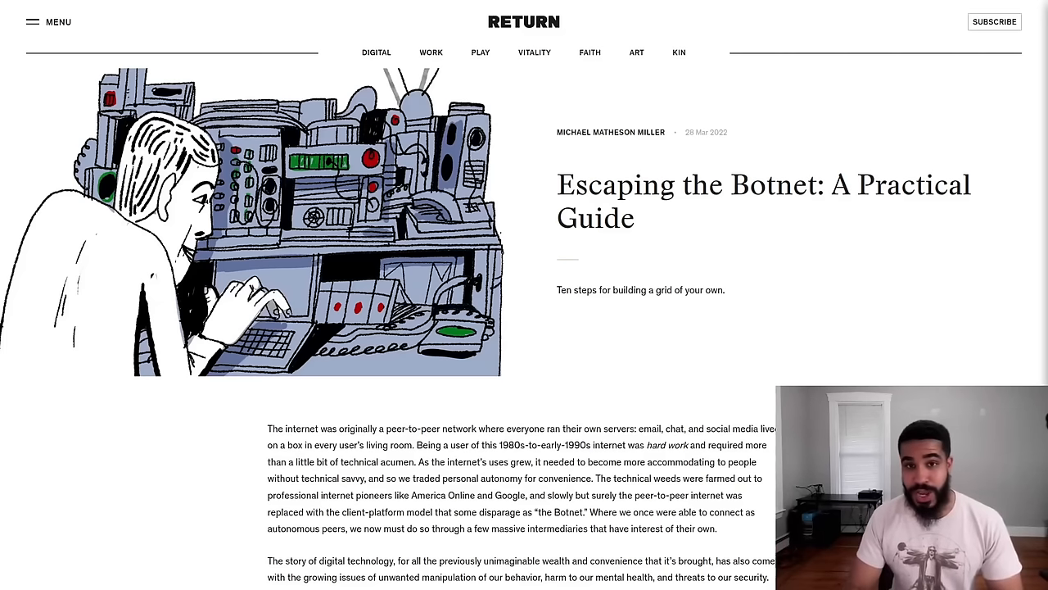
mouse_move(683, 300)
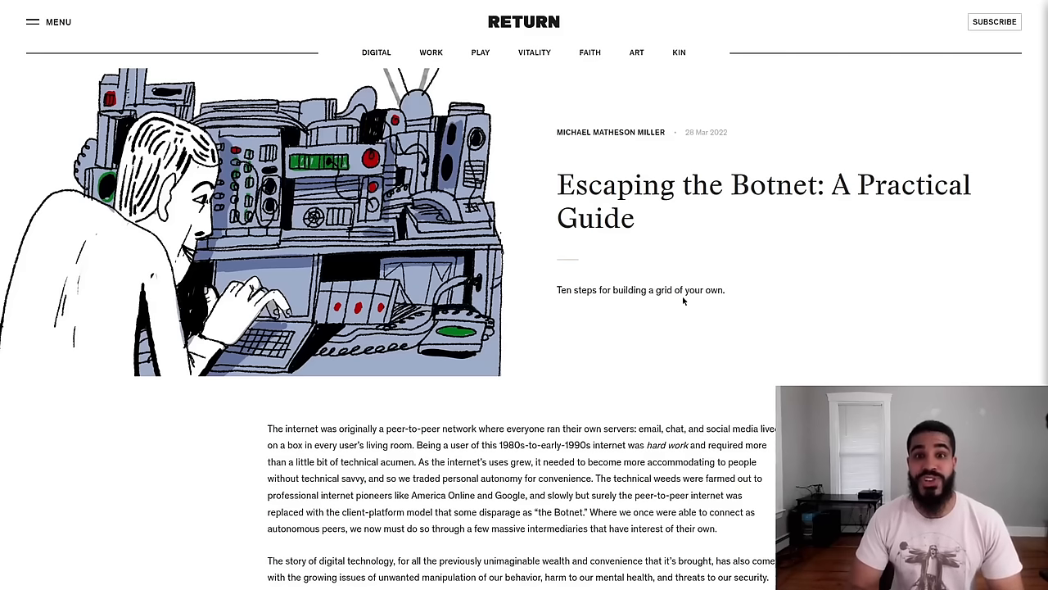
mouse_move(658, 317)
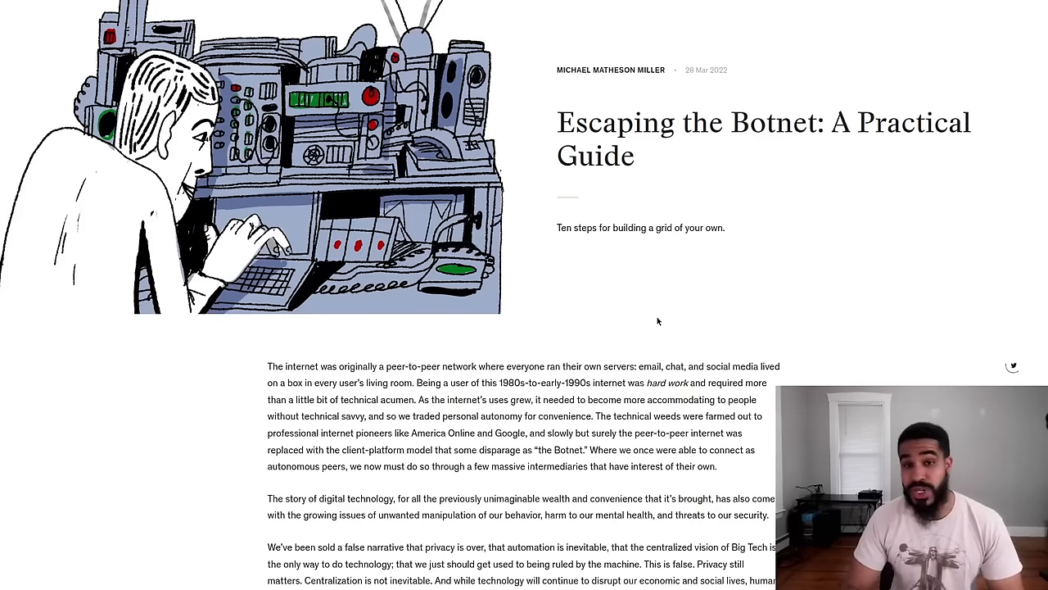
scroll("down", 3)
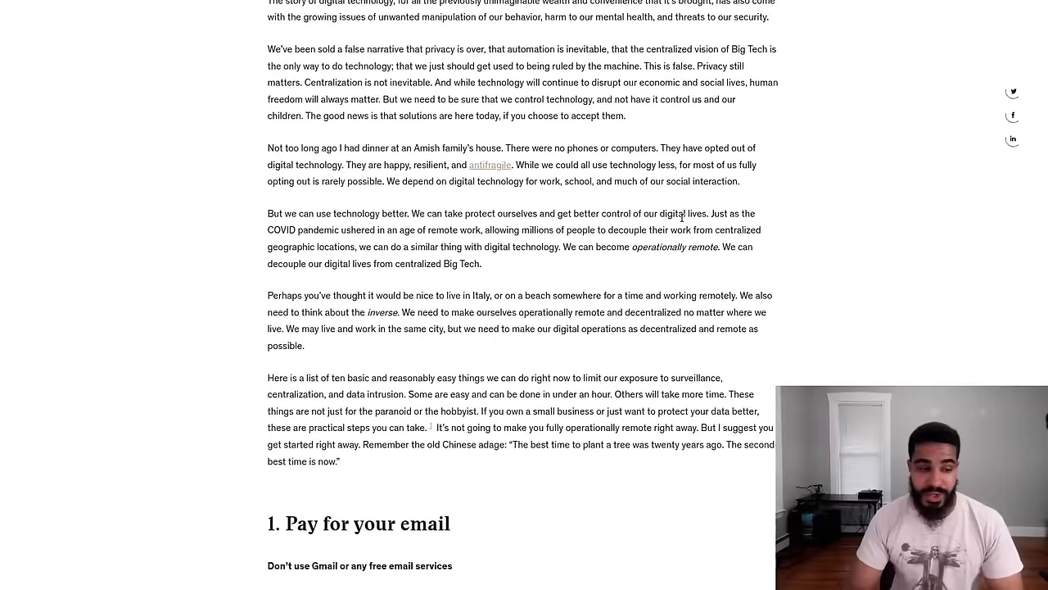
scroll("down", 3)
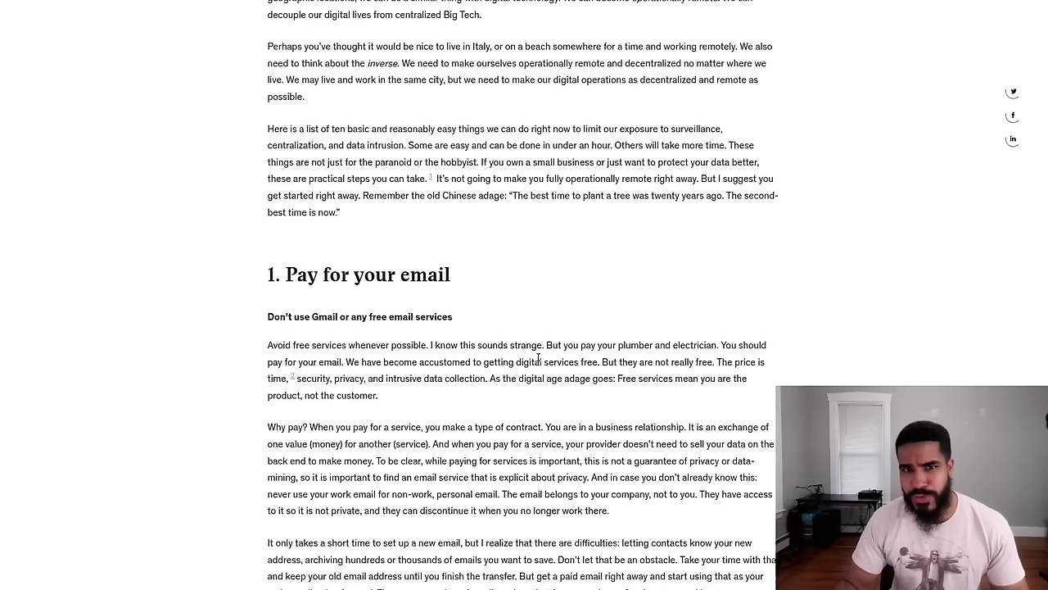
mouse_move(351, 351)
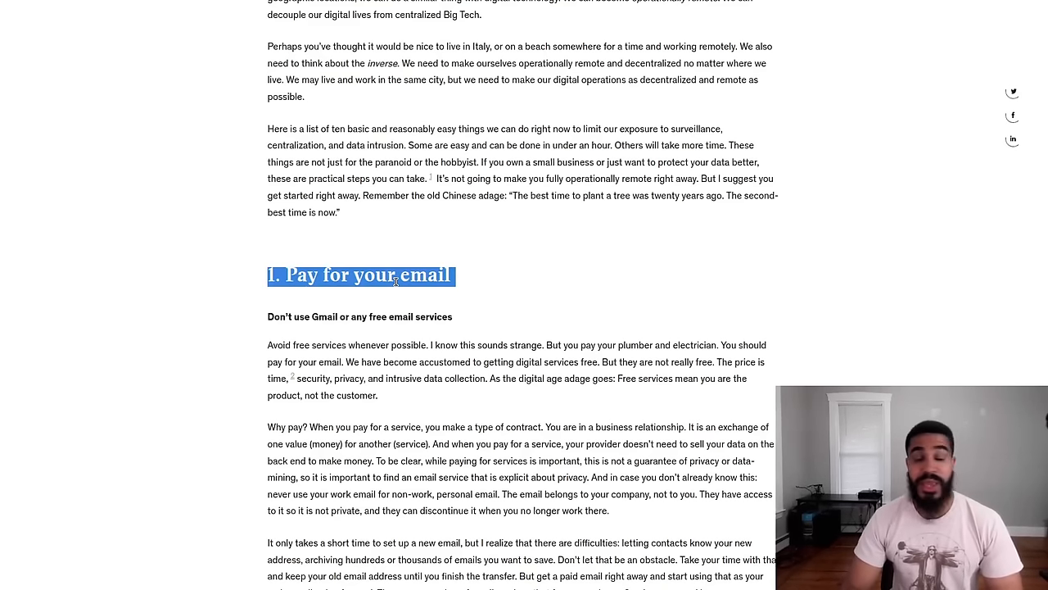
Select the word 'Pay' in the '1. Pay for your email' heading
double_click(375, 275)
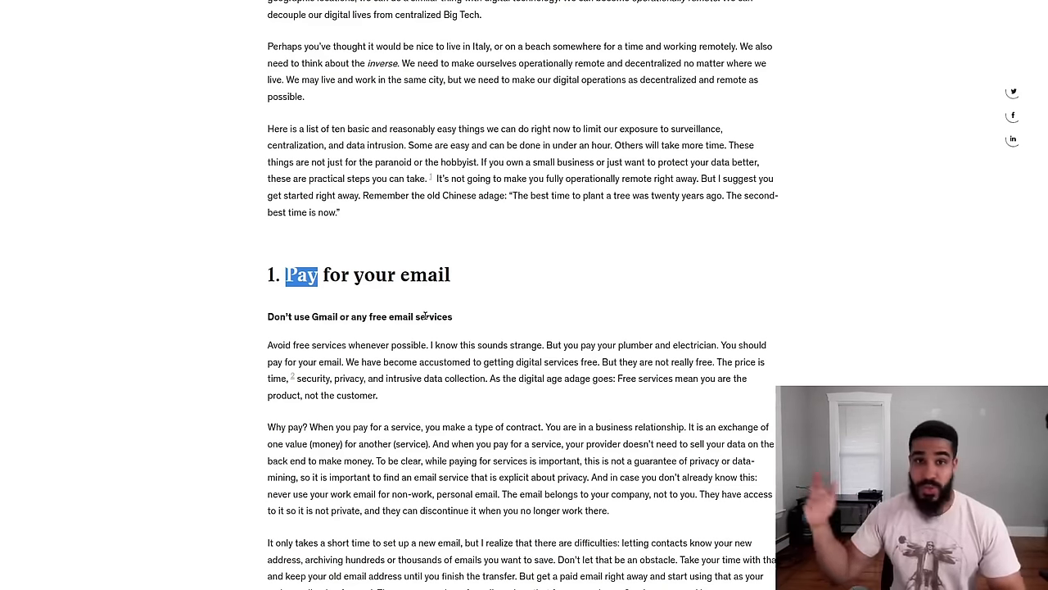
mouse_move(477, 278)
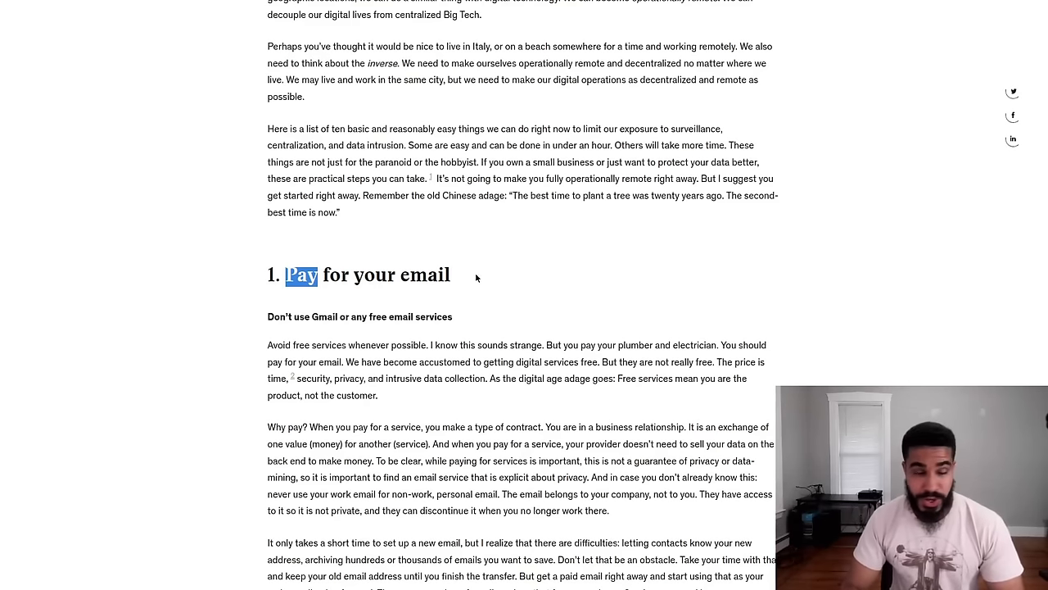
Scroll to ProtonMail and briefly highlight the sentence saying Proton is based in Switzerland
scroll("down", 3)
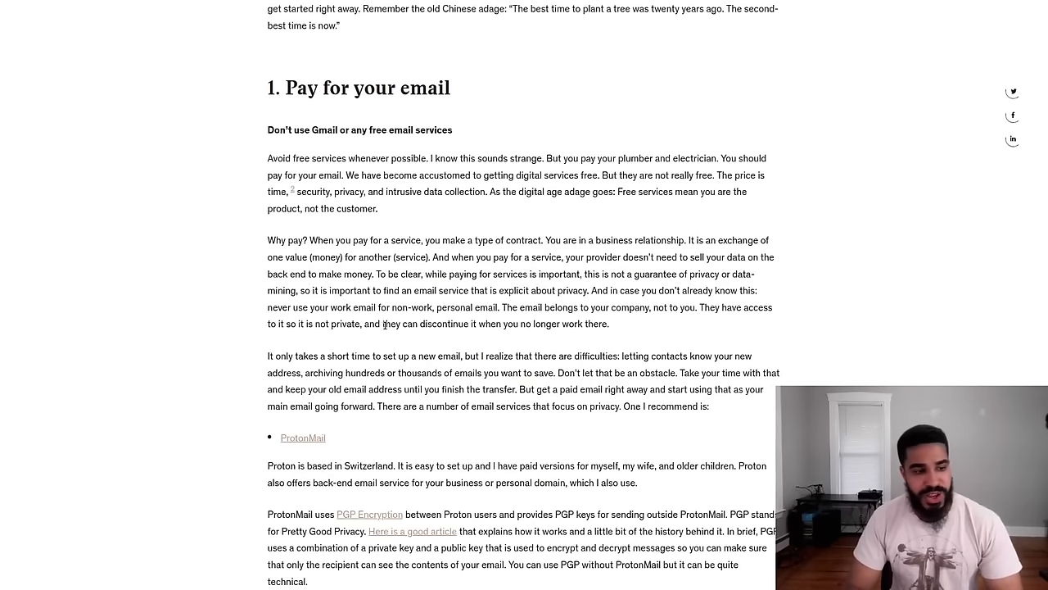
scroll("down", 3)
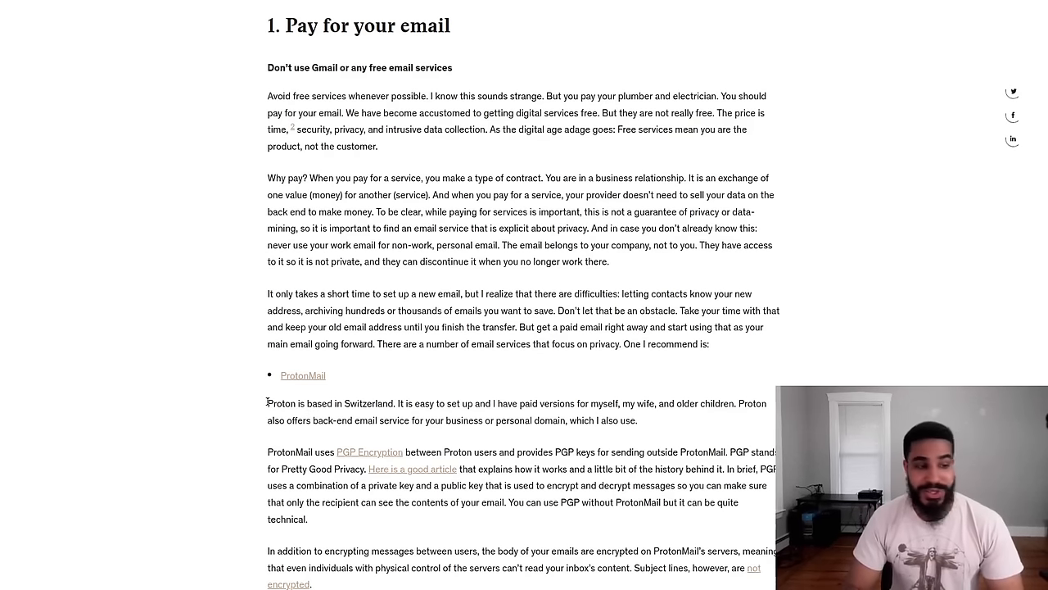
left_click_drag(267, 403, 396, 403)
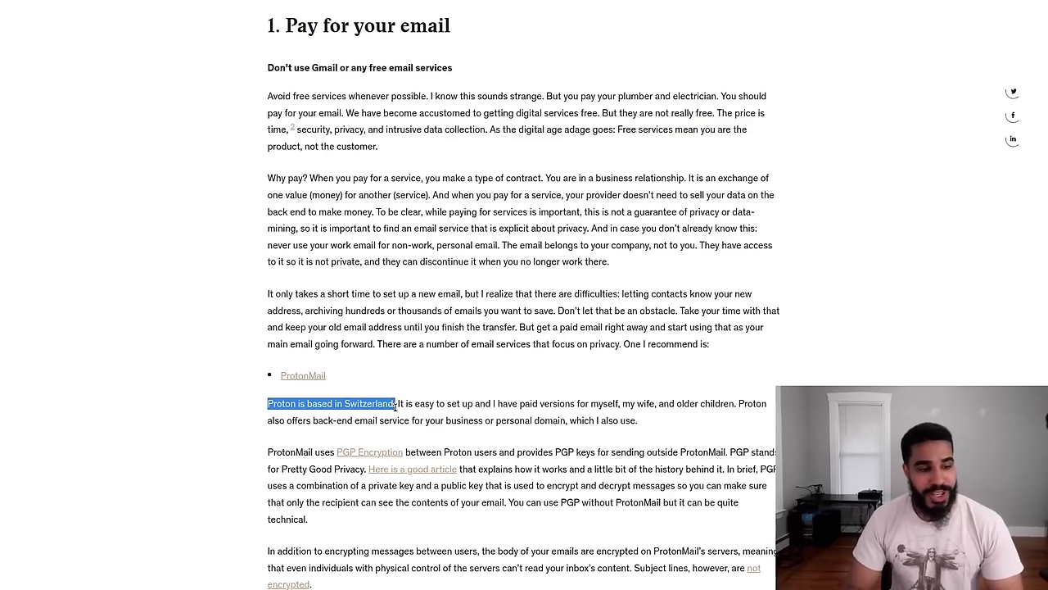
left_click(269, 399)
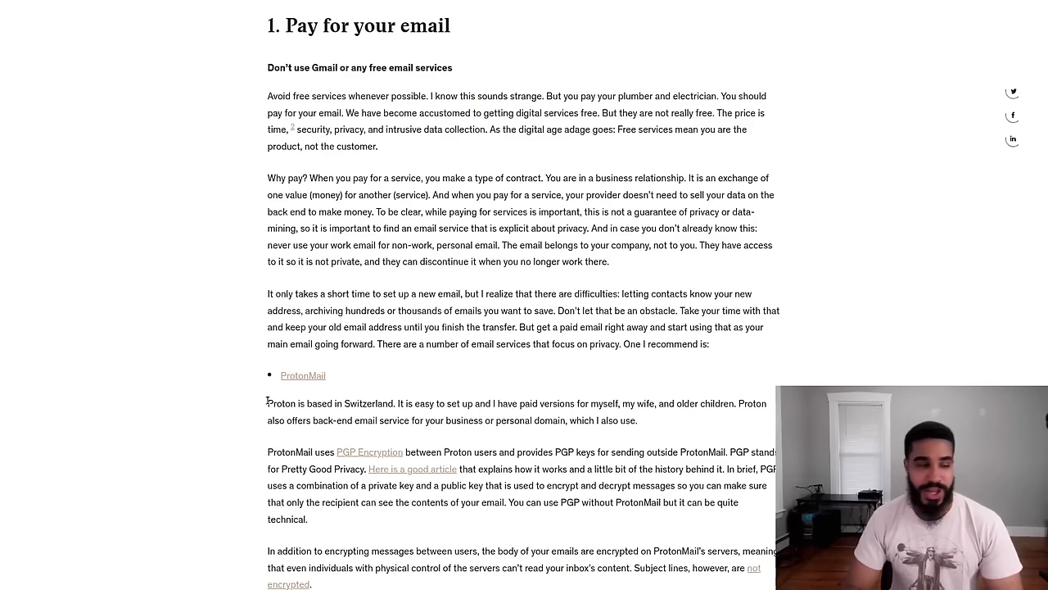
mouse_move(275, 391)
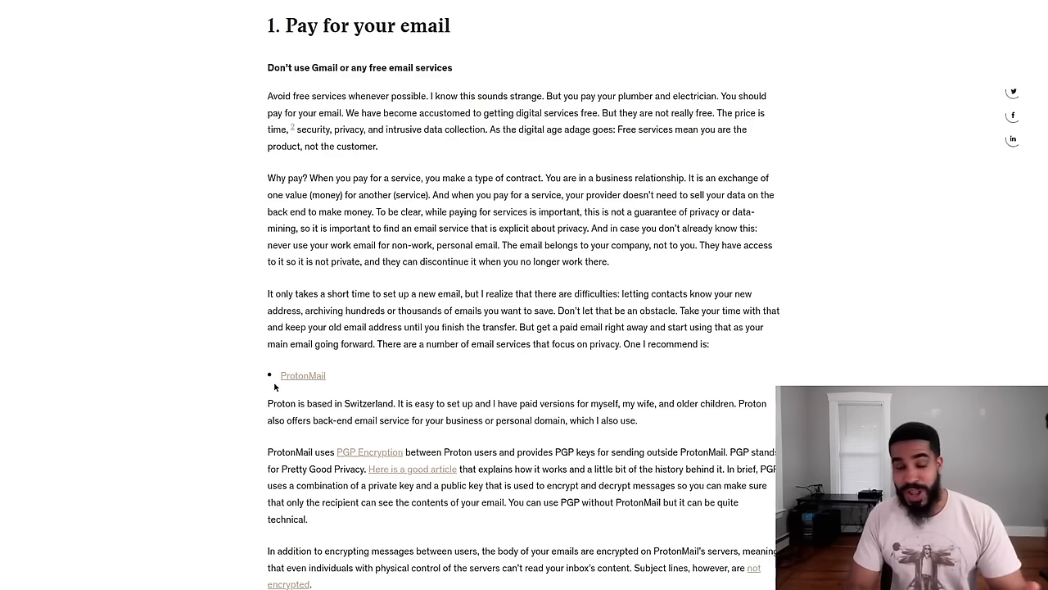
Drag-select the ProtonMail passage about Proton being based in Switzerland
left_click_drag(267, 403, 644, 420)
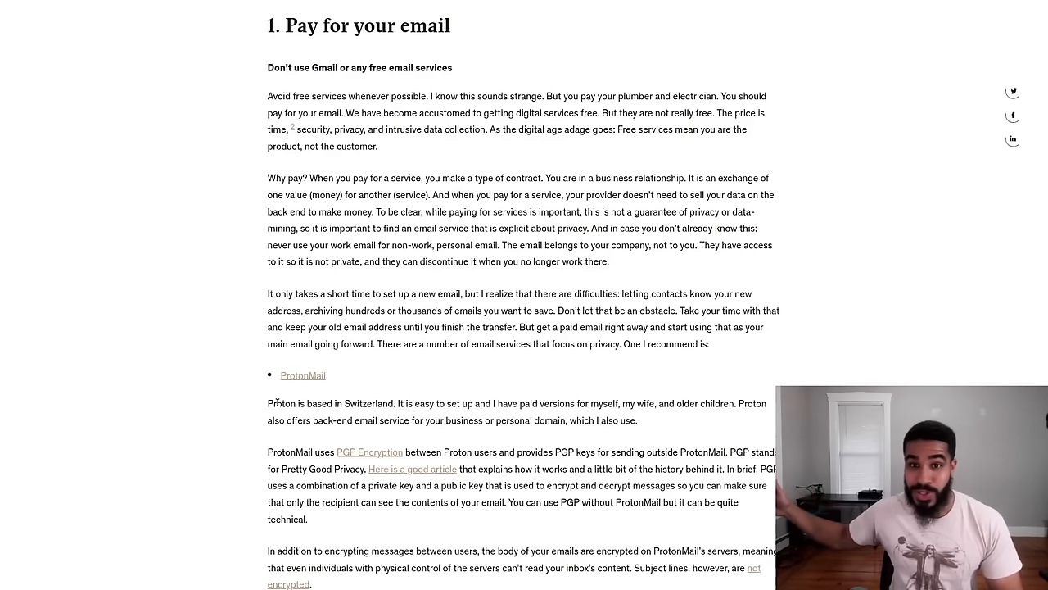
mouse_move(252, 330)
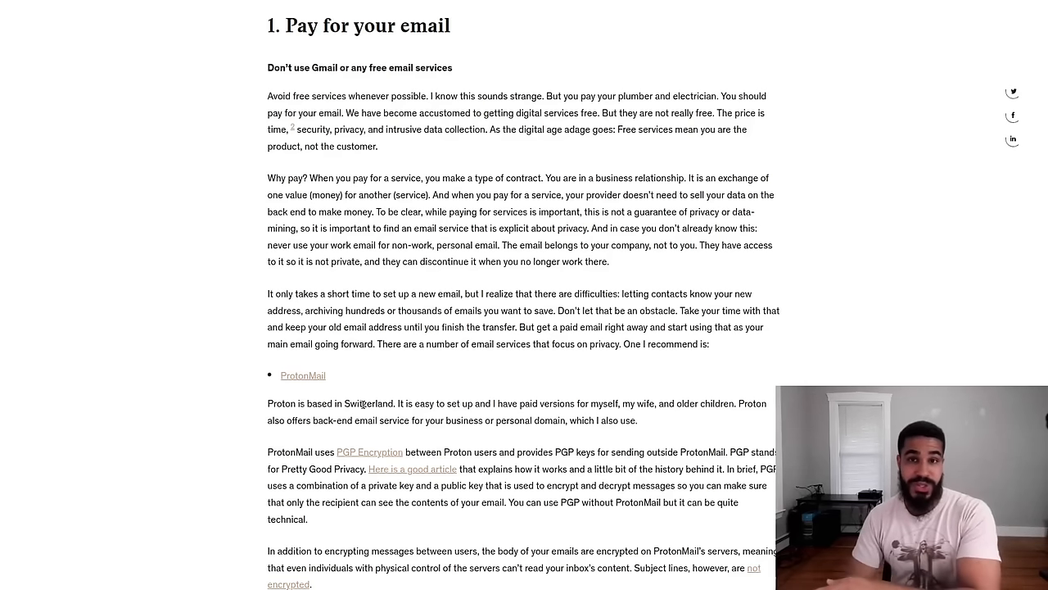
Scroll to the PGP encryption details and the 'One caveat' paragraph on G Suite
scroll("down", 3)
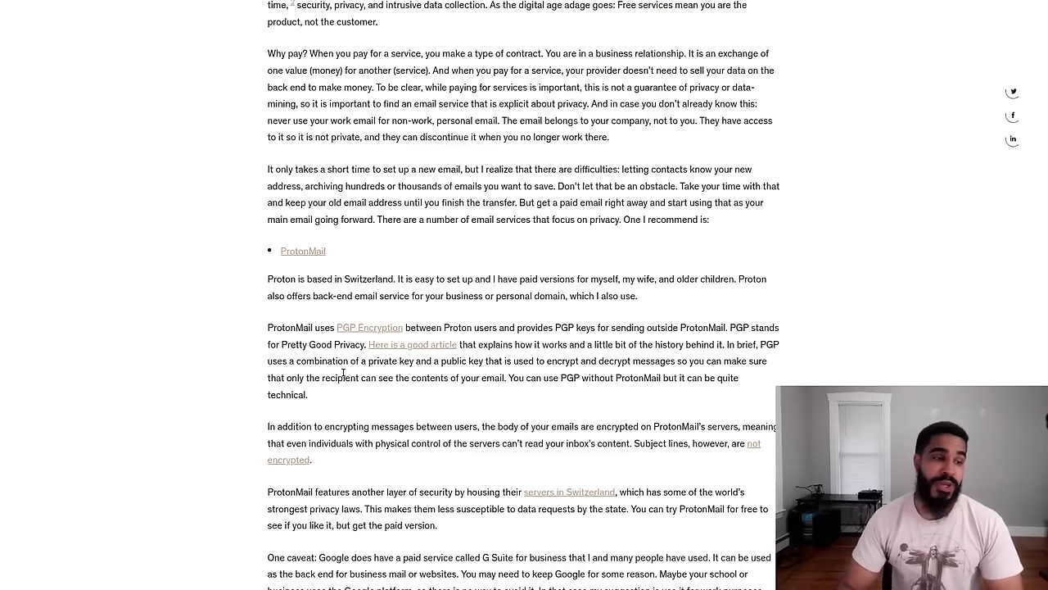
mouse_move(288, 279)
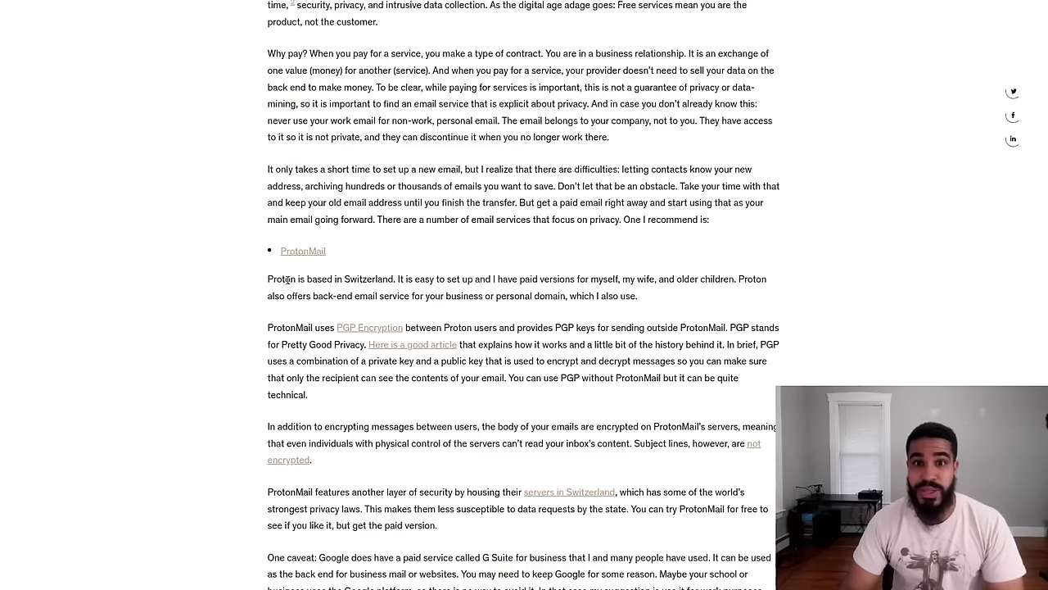
scroll("down", 3)
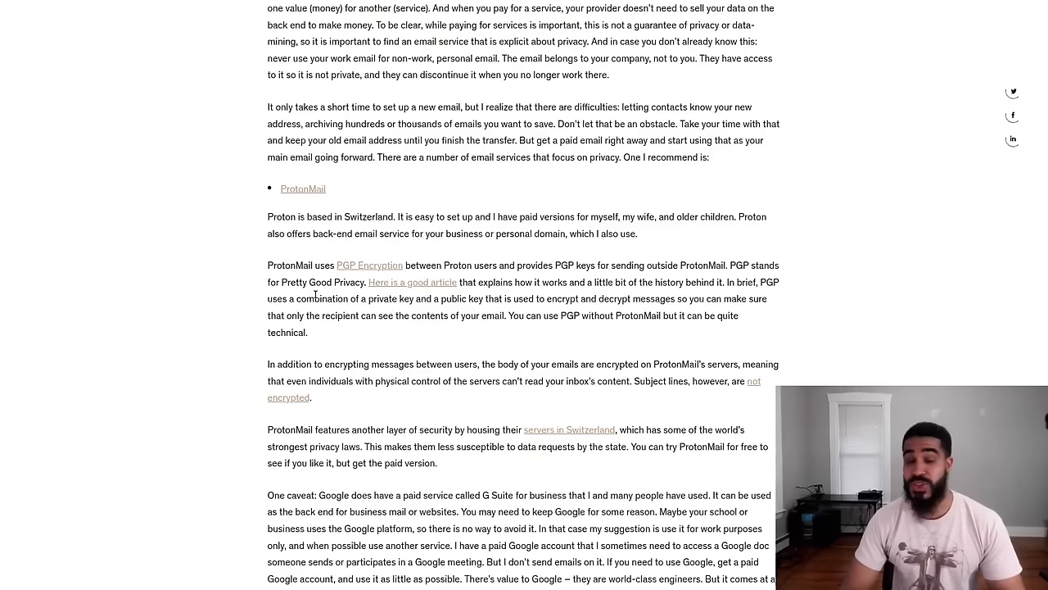
Scroll past the email takeaways to the '2. Use secure text messaging' heading
scroll("up", 3)
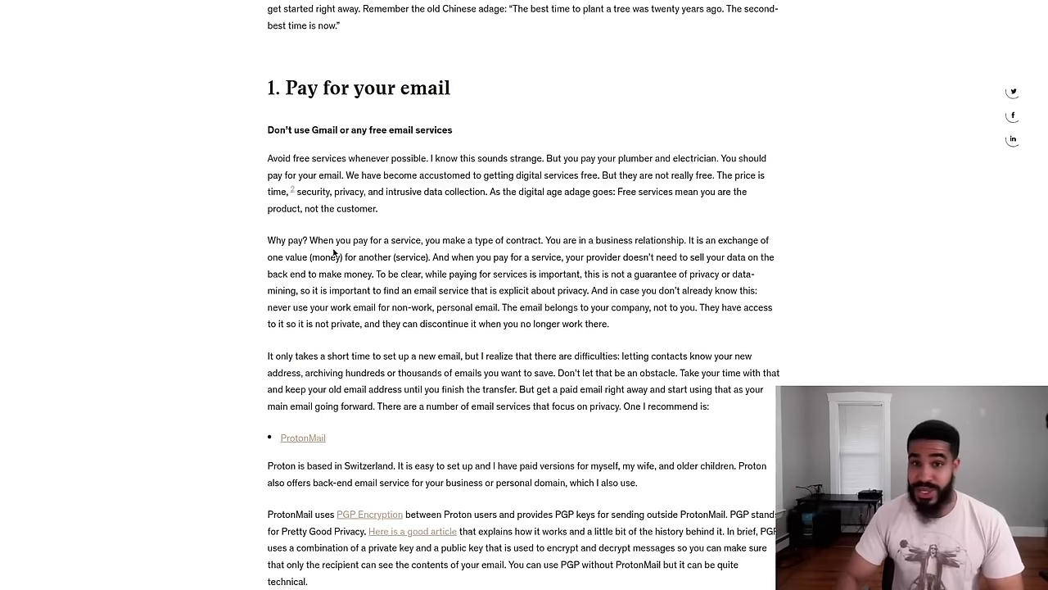
mouse_move(356, 300)
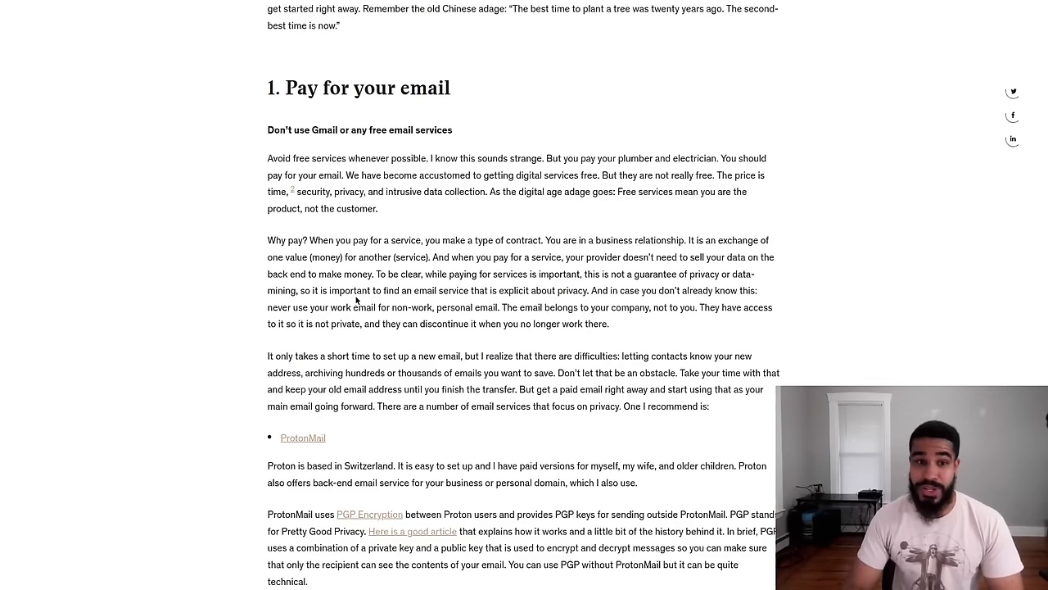
scroll("down", 3)
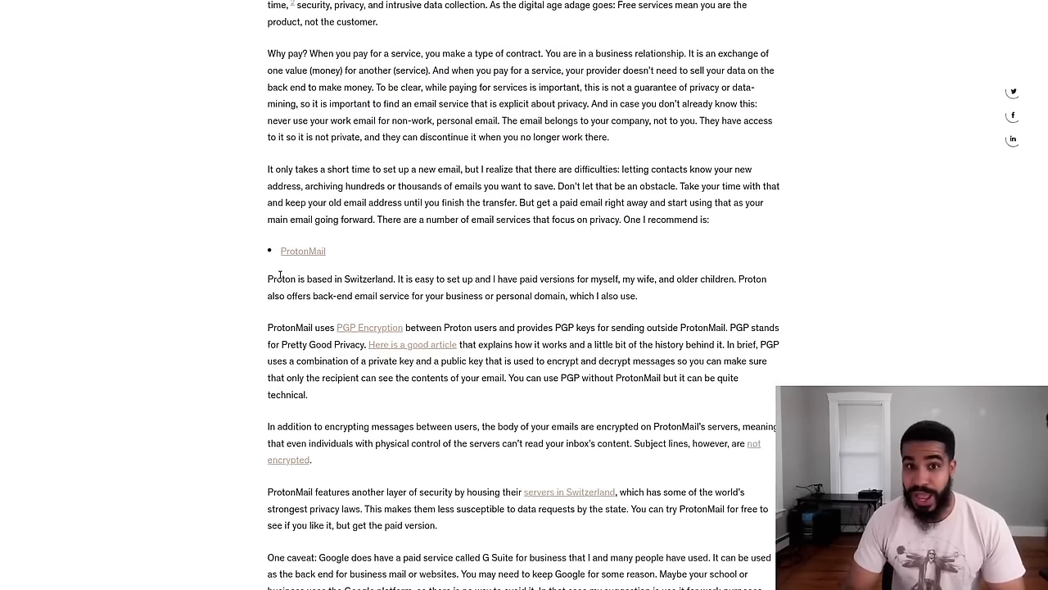
scroll("down", 3)
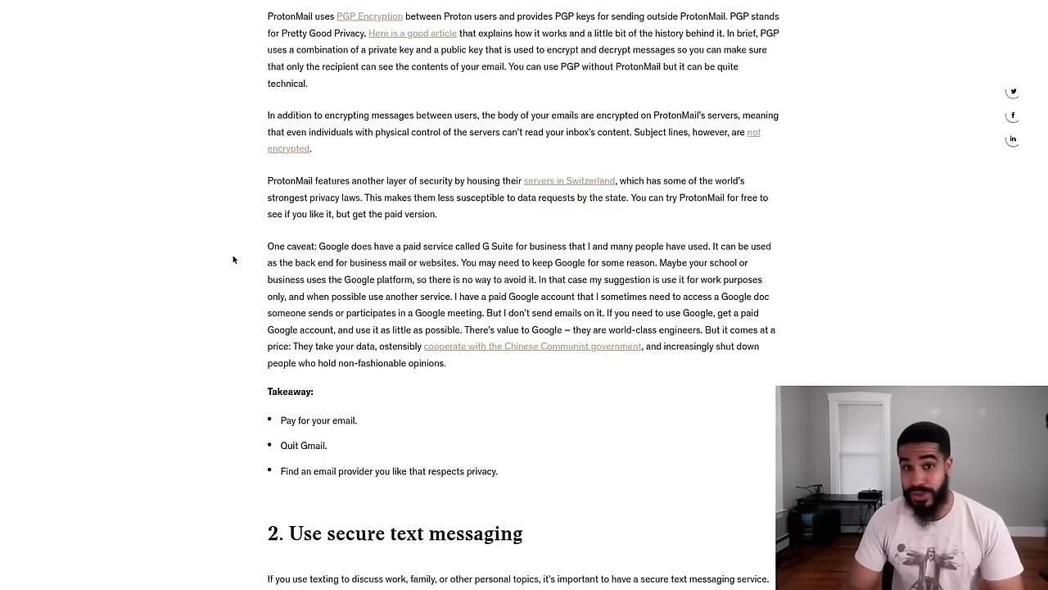
scroll("down", 3)
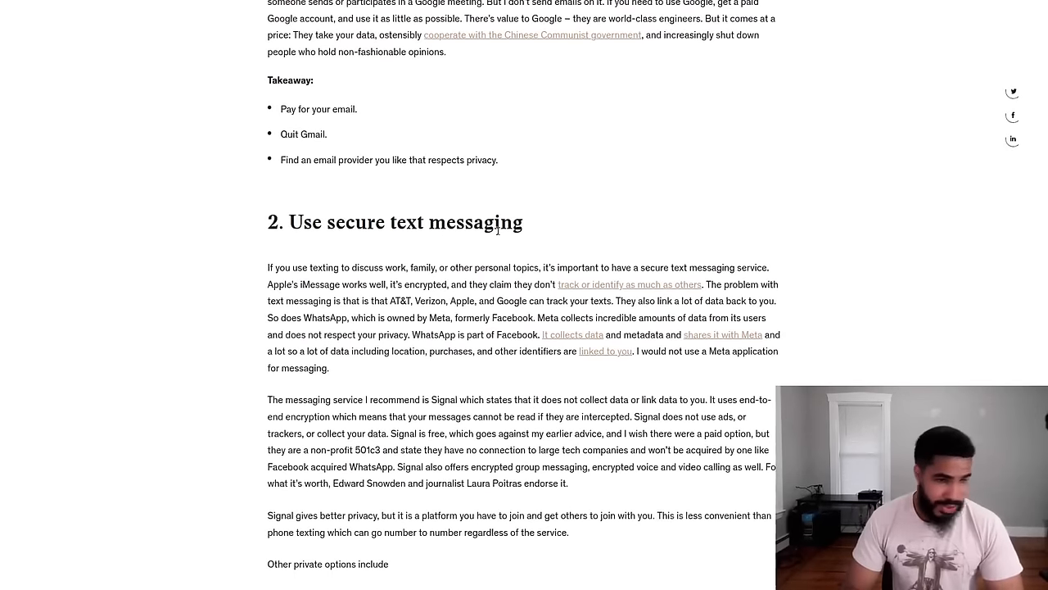
Scroll through section 2 to the Telegram, Wire and Pravica list and closing remark
scroll("down", 3)
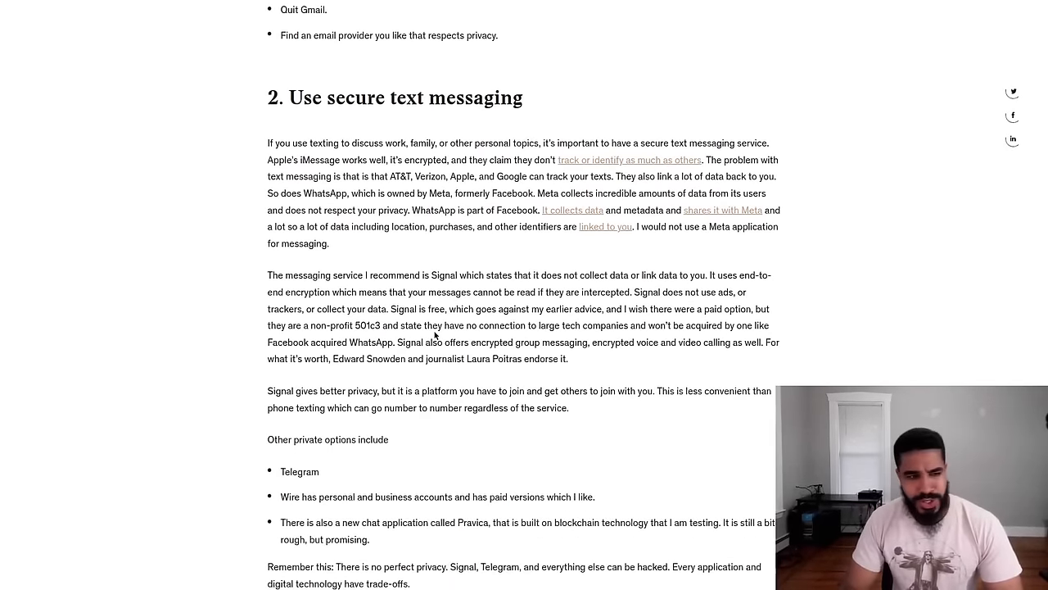
scroll("up", 3)
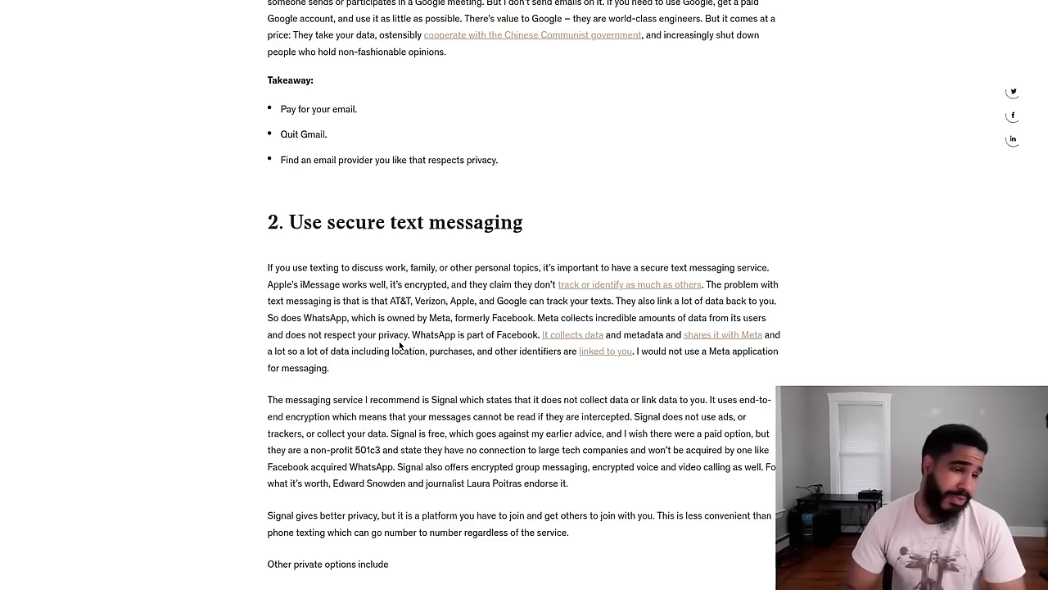
scroll("down", 3)
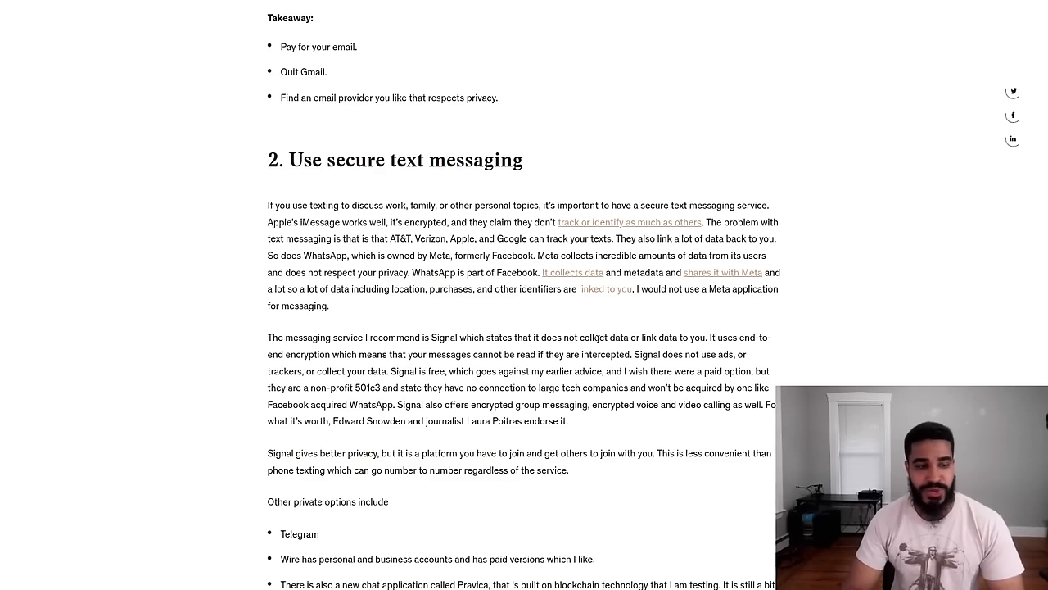
scroll("down", 3)
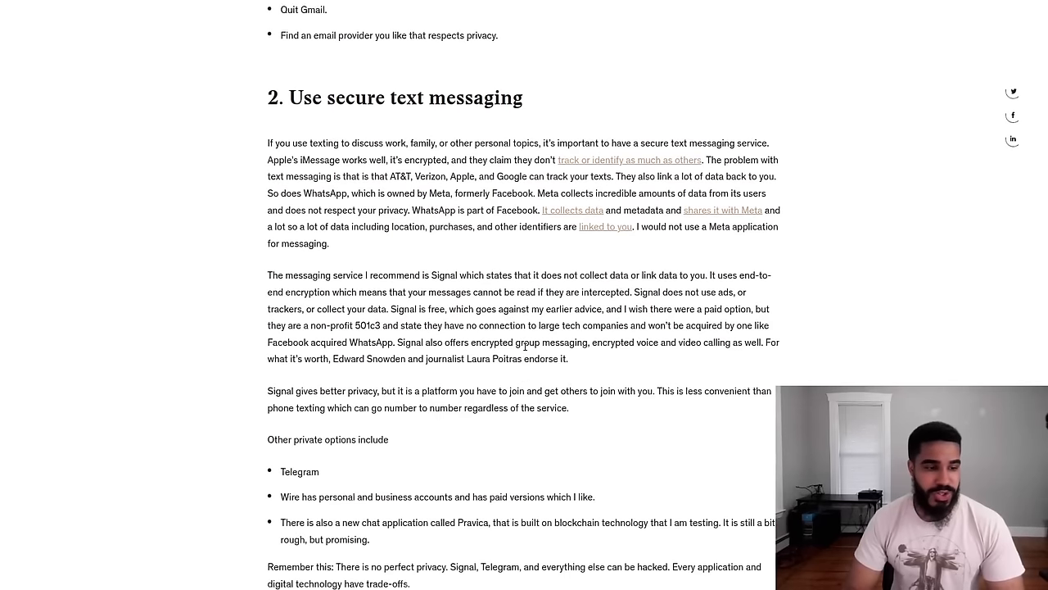
scroll("down", 3)
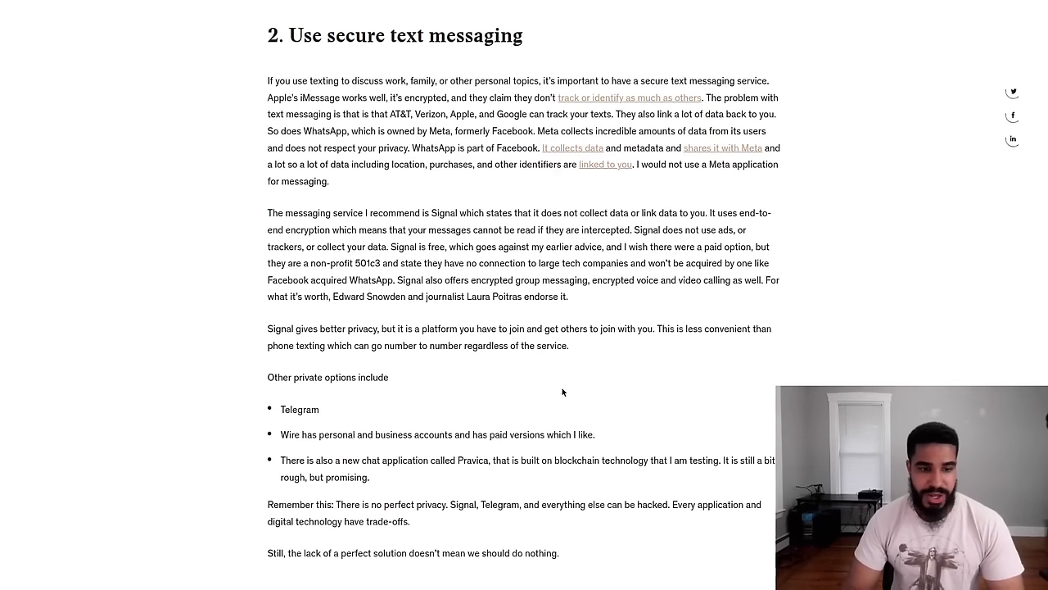
mouse_move(588, 365)
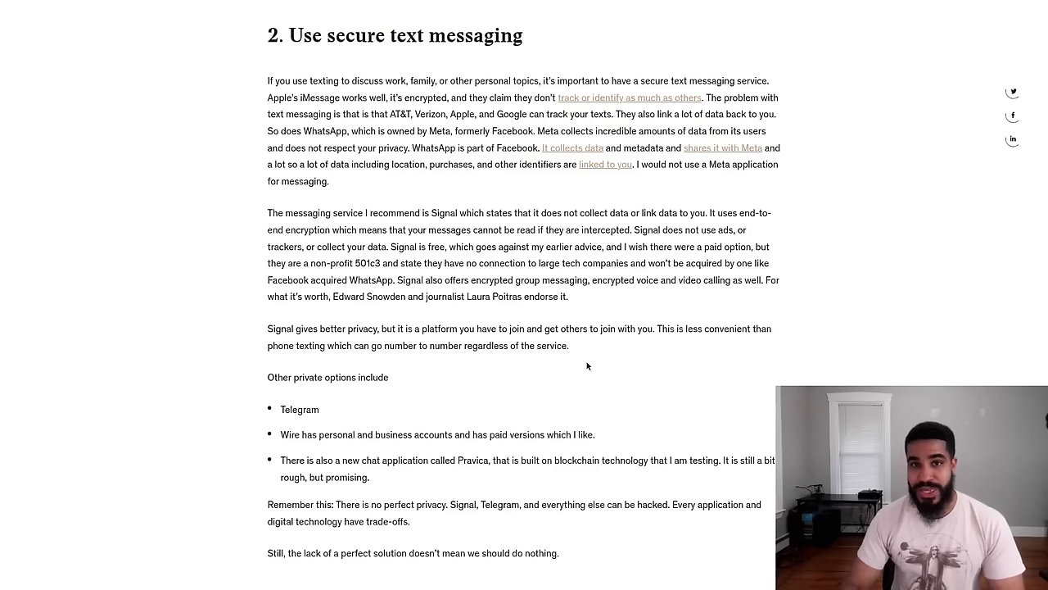
mouse_move(574, 362)
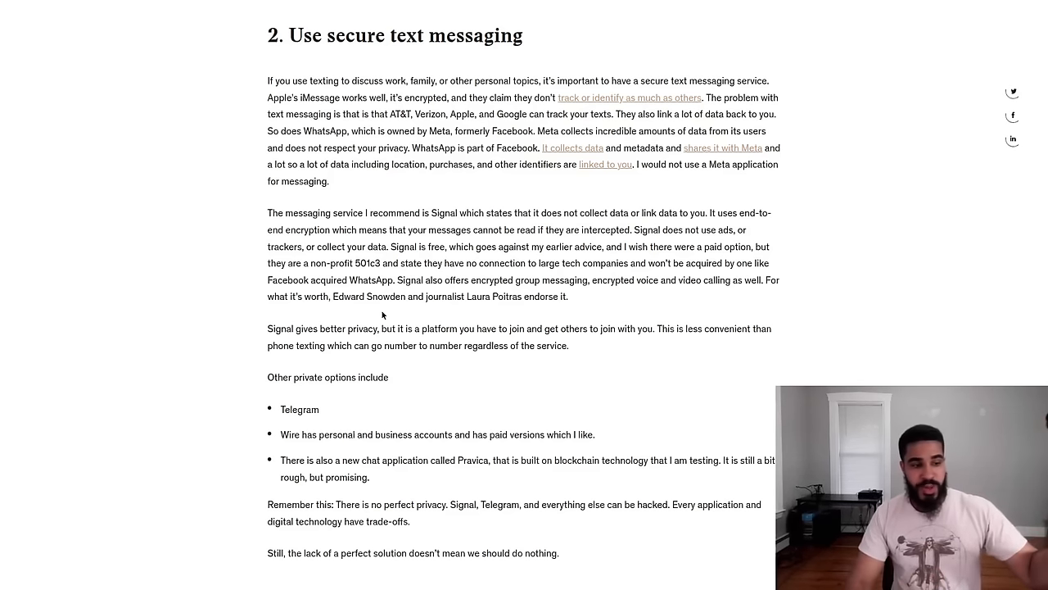
Select 'Telegram' in the options list, then scroll toward the VPN section
double_click(299, 409)
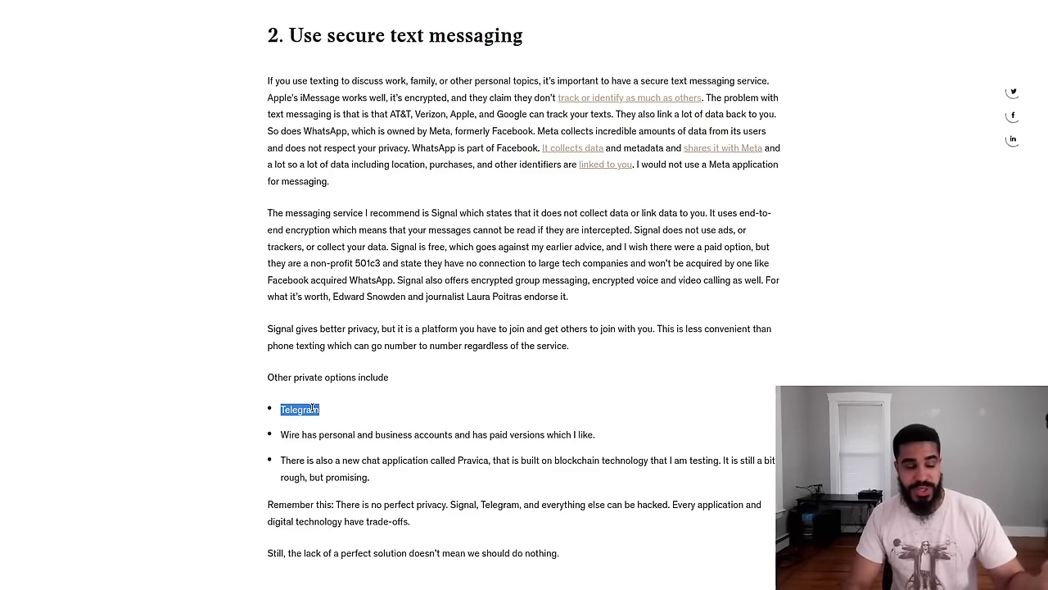
mouse_move(377, 267)
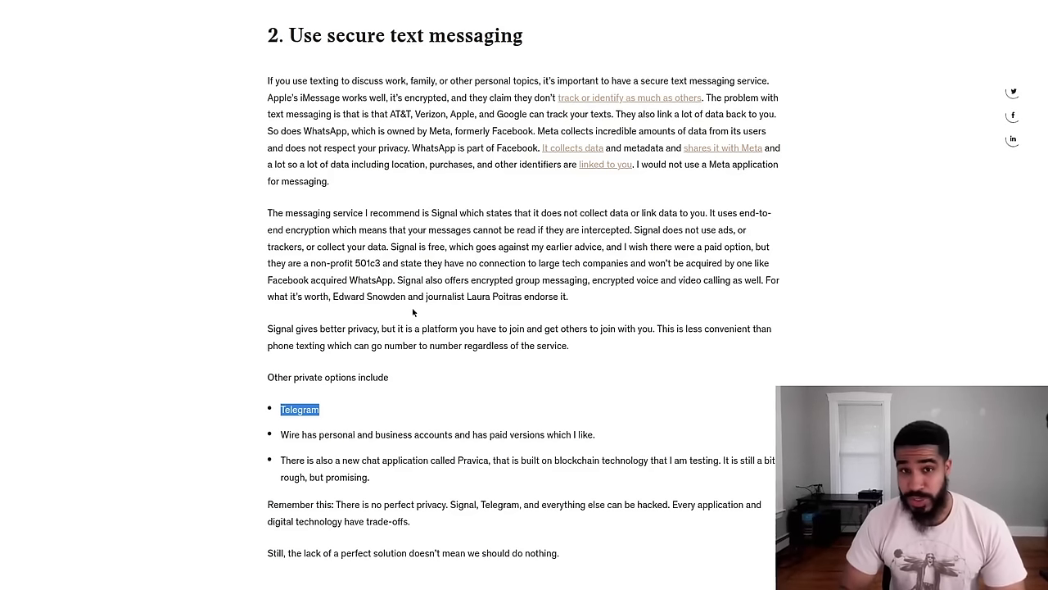
scroll("down", 3)
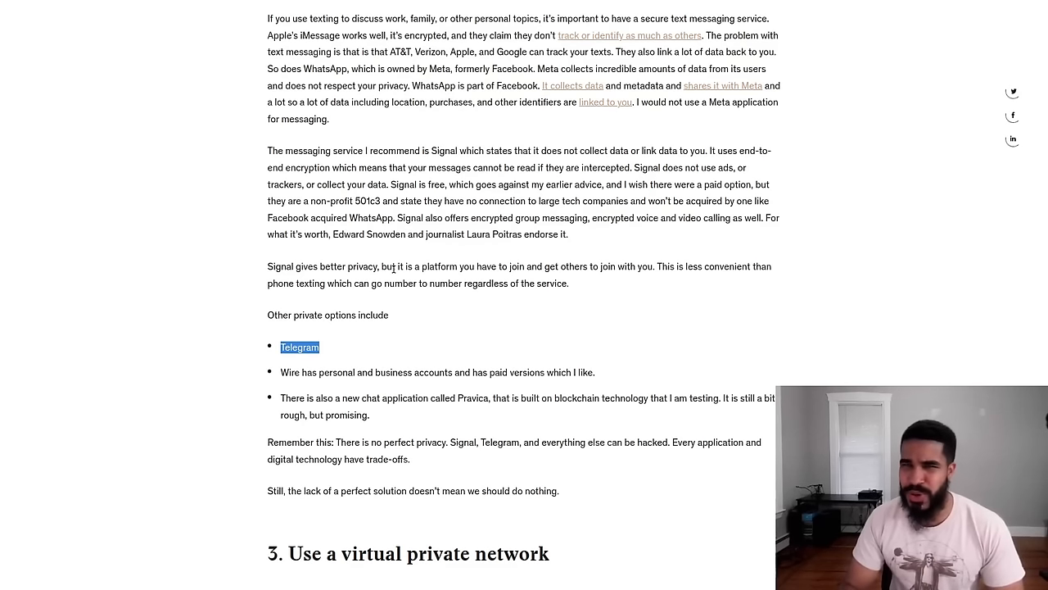
mouse_move(429, 297)
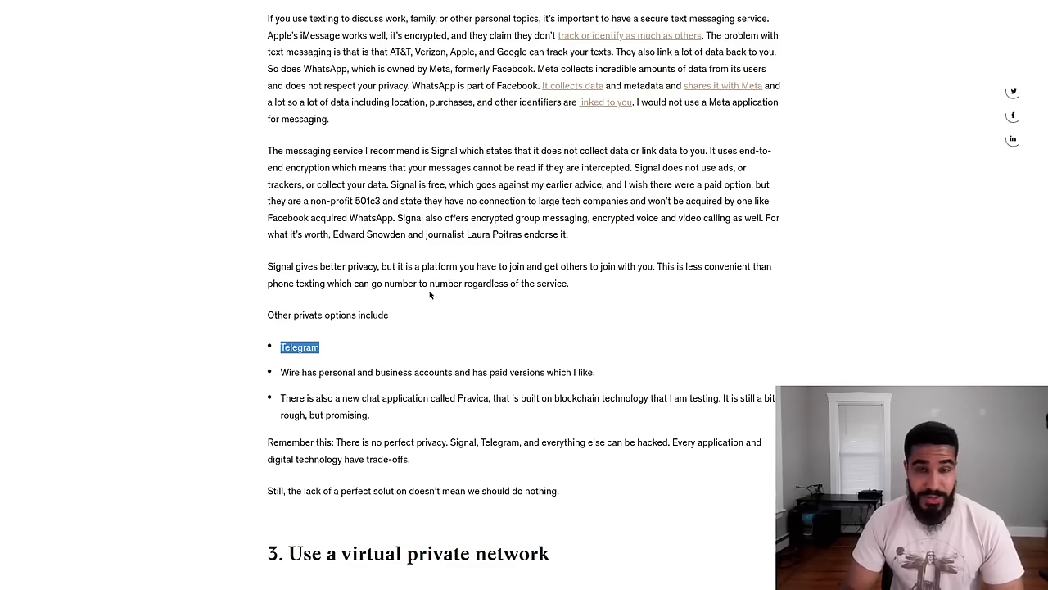
mouse_move(426, 284)
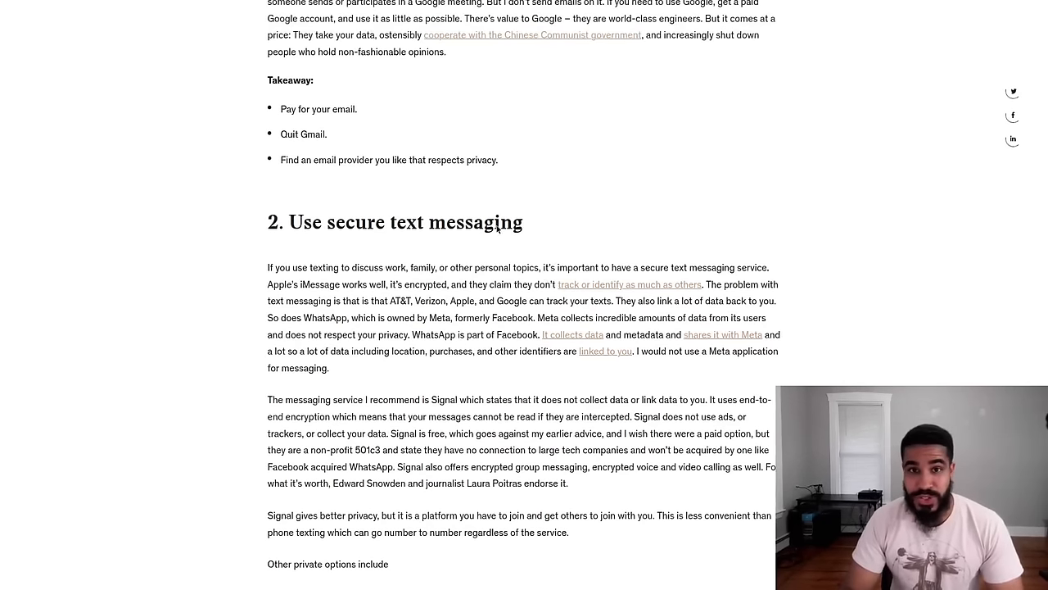
mouse_move(330, 222)
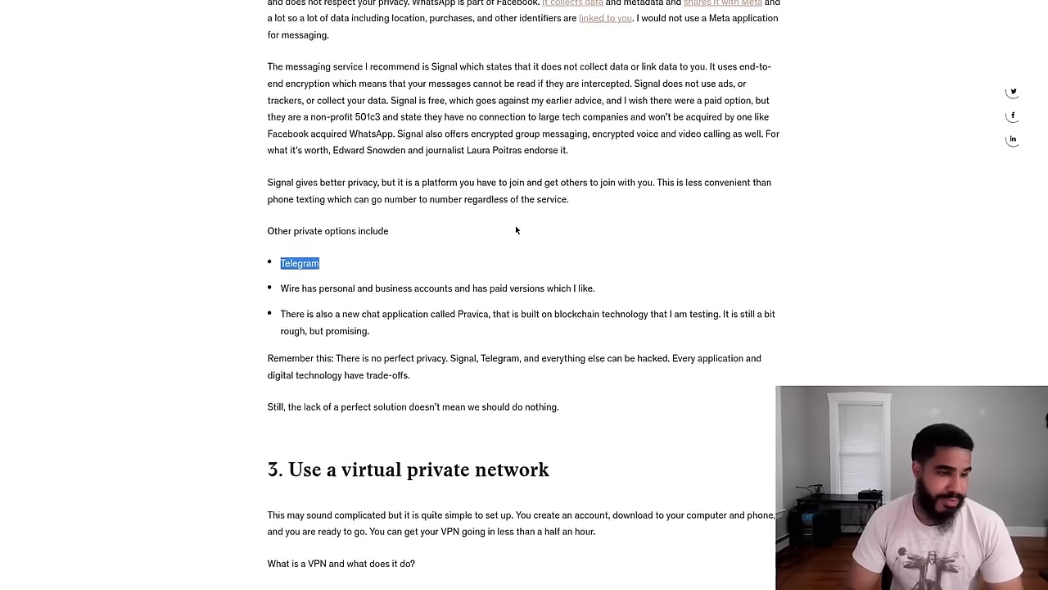
Scroll to the '3. Use a virtual private network' heading and select it
scroll("down", 3)
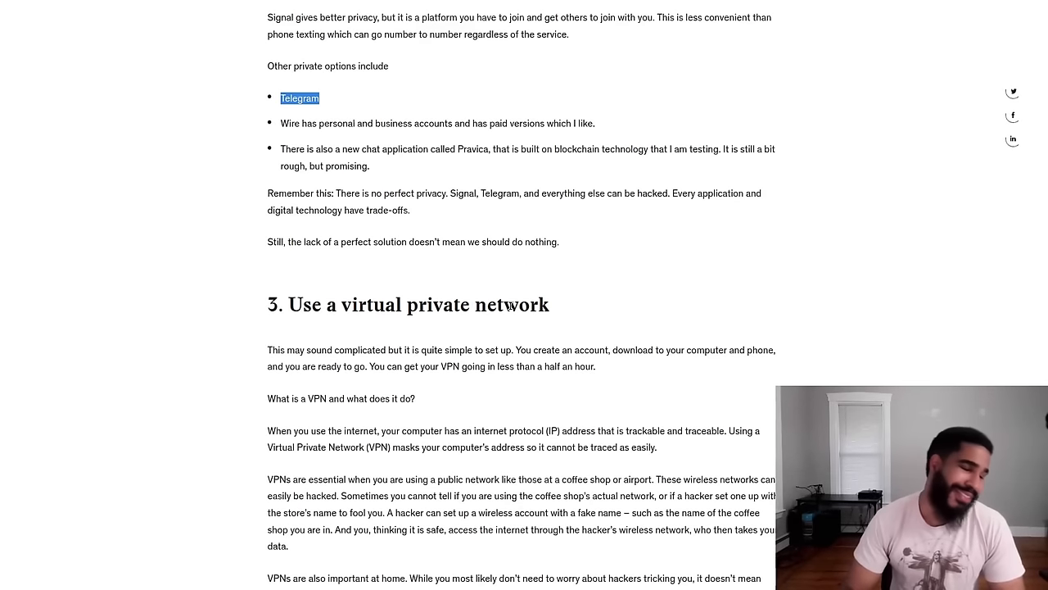
scroll("down", 3)
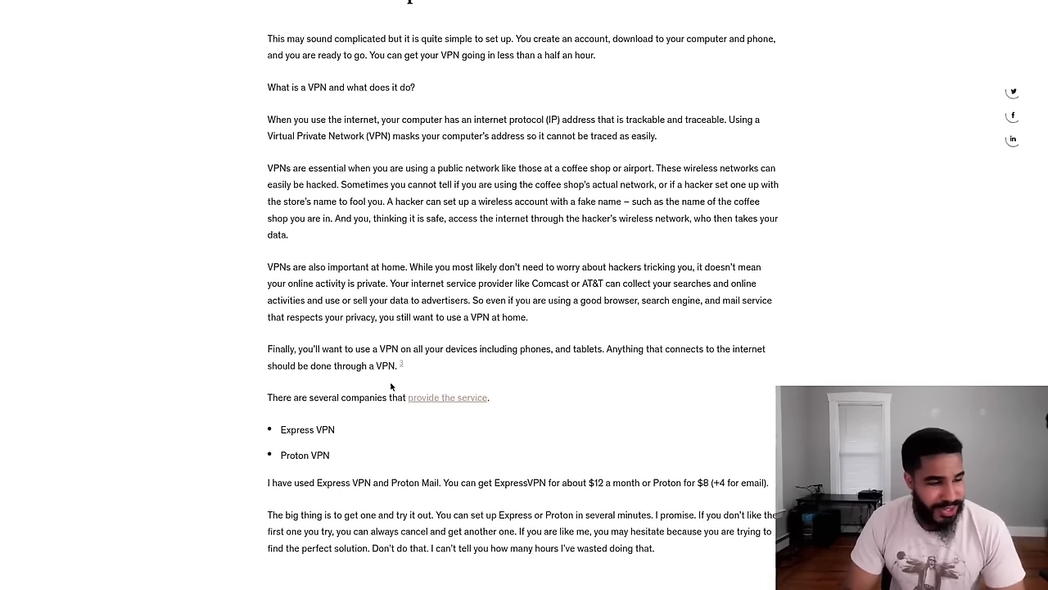
double_click(307, 435)
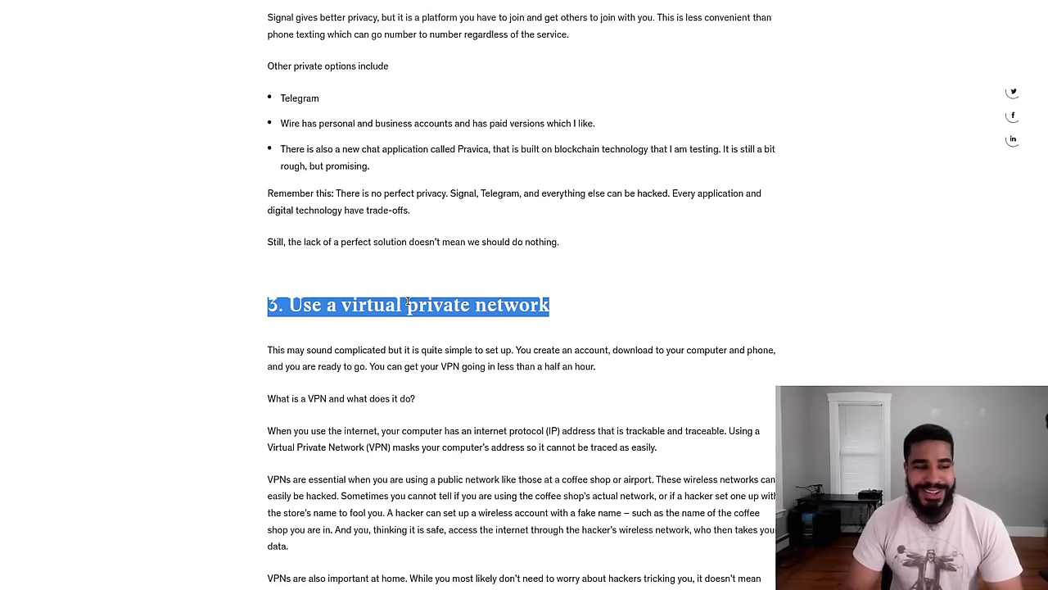
mouse_move(397, 219)
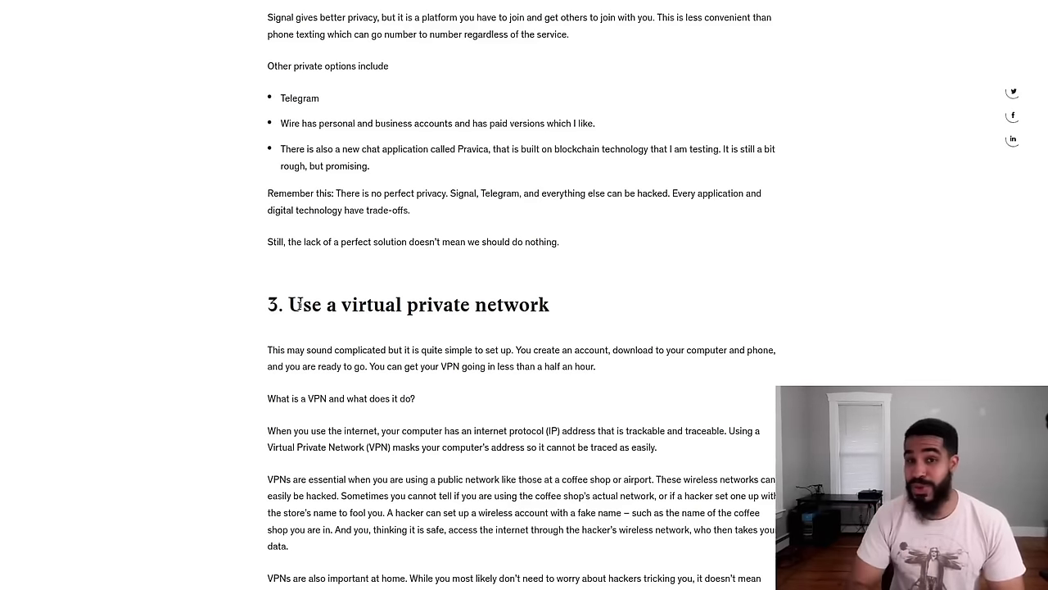
Scroll past the Express VPN and Proton VPN list to '4. Be wary of the internet of things'
scroll("down", 3)
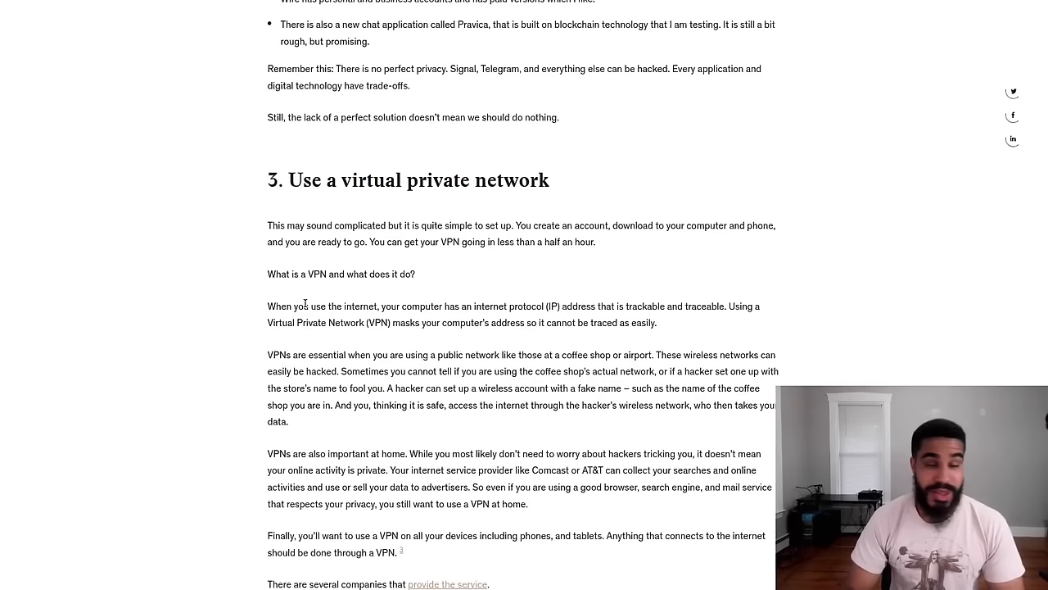
scroll("down", 3)
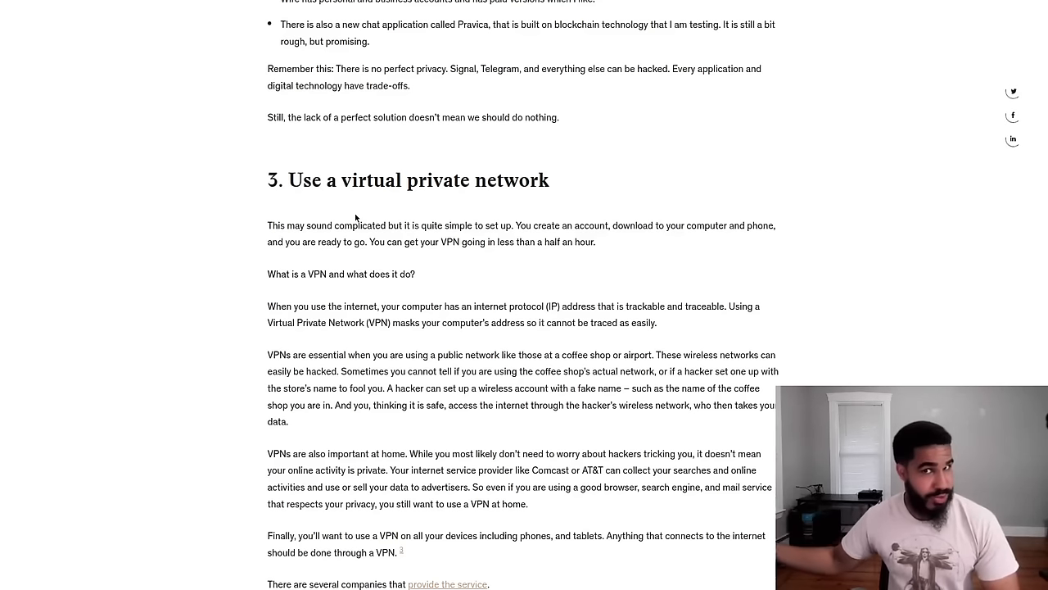
mouse_move(525, 282)
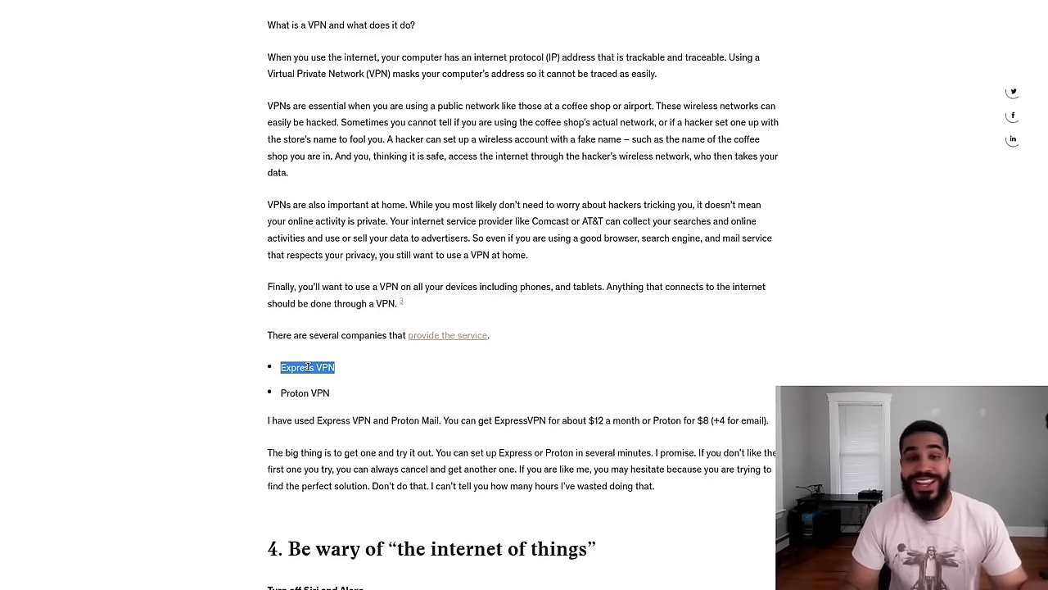
scroll("down", 3)
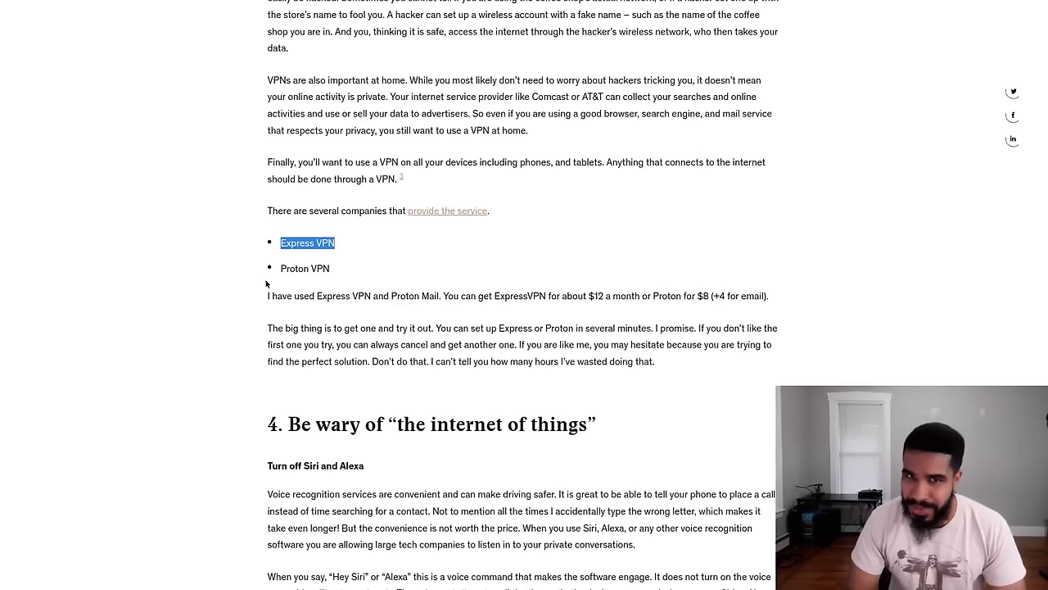
Scroll past the VPN list to the '4. Be wary of the internet of things' heading
scroll("down", 3)
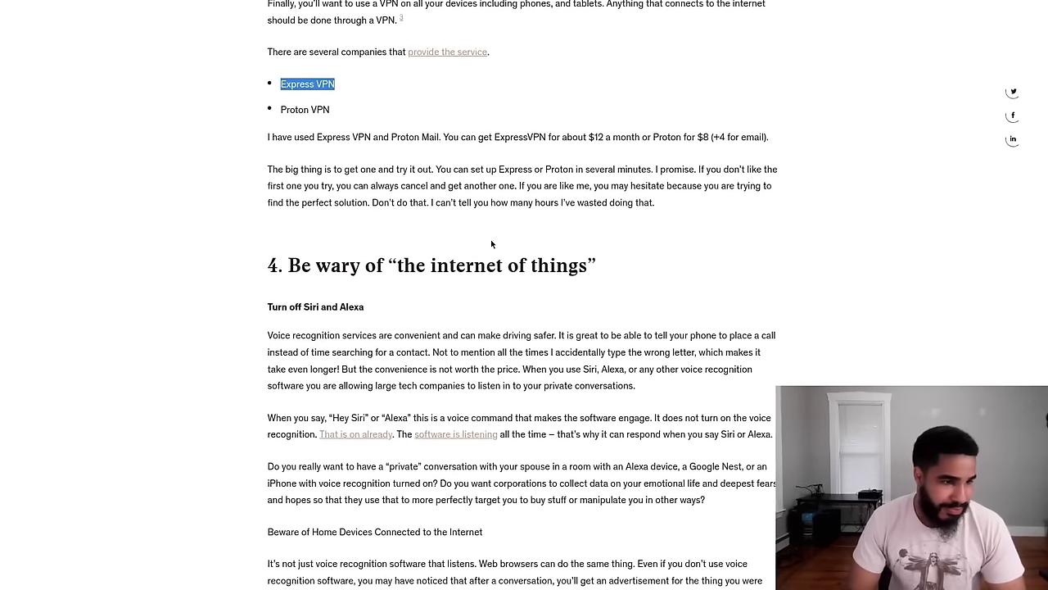
scroll("down", 3)
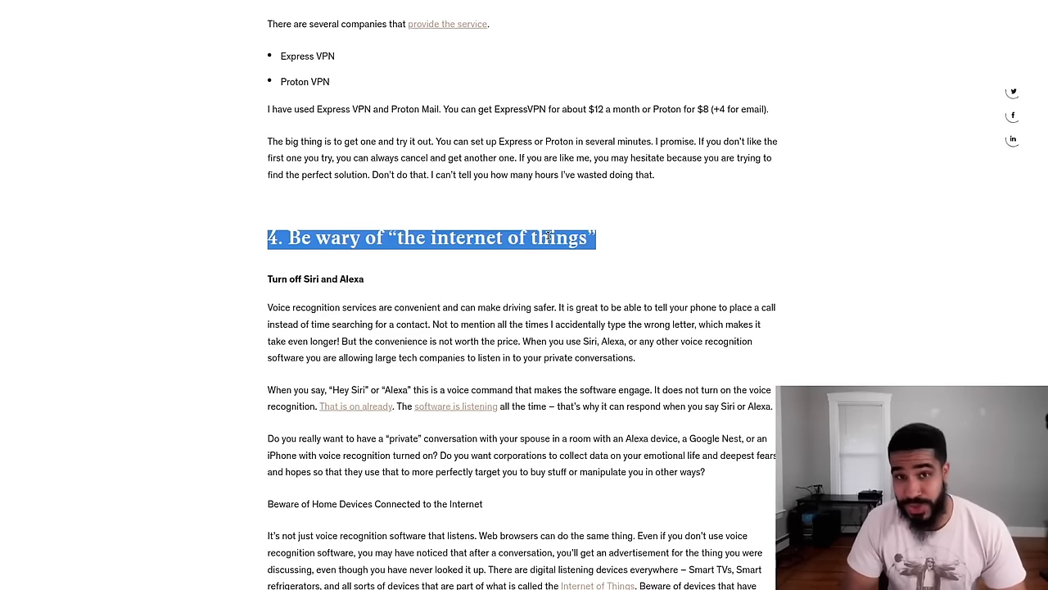
Deselect the section 4 heading and scroll through the 'Turn off Siri and Alexa' advice
scroll("down", 3)
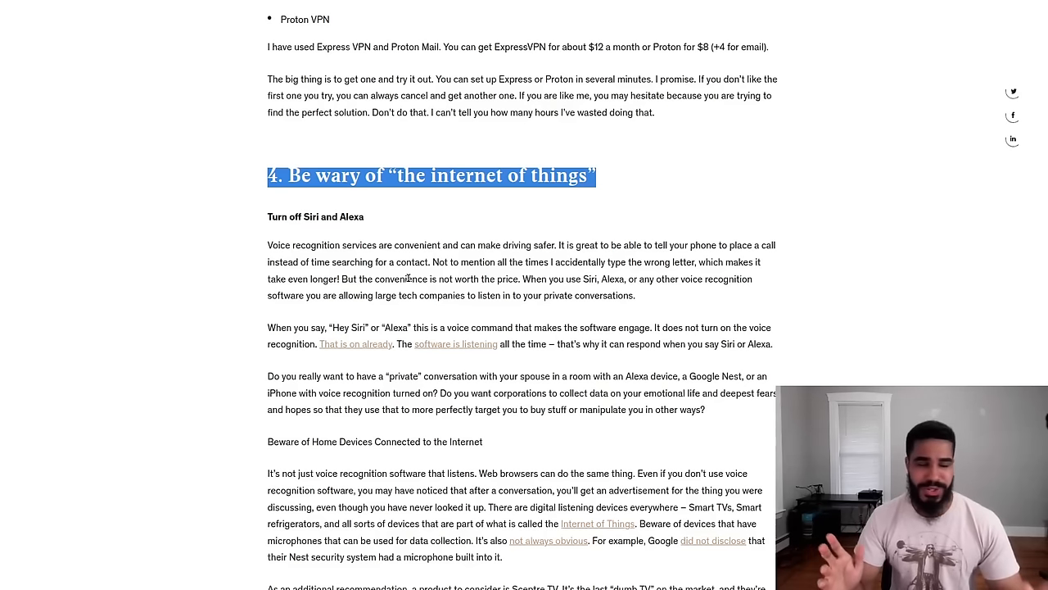
left_click(519, 282)
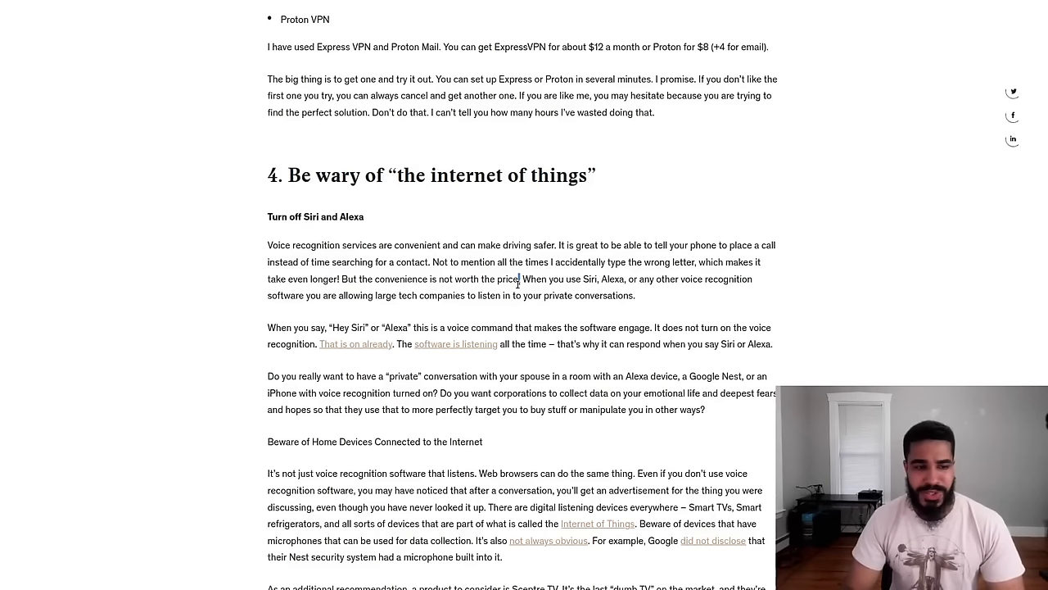
scroll("down", 3)
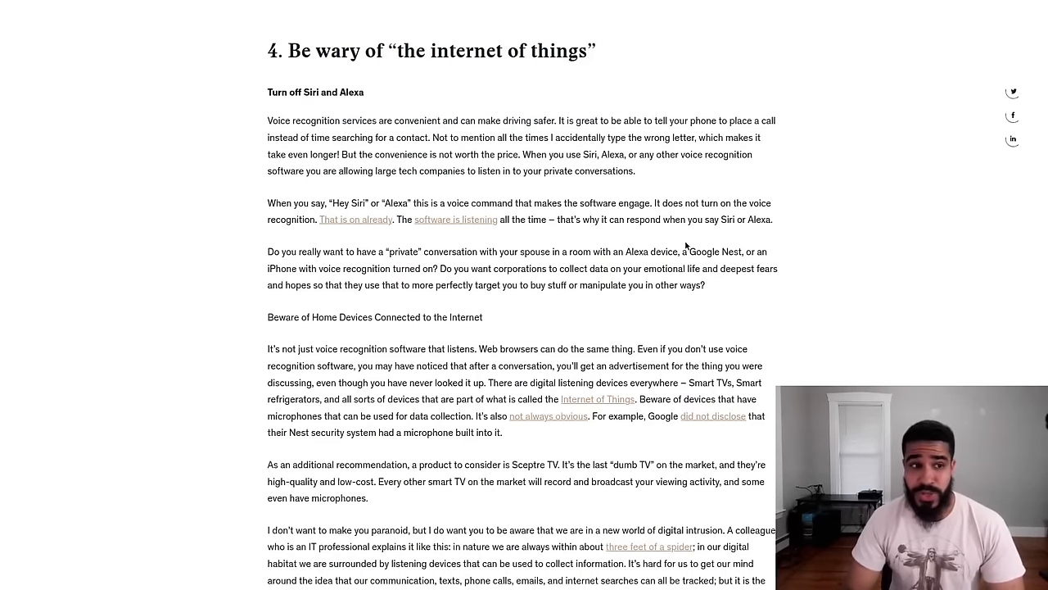
mouse_move(697, 240)
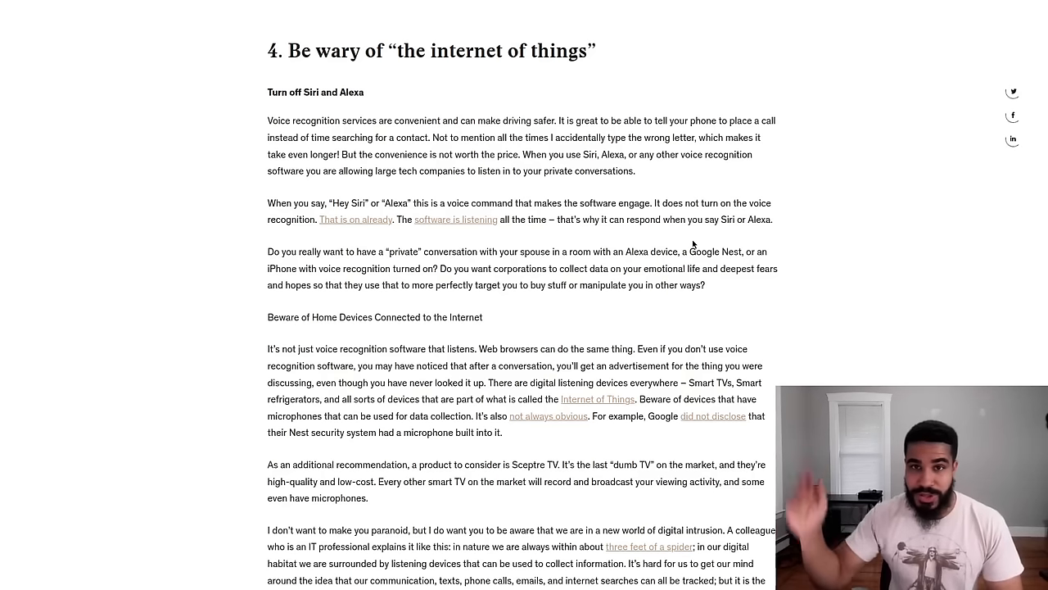
mouse_move(530, 202)
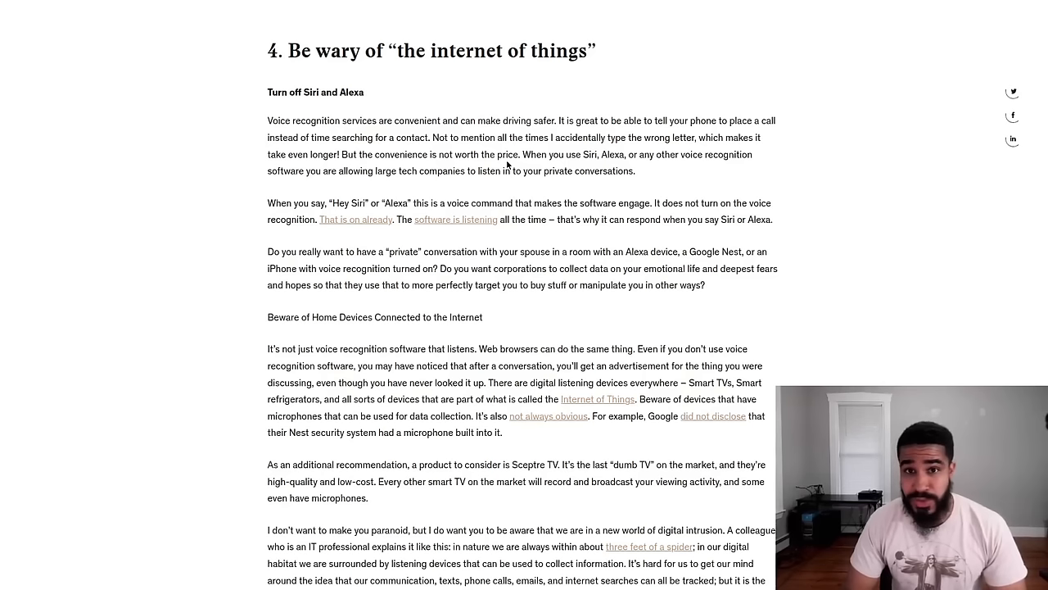
mouse_move(477, 170)
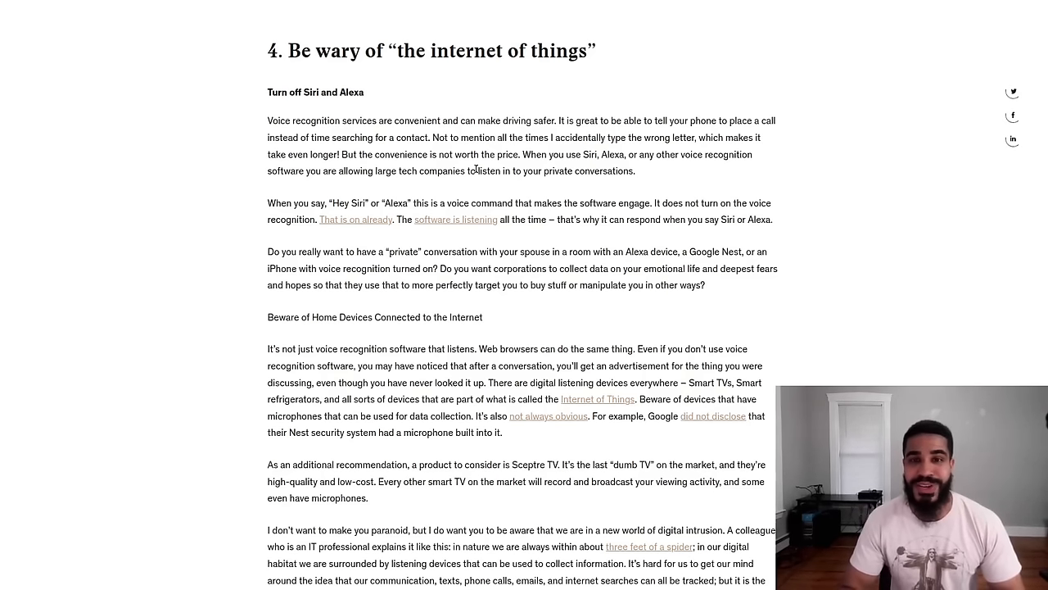
Scroll past the Sceptre TV paragraphs to the section 5 heading on browsers and search engines
scroll("down", 3)
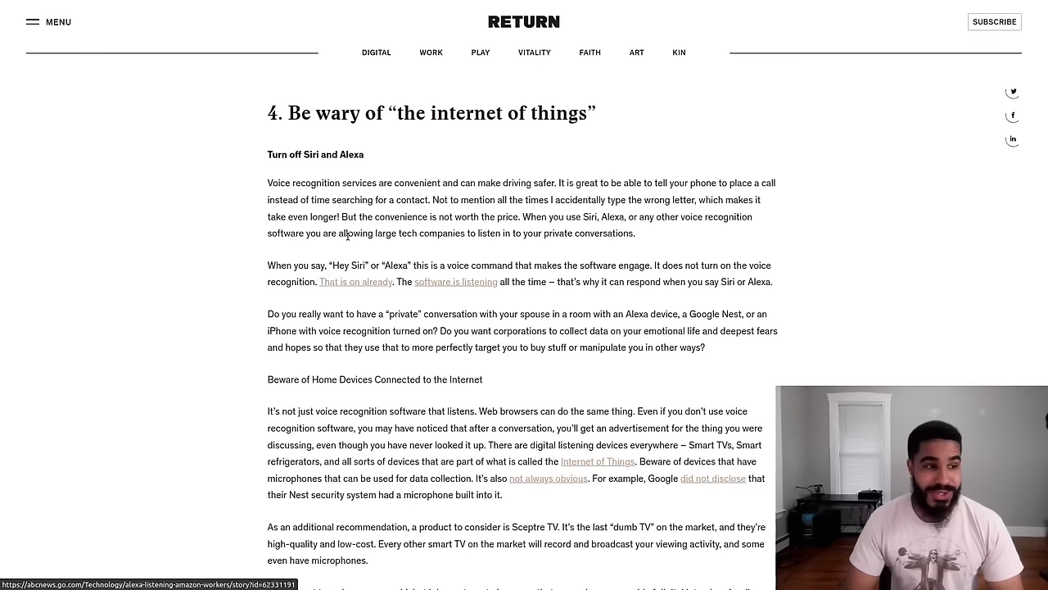
scroll("down", 3)
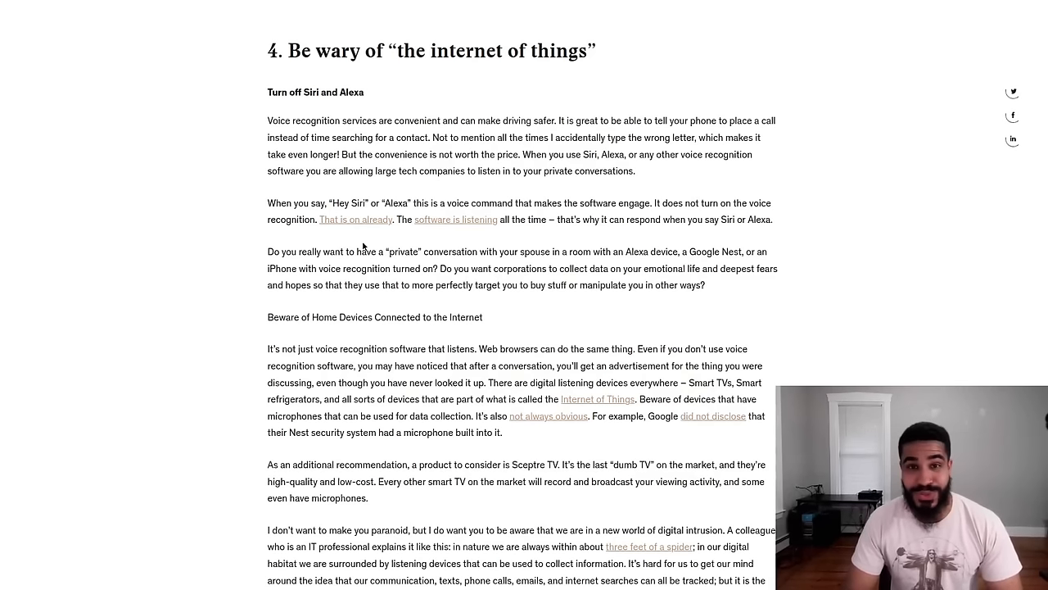
scroll("down", 3)
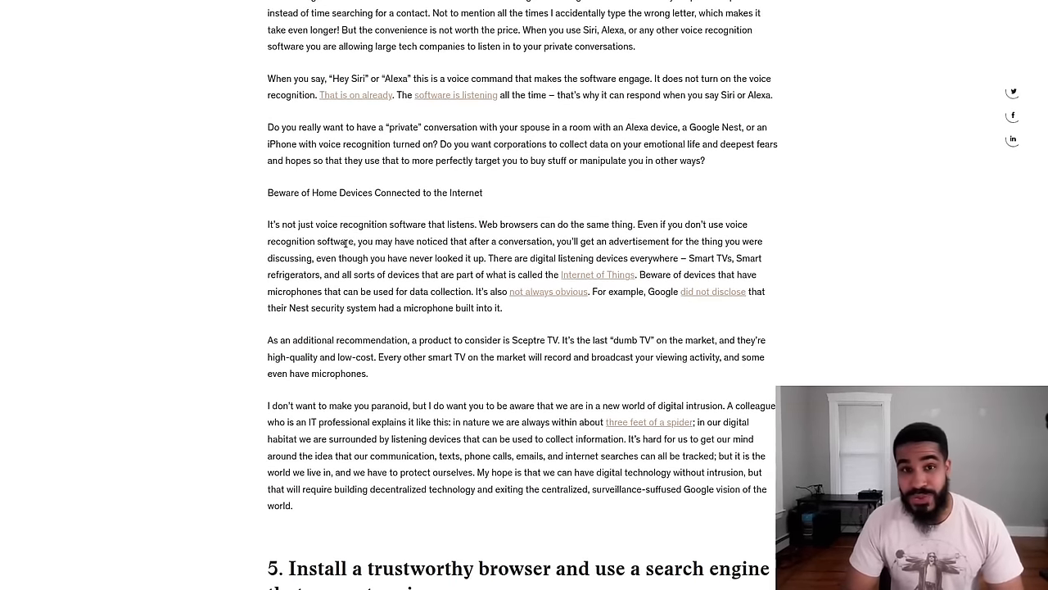
scroll("down", 3)
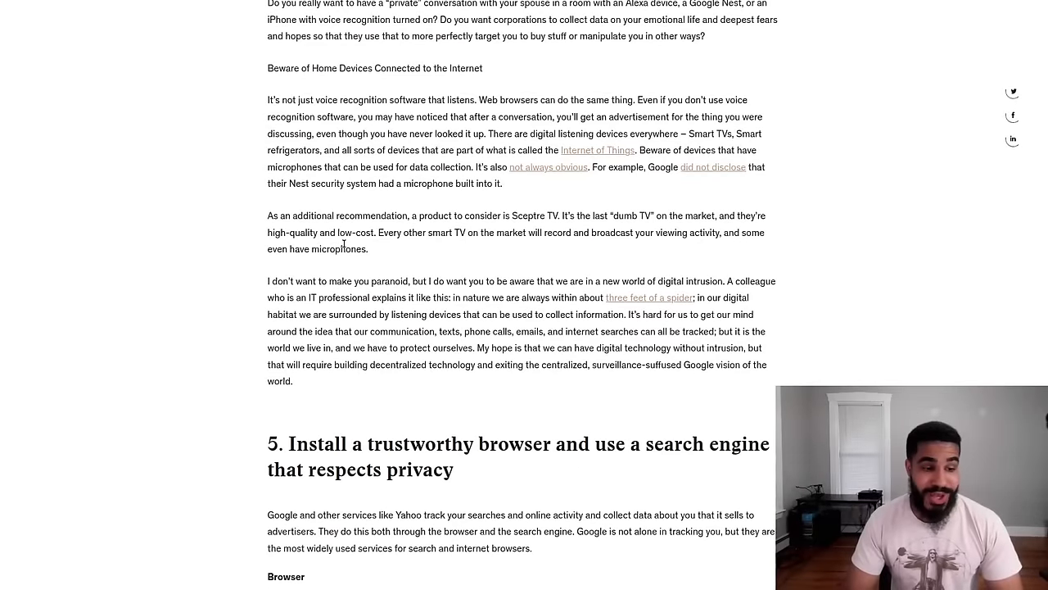
scroll("down", 3)
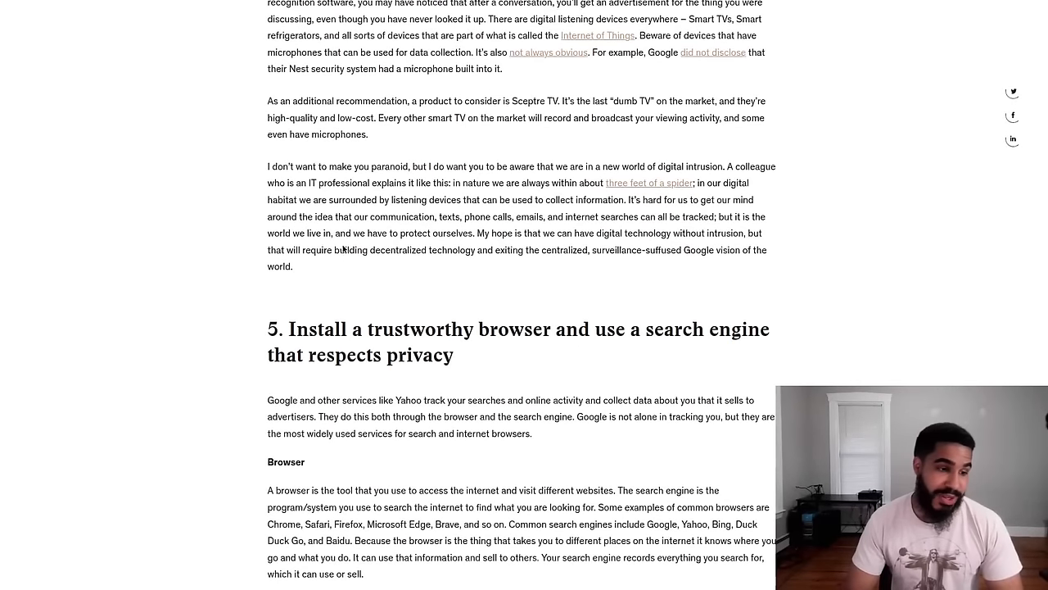
scroll("down", 3)
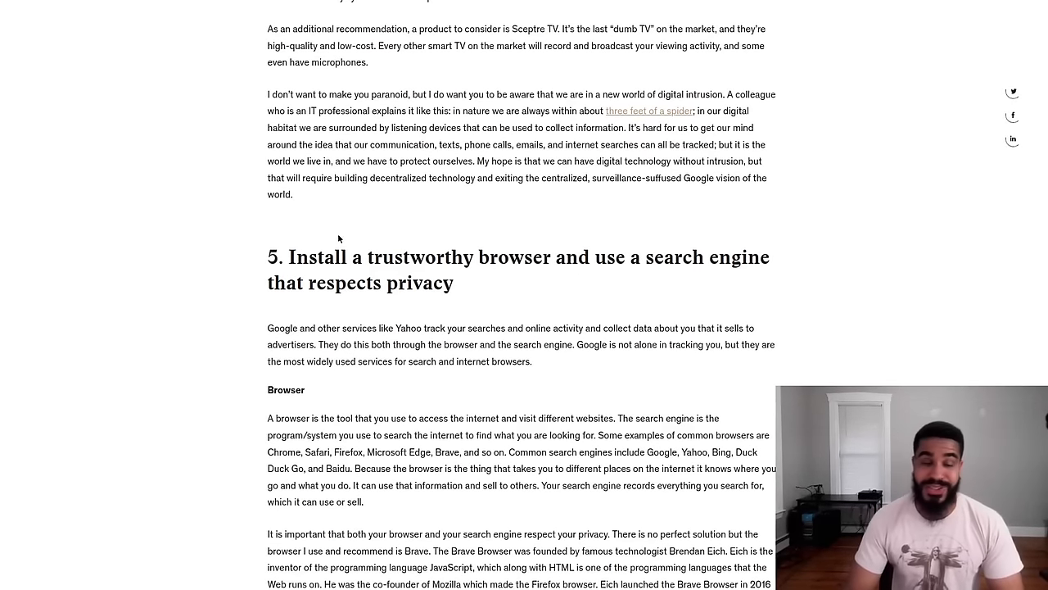
Scroll to the Browser subsection and highlight 'The Brave Browser was'
scroll("down", 3)
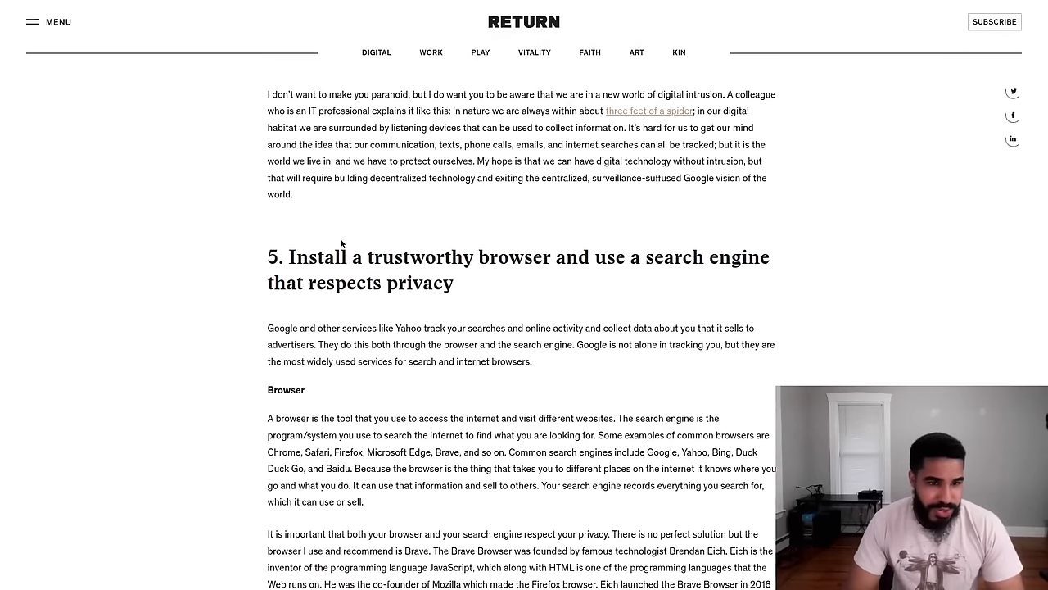
scroll("down", 3)
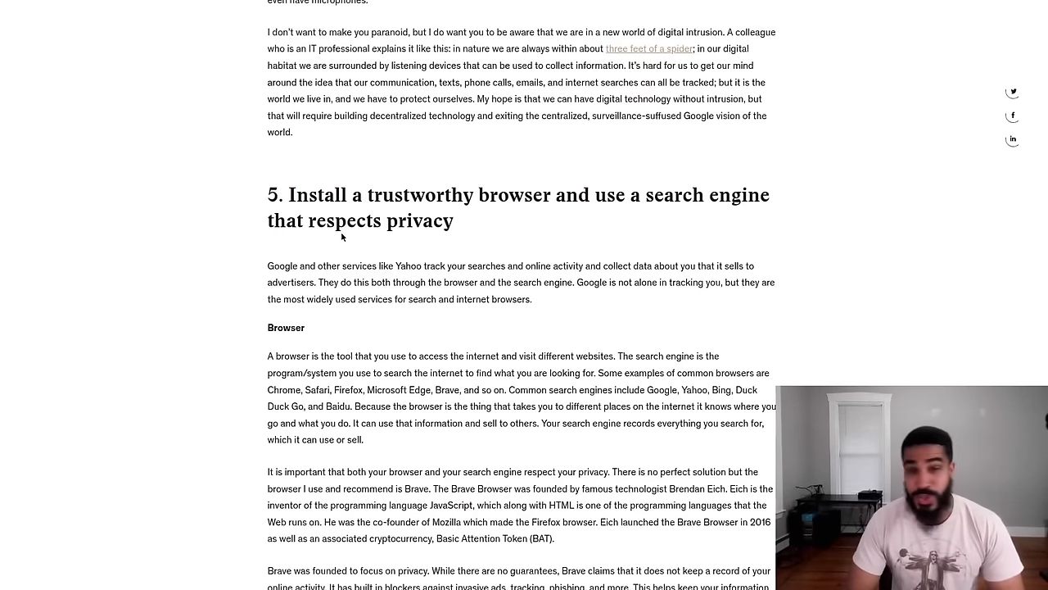
scroll("down", 3)
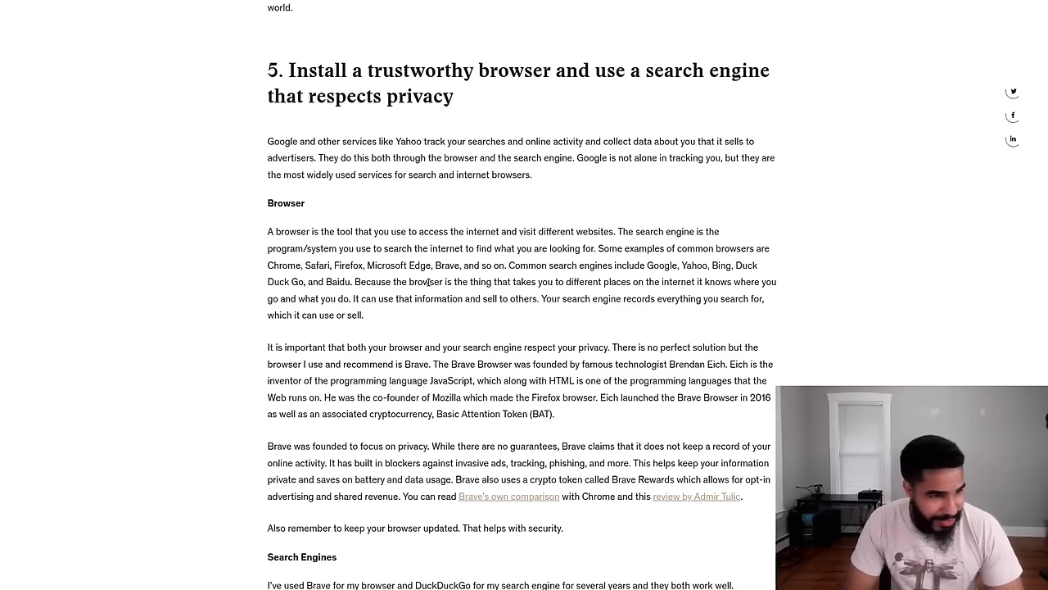
mouse_move(447, 320)
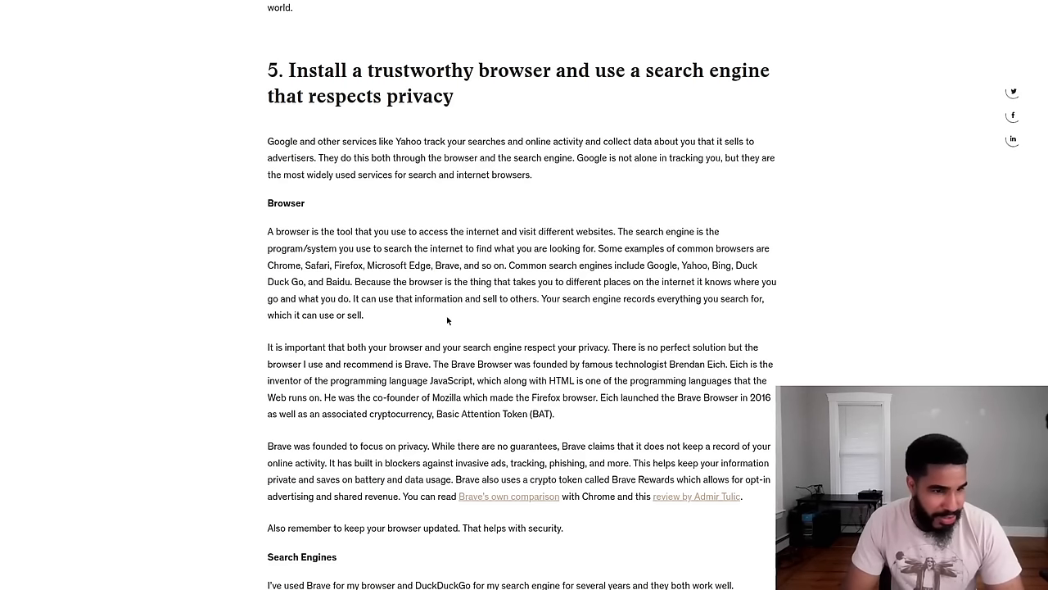
left_click_drag(438, 364, 533, 364)
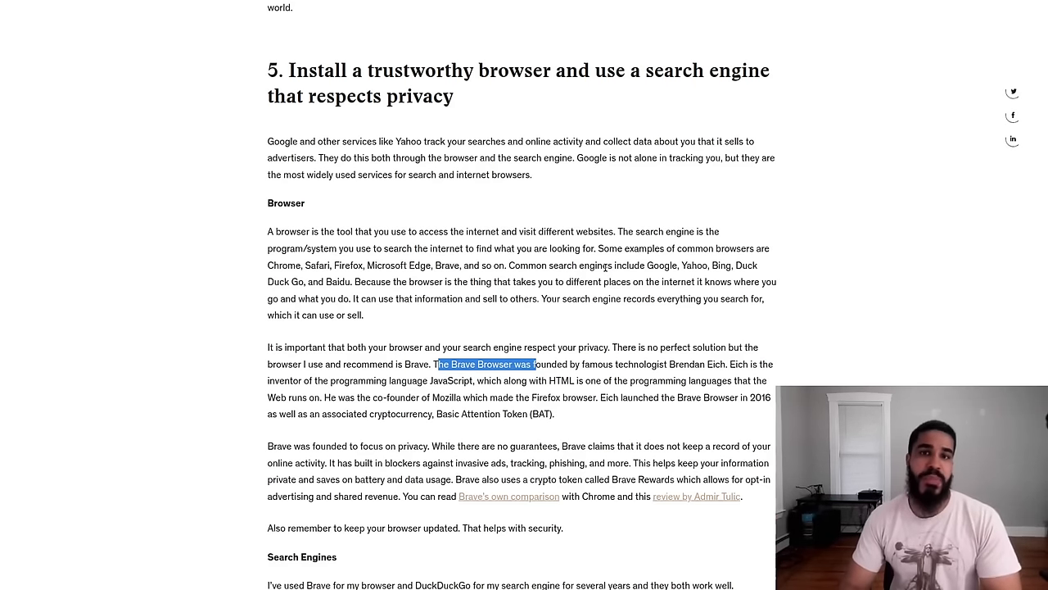
Scroll slowly through section 5's Brave browser recommendation and privacy features
scroll("down", 3)
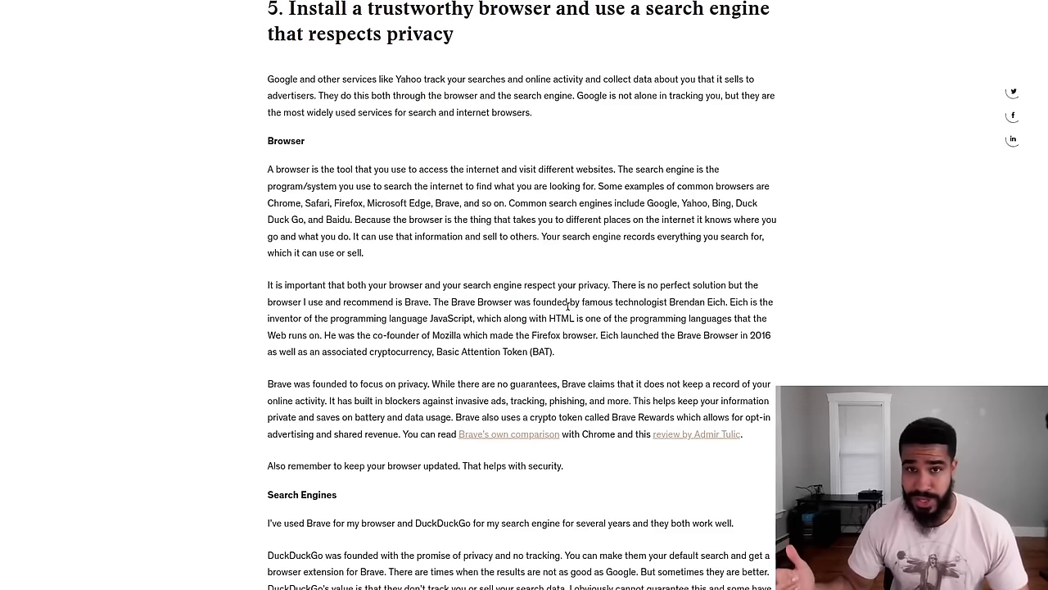
mouse_move(529, 279)
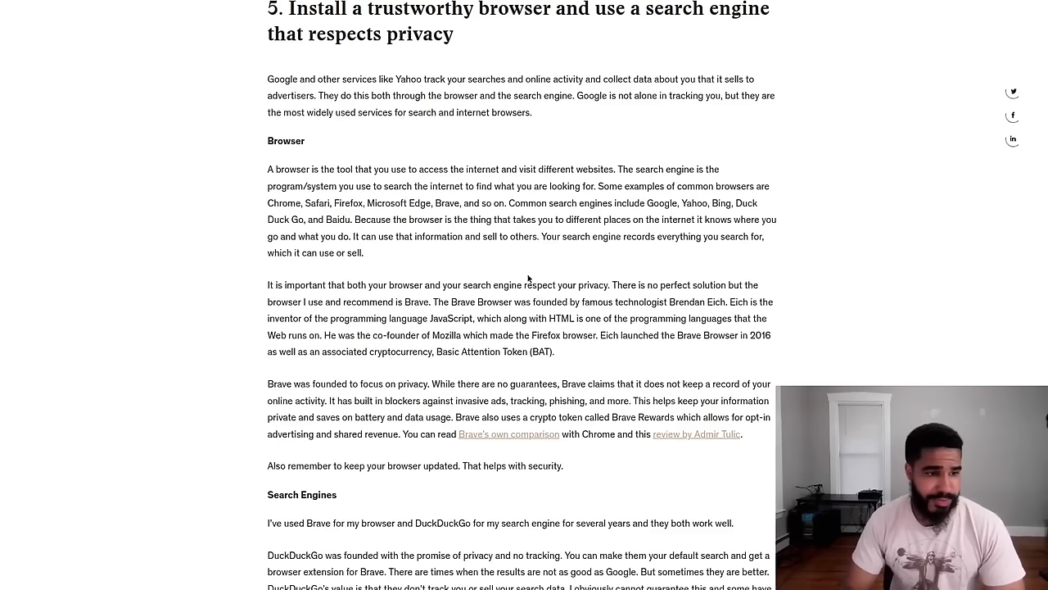
mouse_move(404, 315)
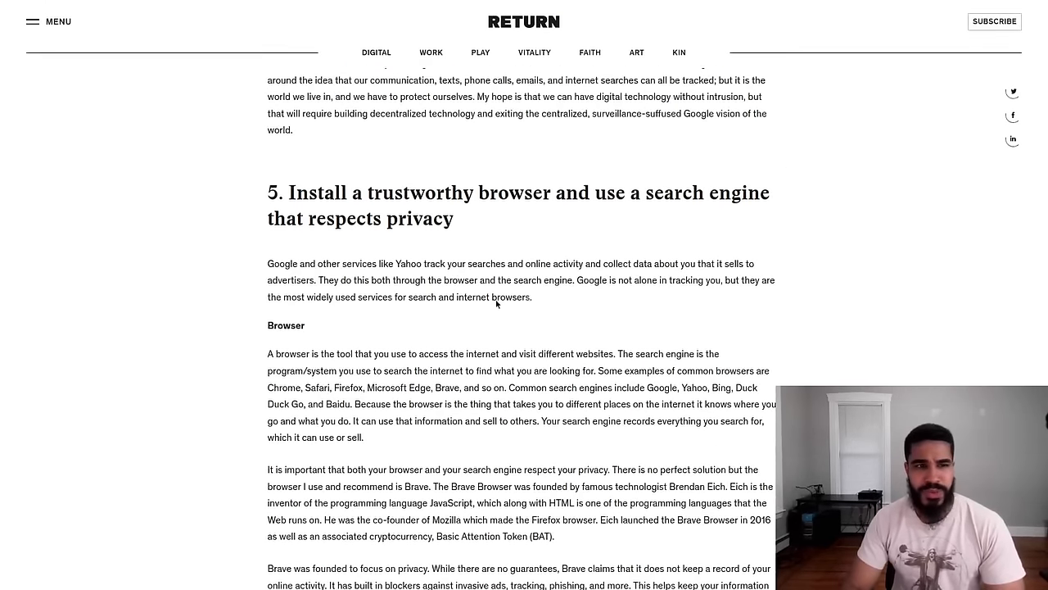
scroll("down", 3)
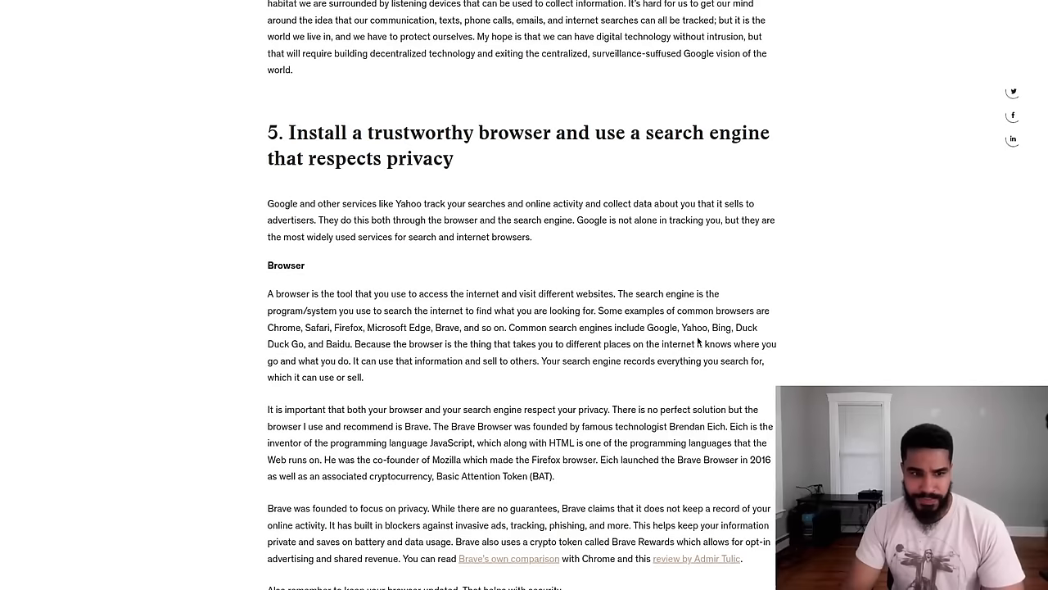
scroll("down", 3)
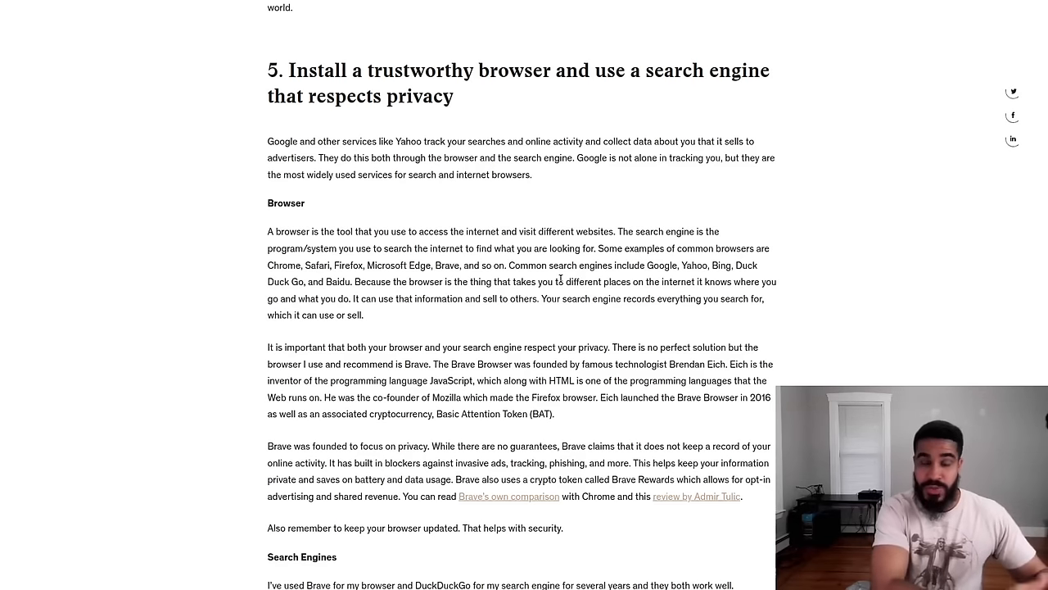
mouse_move(495, 325)
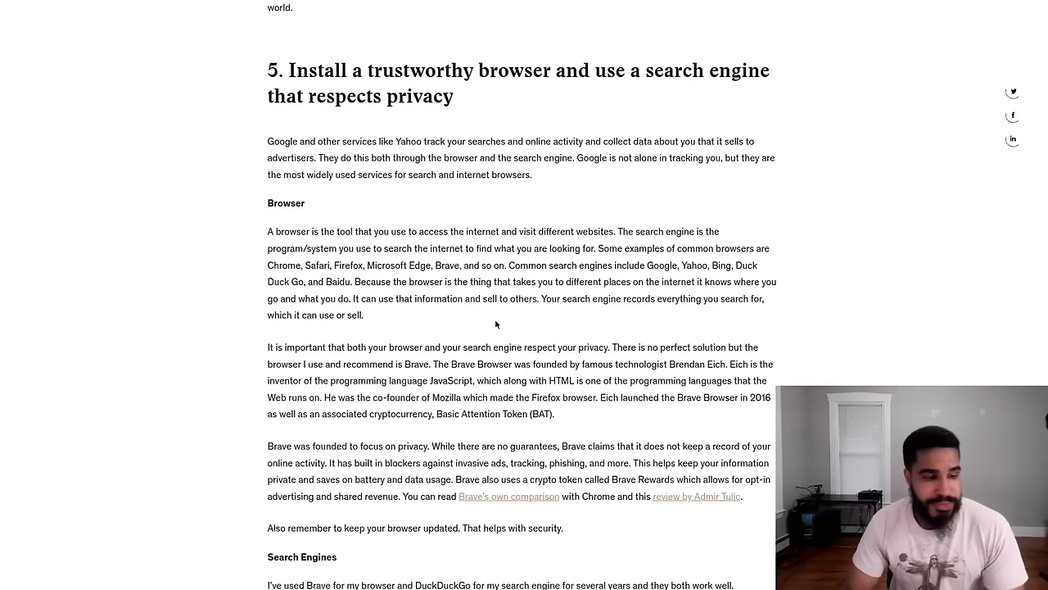
Highlight 'DuckDuckGo' and its paragraph, deselect, then scroll to Limitations and Private Search
scroll("down", 3)
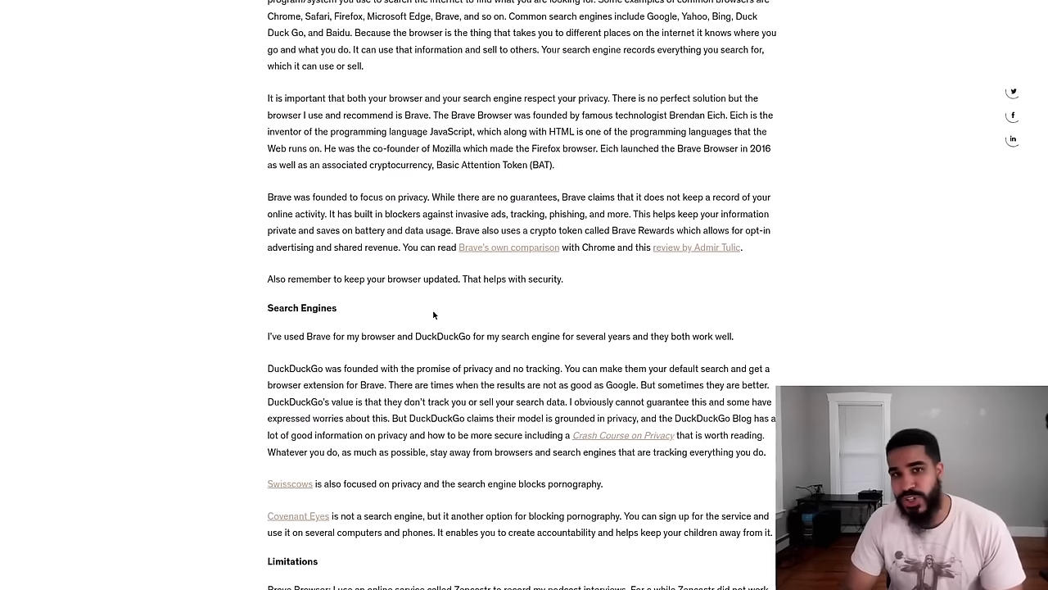
double_click(442, 336)
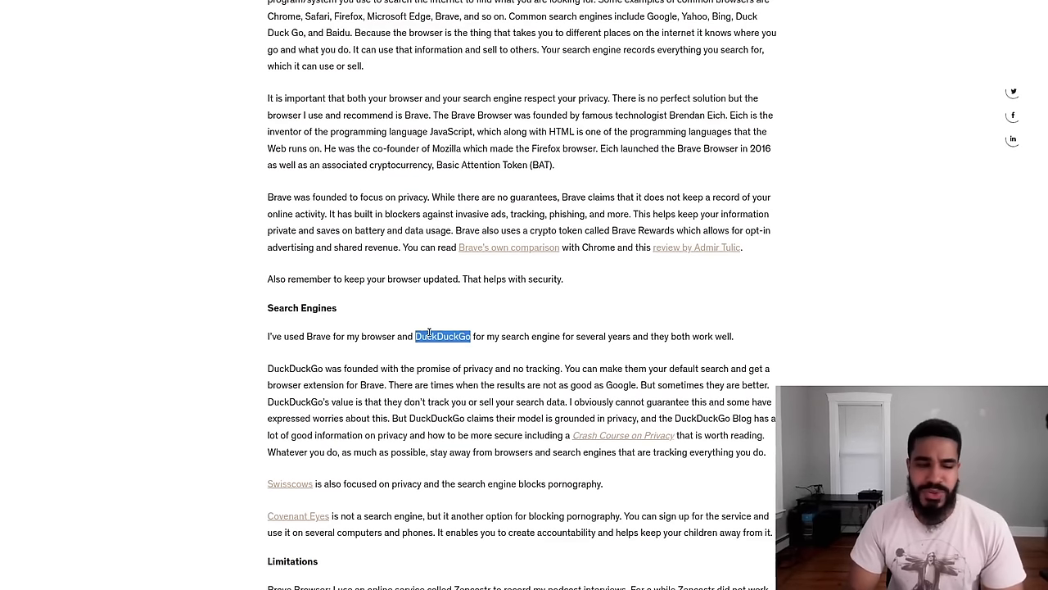
mouse_move(456, 289)
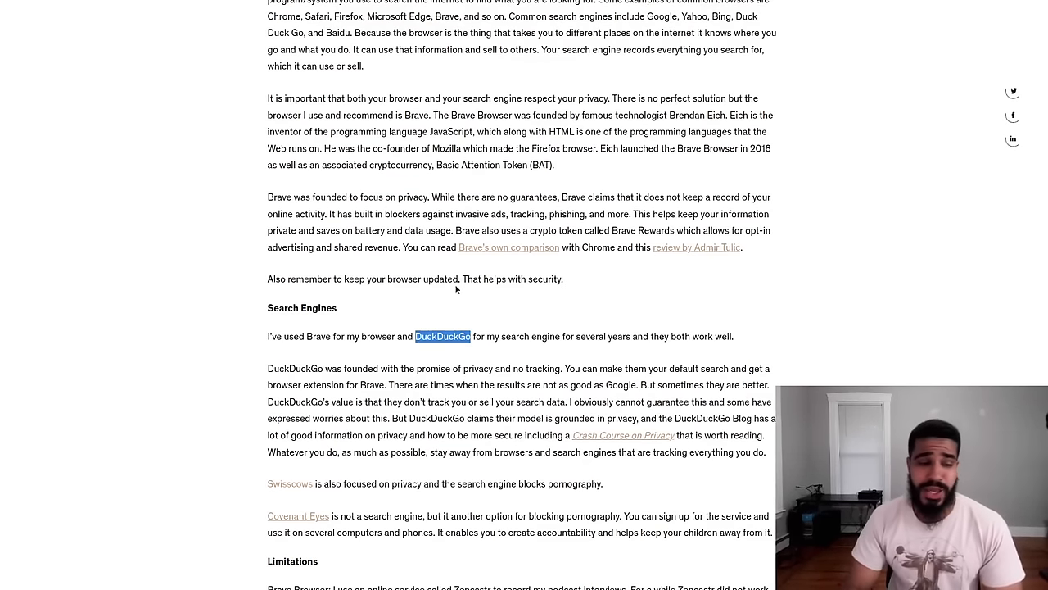
left_click_drag(268, 368, 768, 452)
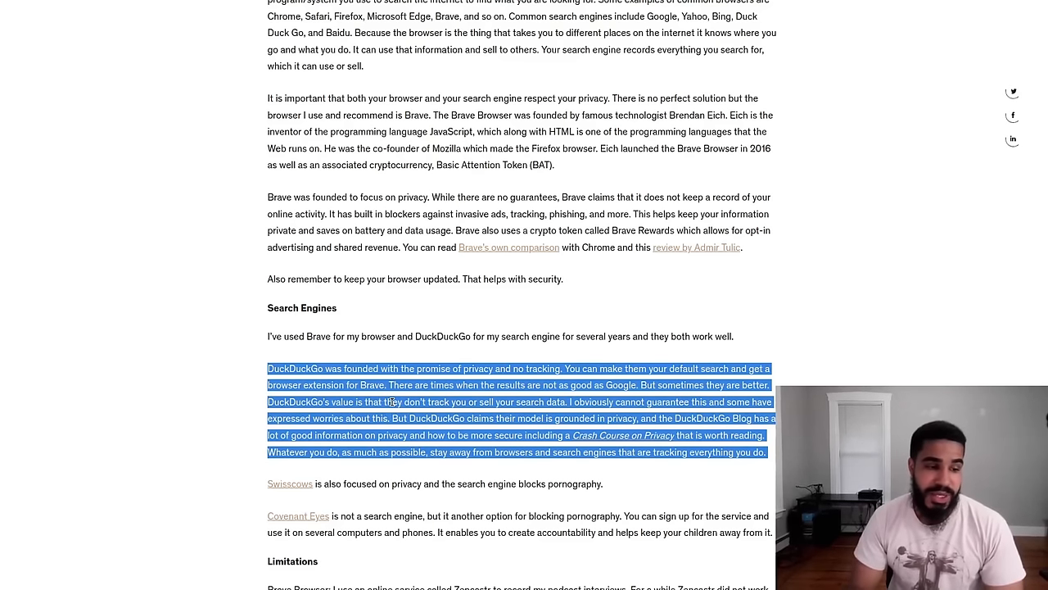
left_click(391, 418)
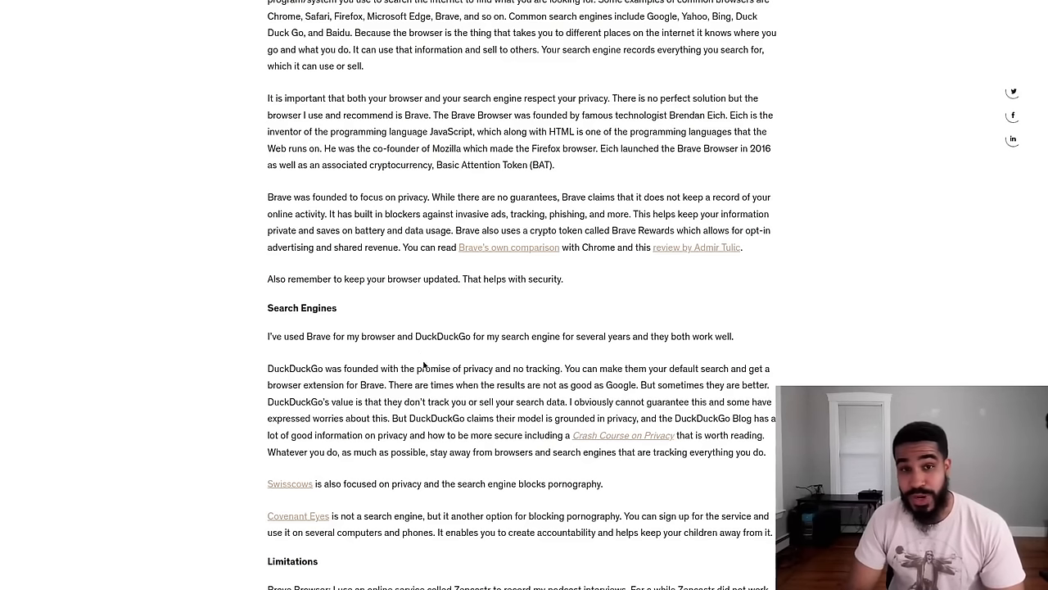
scroll("down", 3)
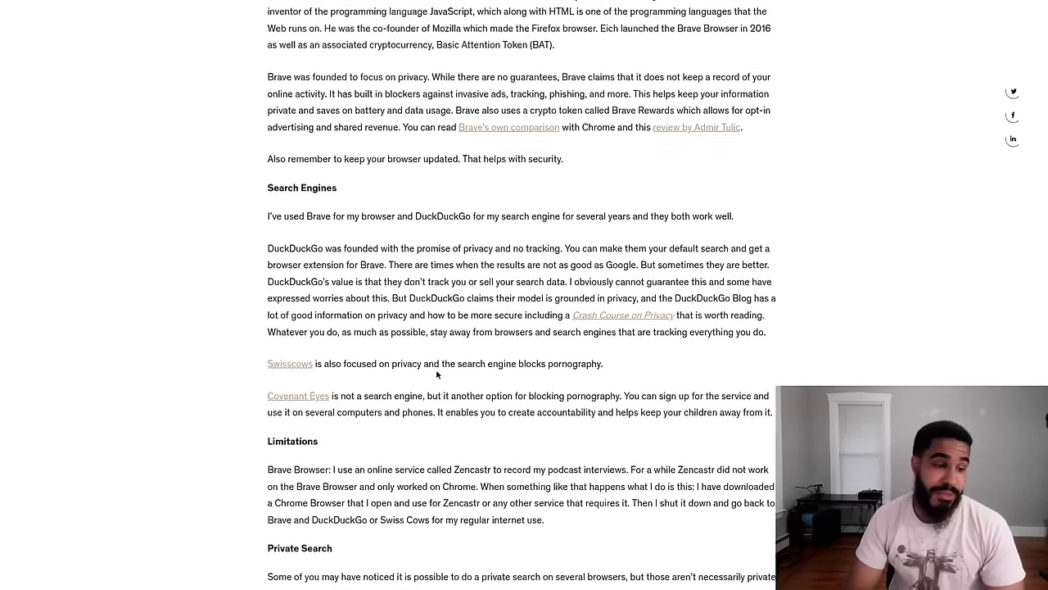
scroll("down", 3)
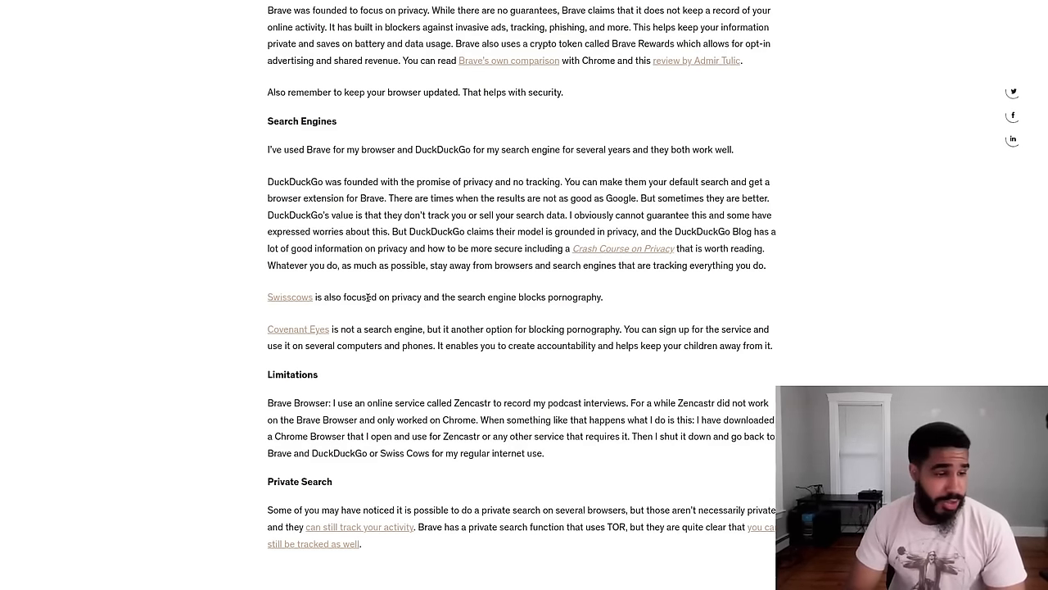
Scroll past Private Search to '6. Own your own files' and its Dropbox, Proton, Basecamp, Storj options
scroll("down", 3)
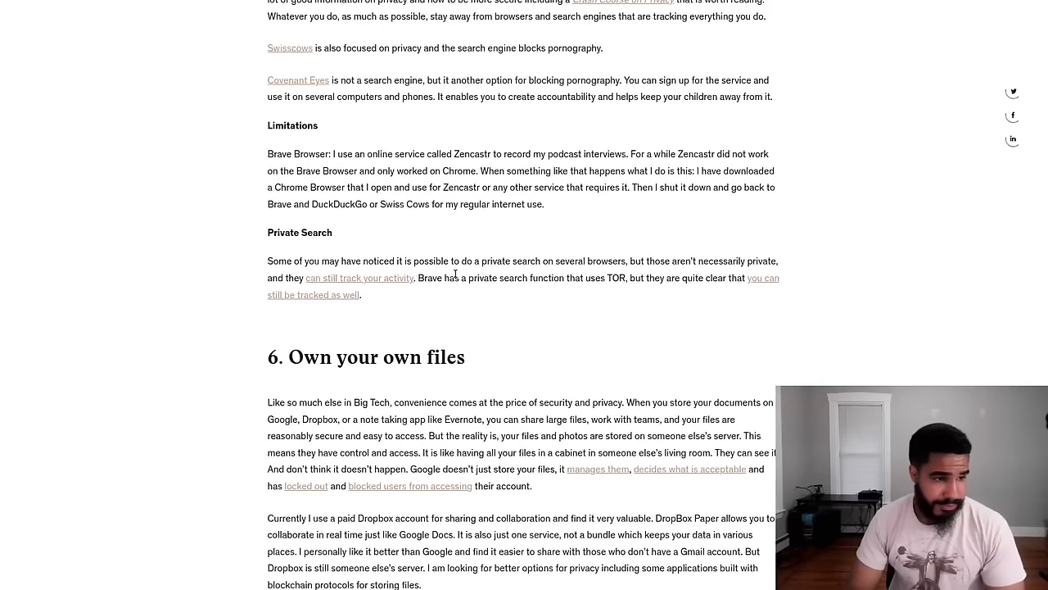
scroll("down", 3)
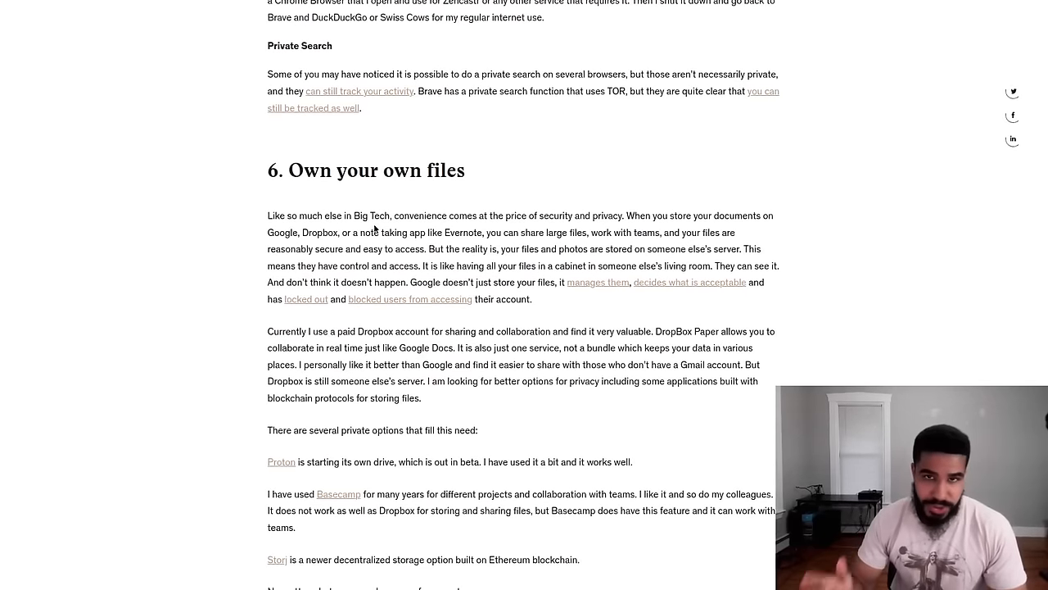
scroll("down", 3)
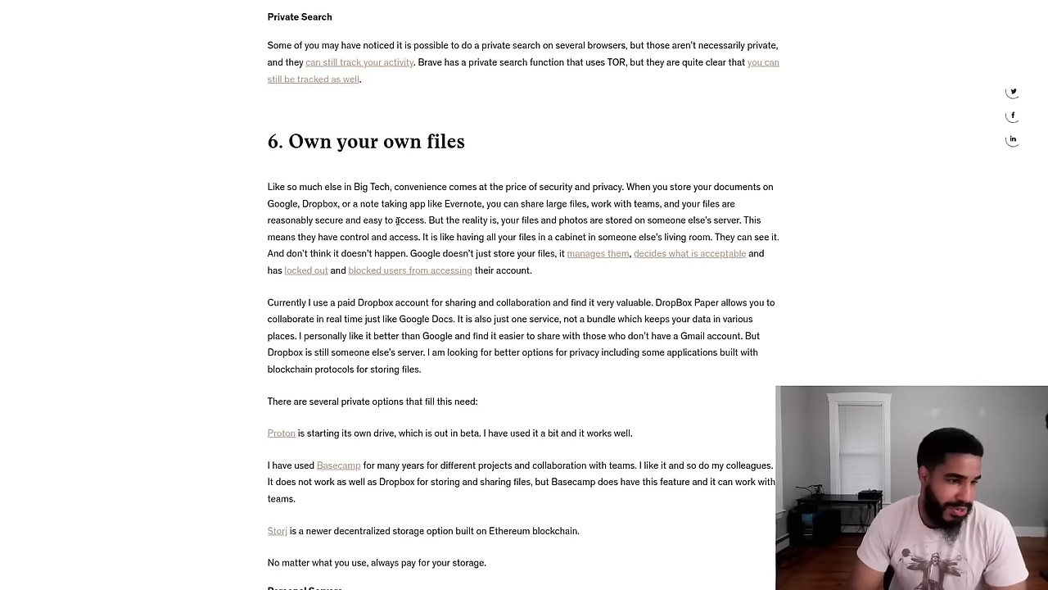
scroll("down", 3)
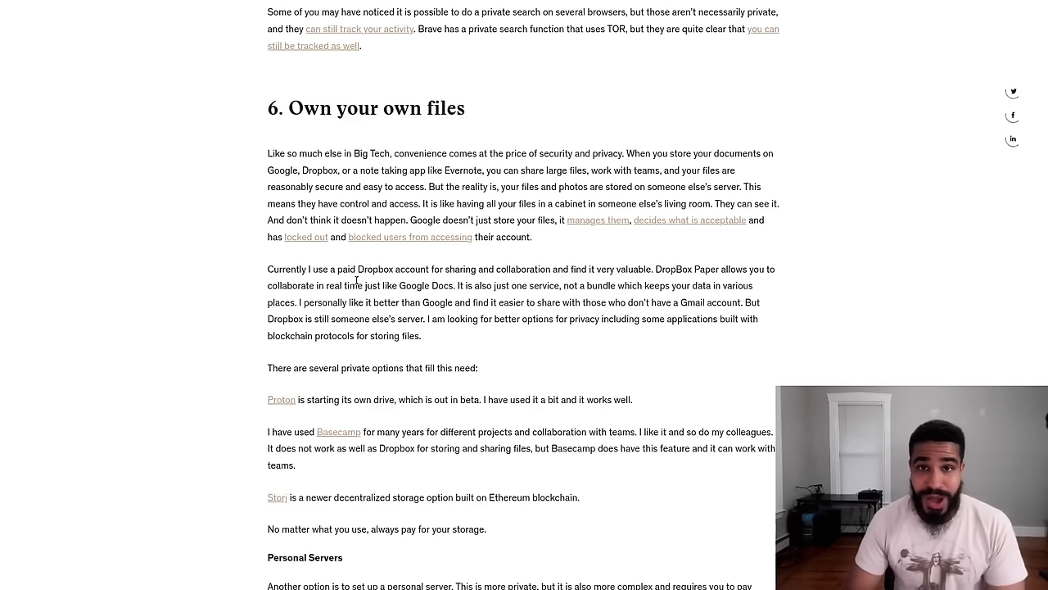
mouse_move(353, 276)
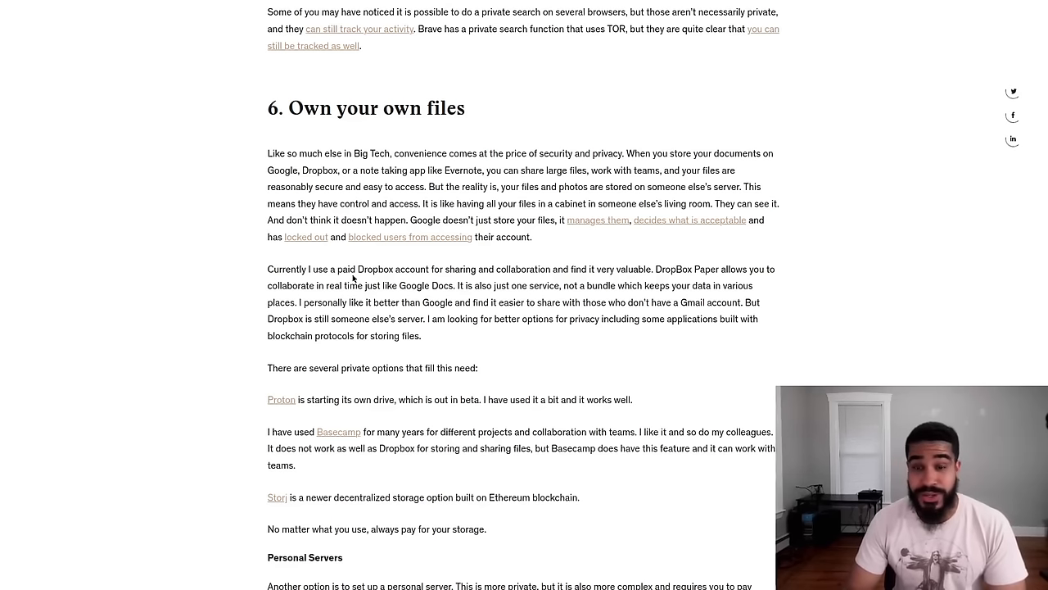
mouse_move(328, 316)
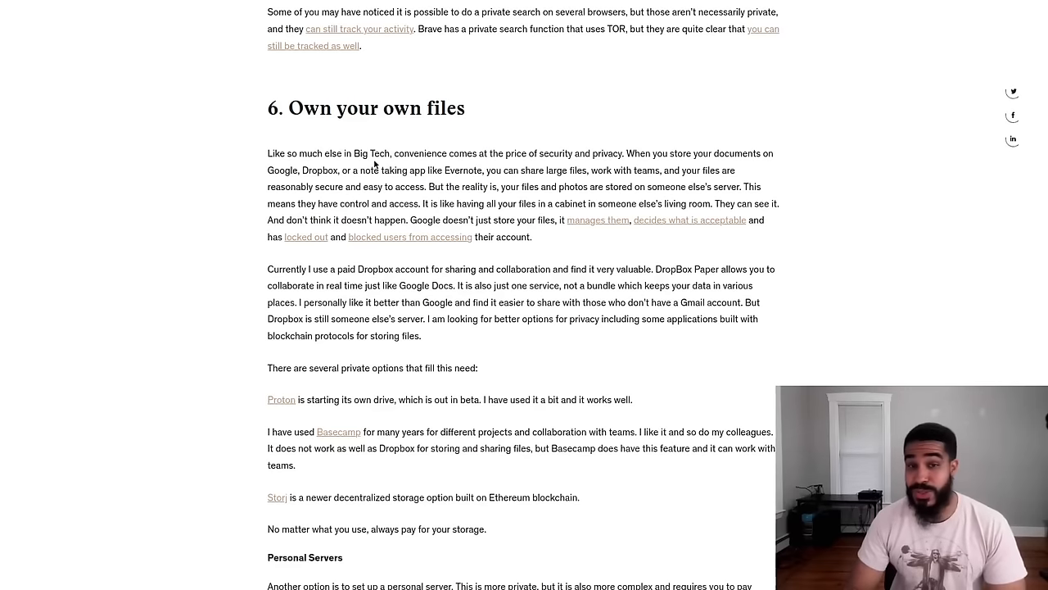
Scroll through '7. Own your contacts' down to the '8. Own your platform' heading
scroll("down", 3)
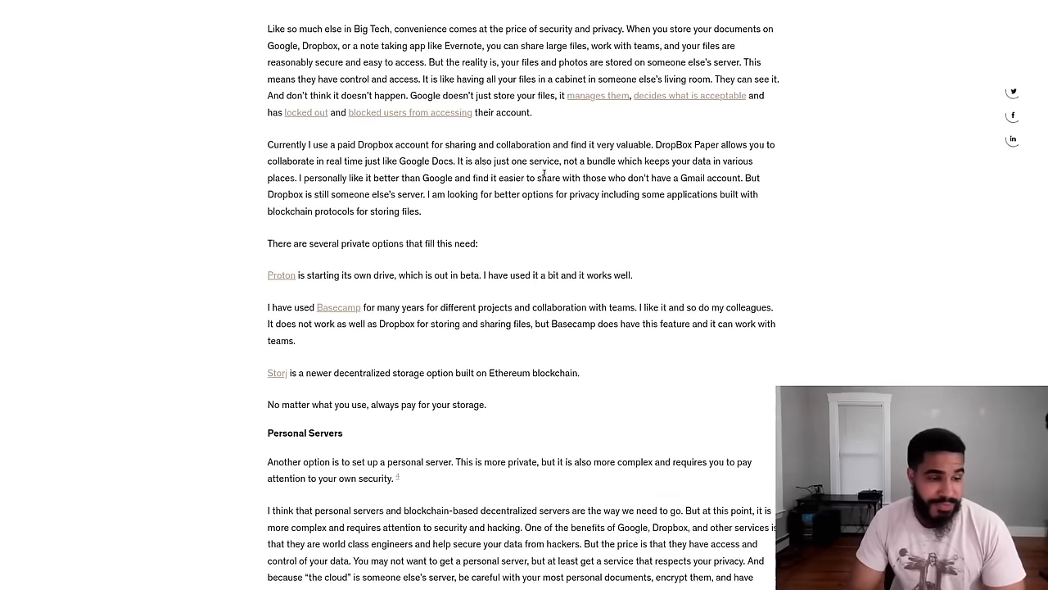
scroll("down", 3)
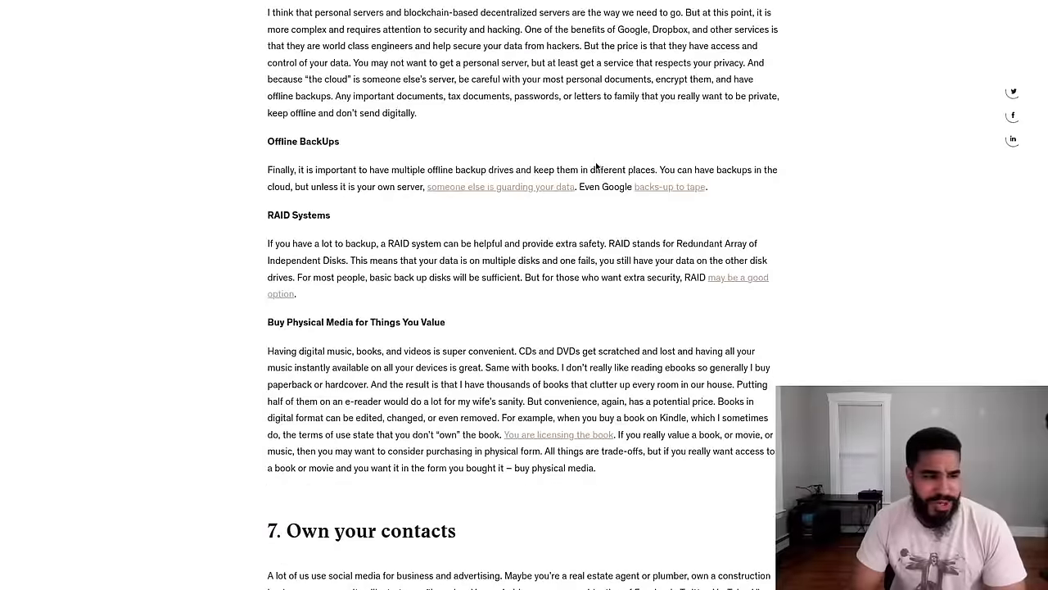
scroll("down", 3)
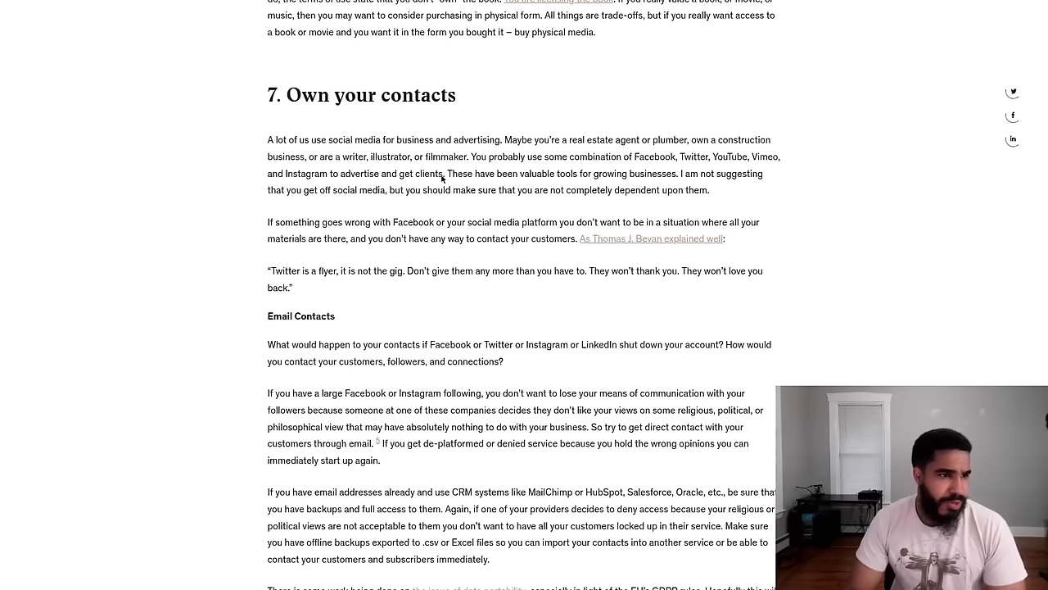
scroll("down", 3)
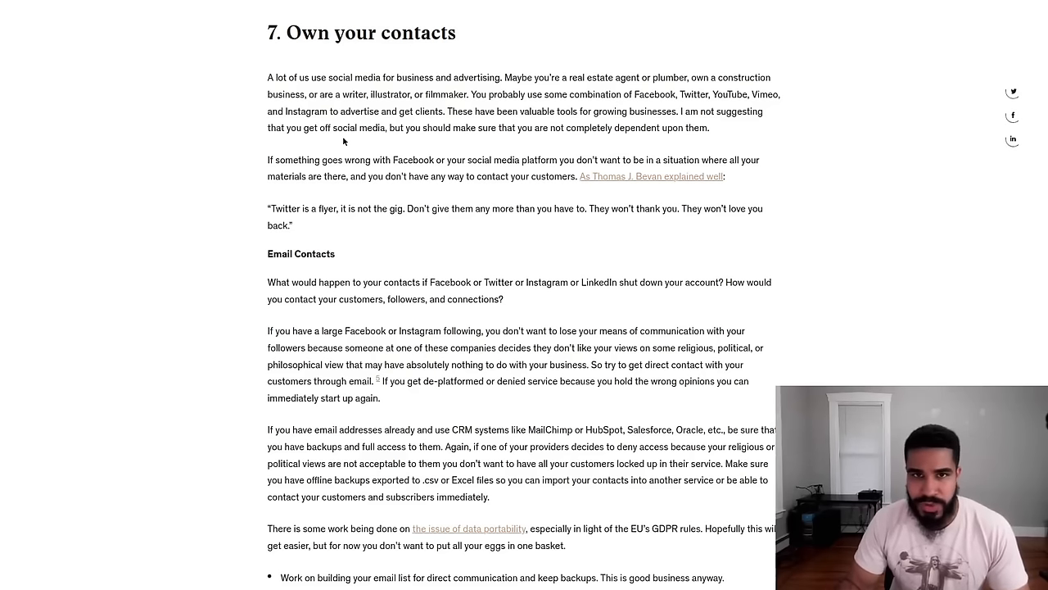
mouse_move(595, 117)
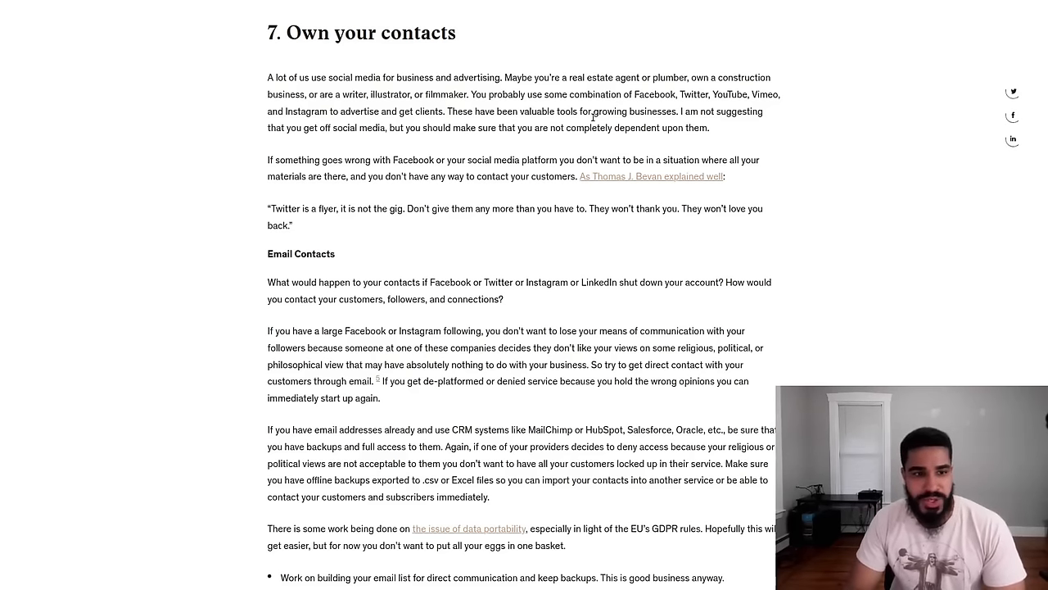
scroll("down", 3)
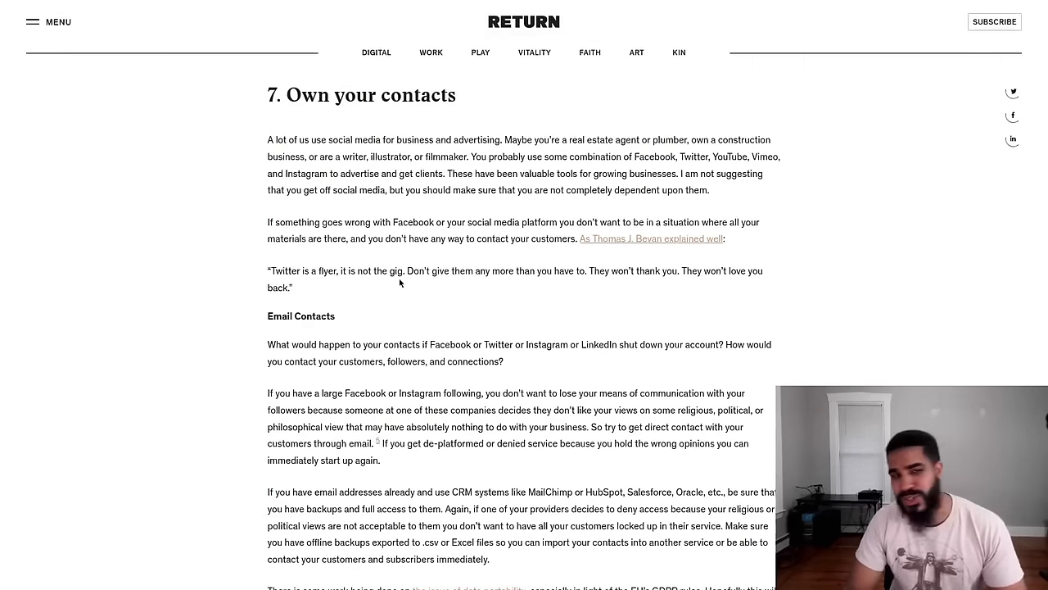
scroll("down", 3)
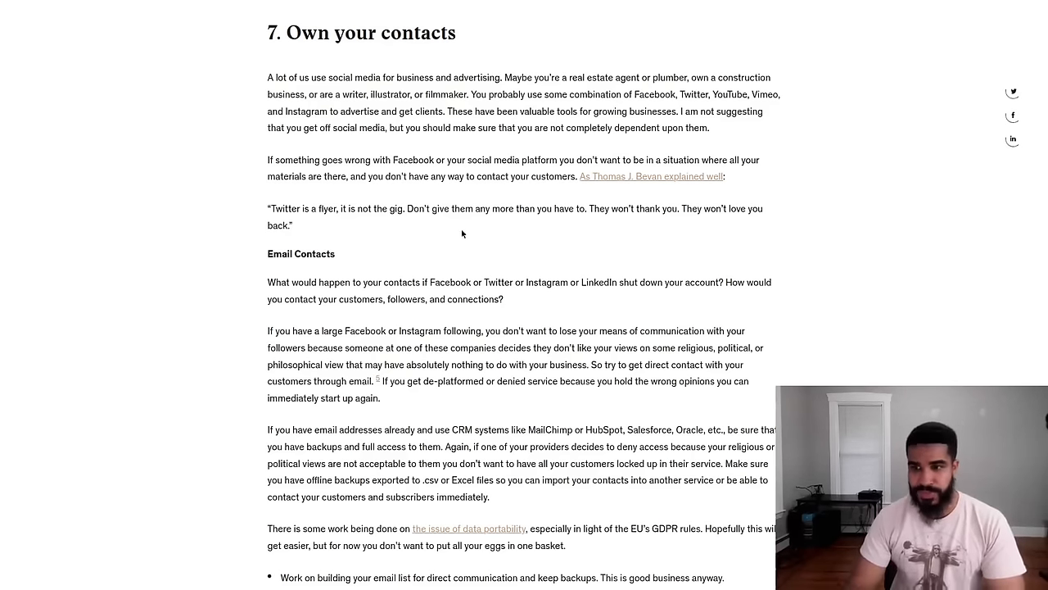
mouse_move(607, 265)
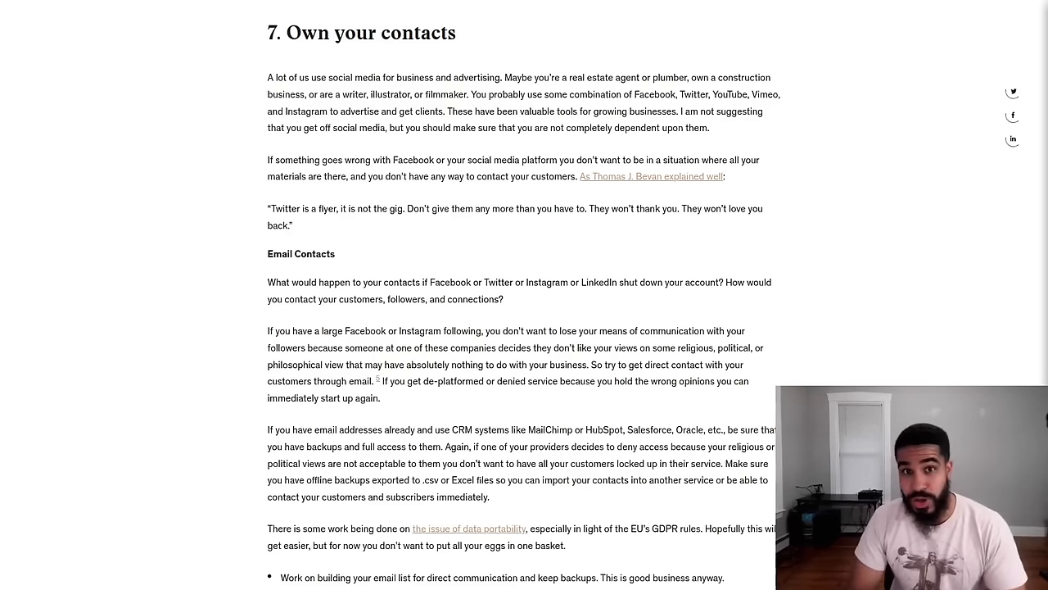
scroll("down", 3)
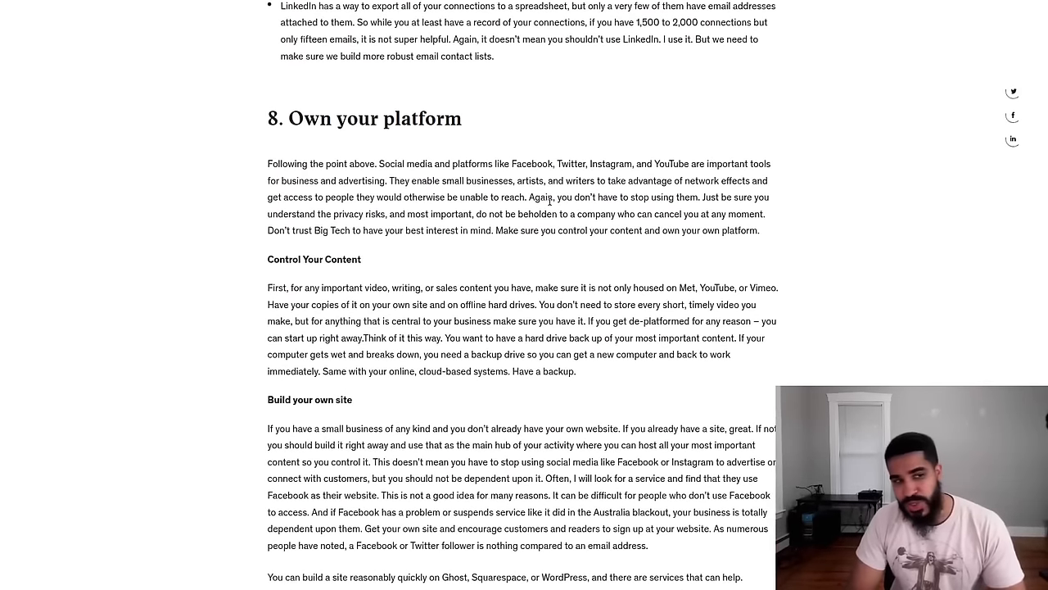
mouse_move(515, 135)
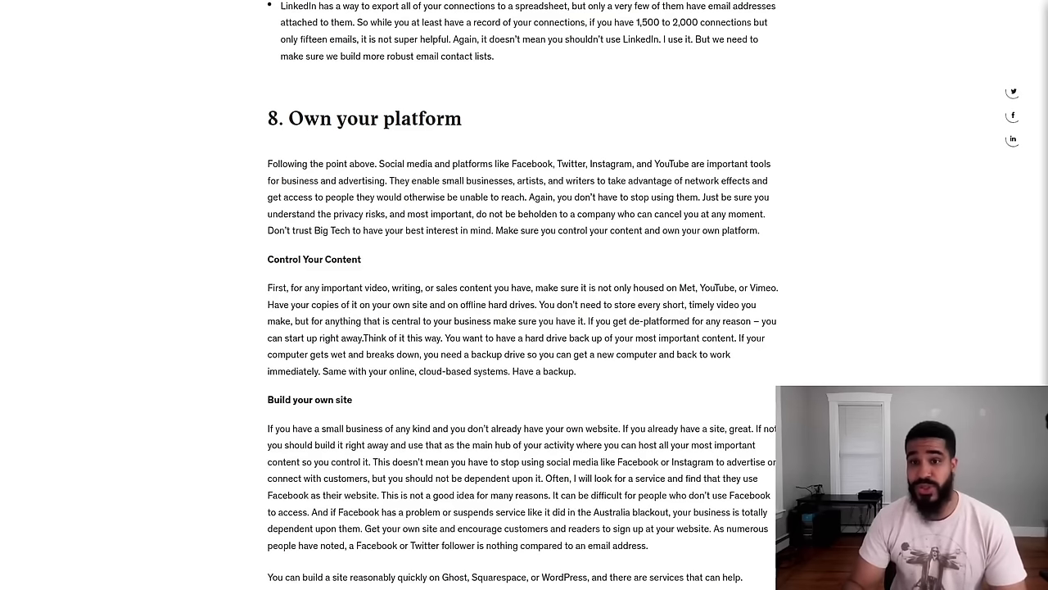
mouse_move(778, 263)
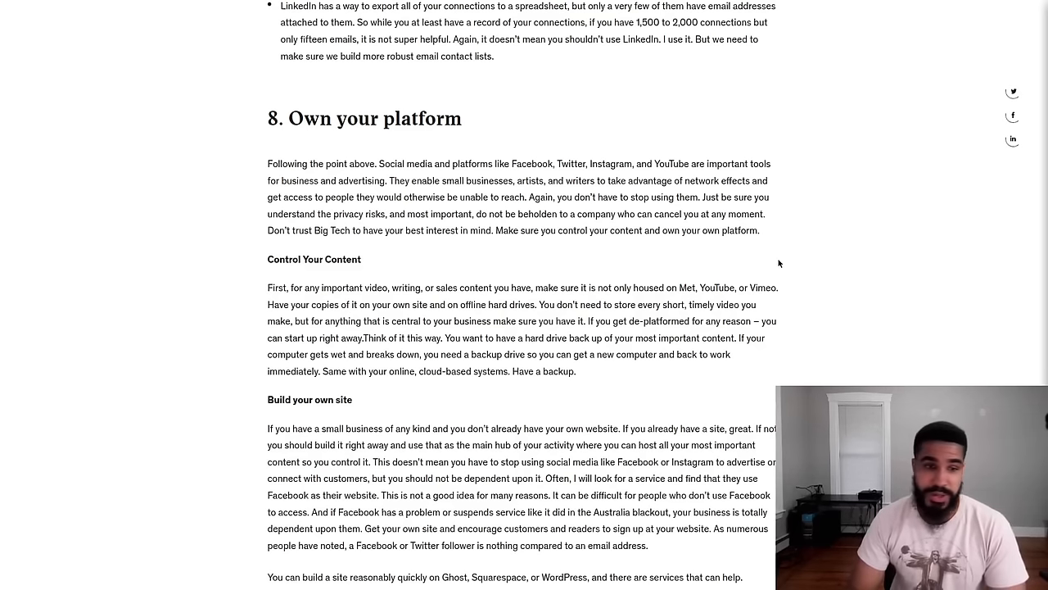
Scroll through section 8 to the '9. Secure your mobile devices' heading
scroll("down", 3)
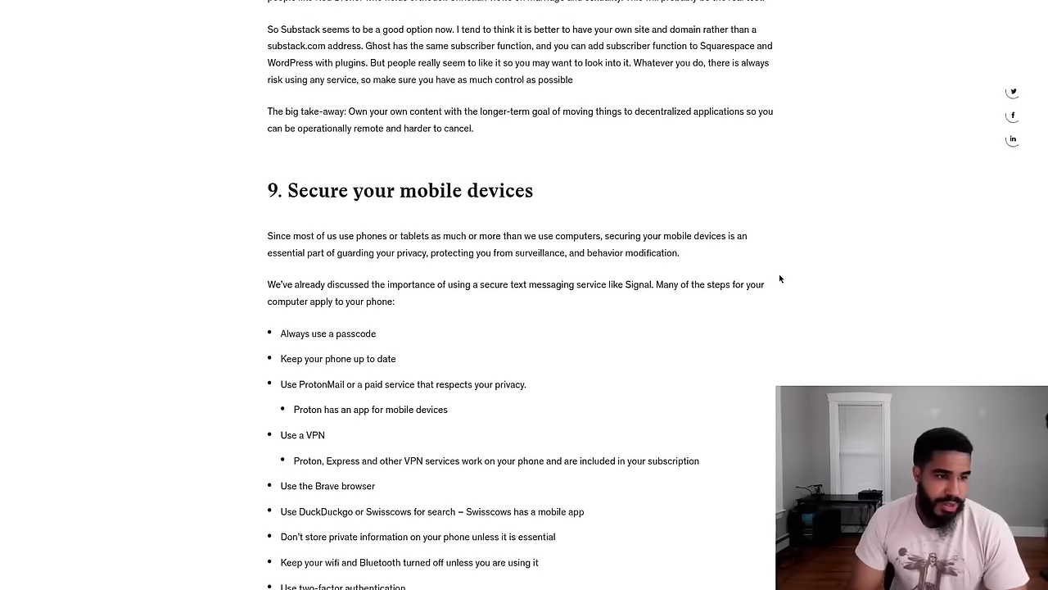
Select 'DuckDuckgo' in the mobile tips list, then scroll through to two-factor authentication and app permissions
scroll("down", 3)
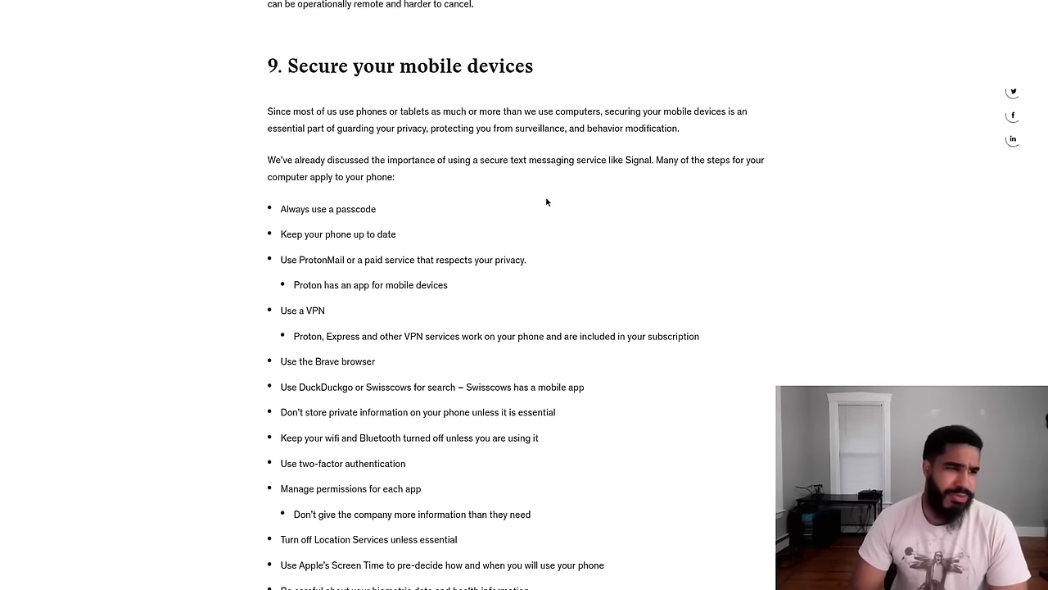
mouse_move(392, 335)
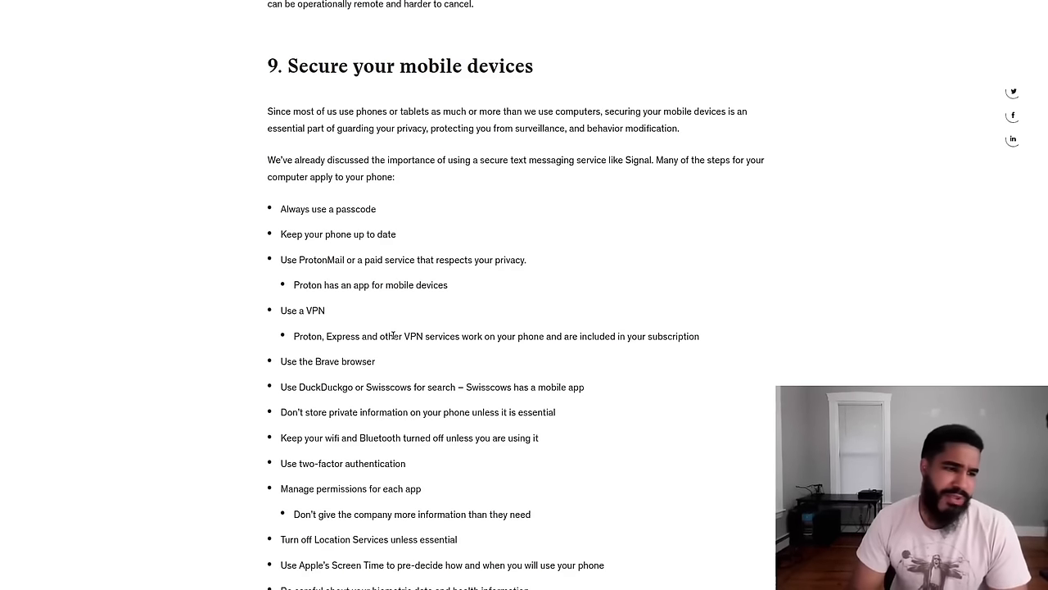
double_click(327, 362)
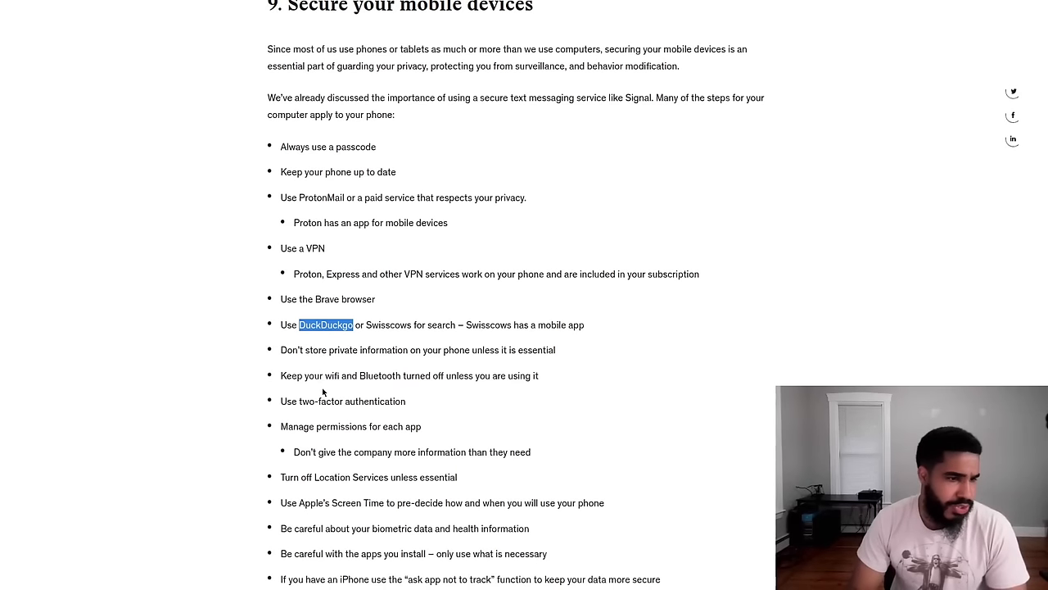
mouse_move(421, 387)
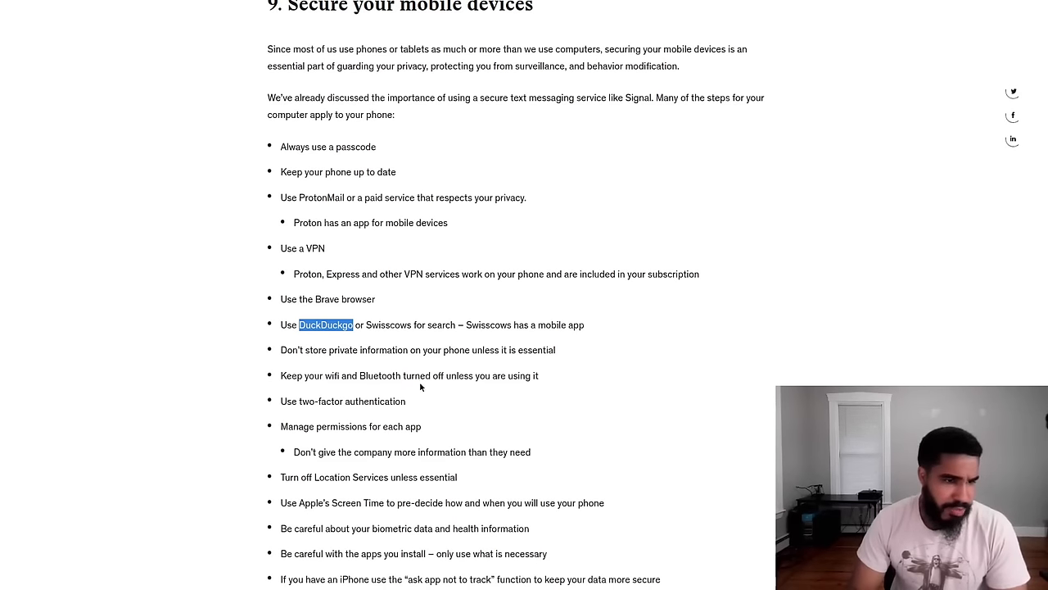
scroll("down", 3)
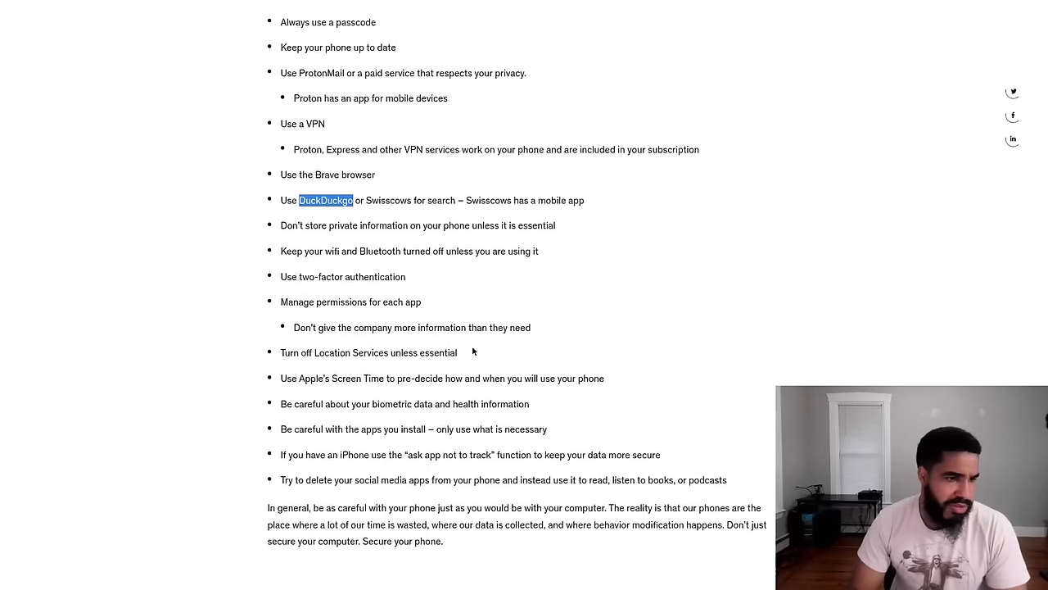
mouse_move(356, 302)
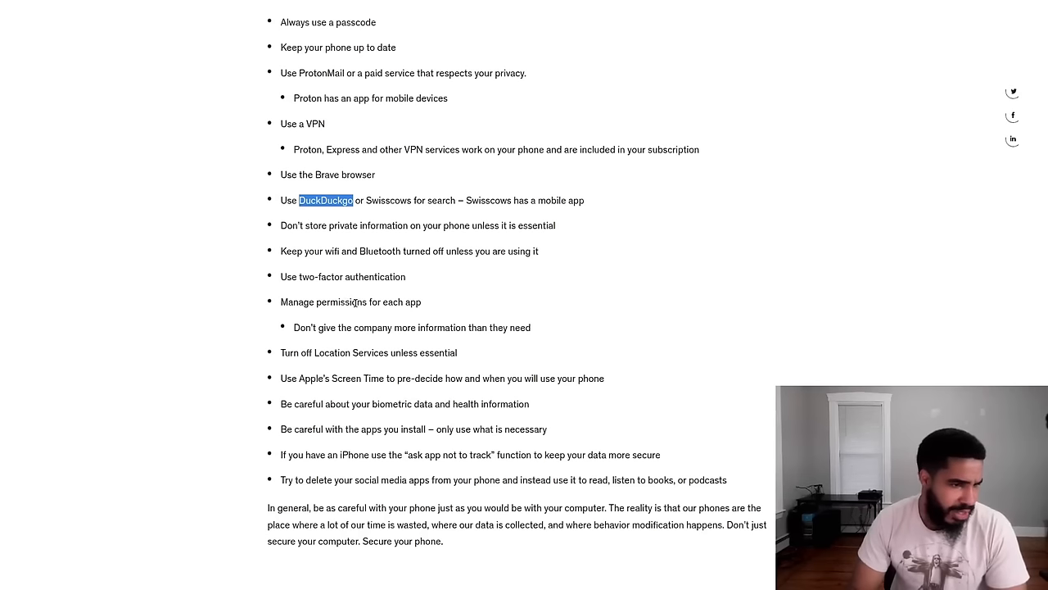
mouse_move(463, 354)
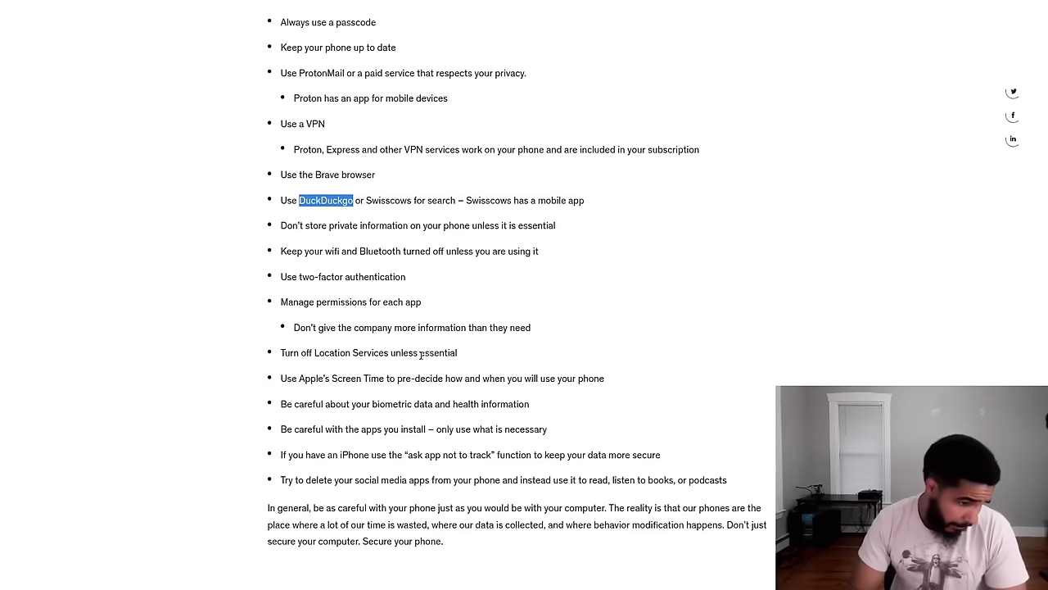
mouse_move(436, 368)
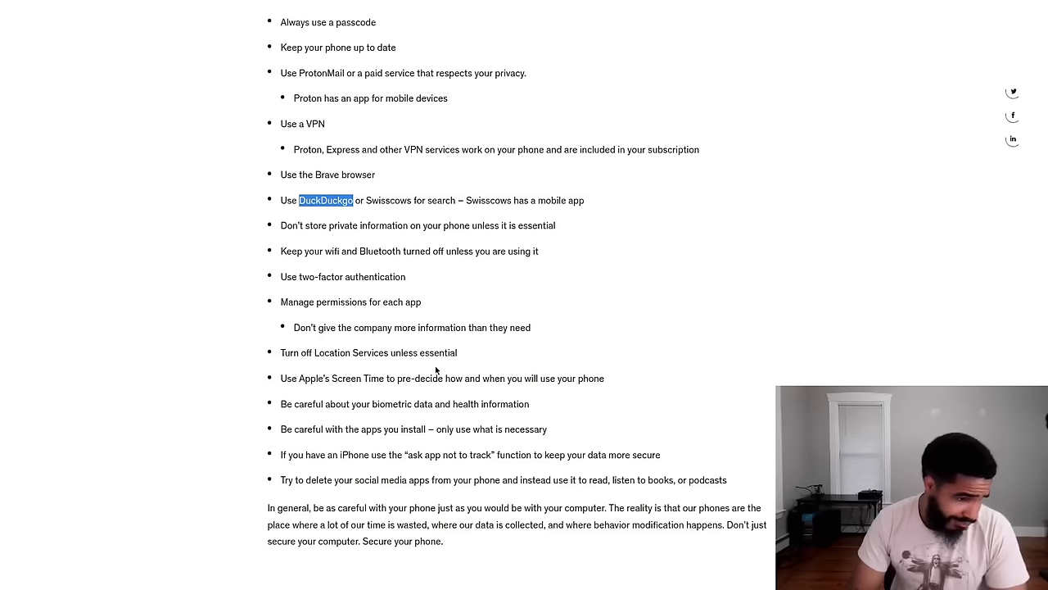
mouse_move(422, 422)
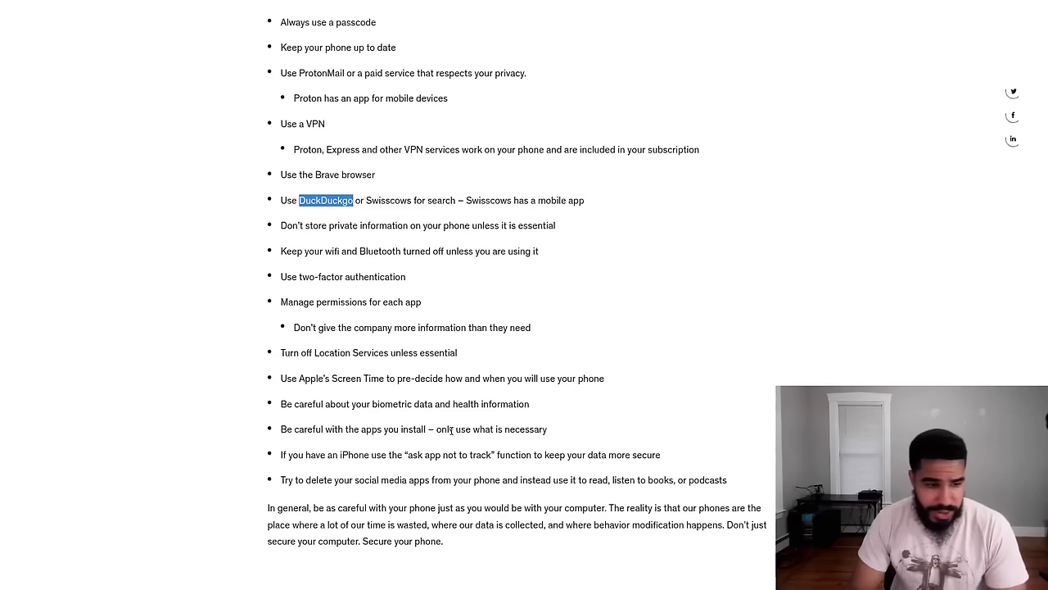
scroll("up", 3)
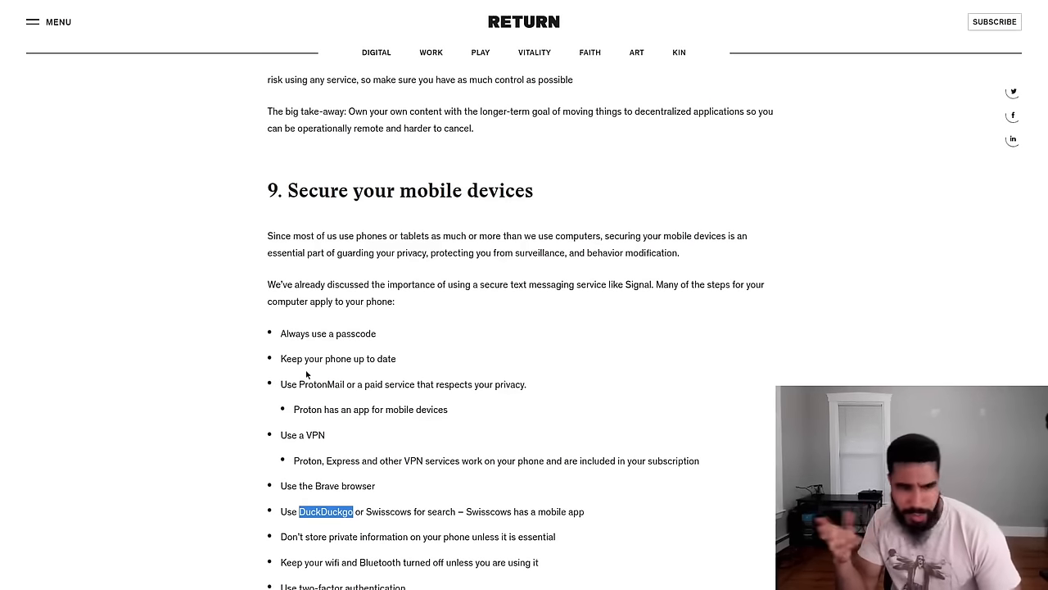
scroll("down", 3)
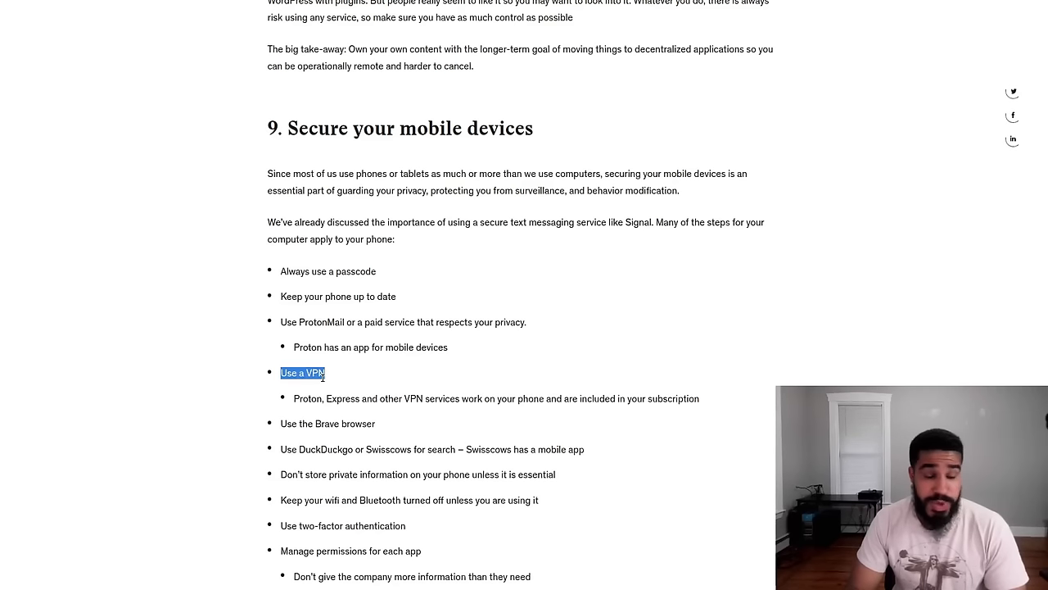
mouse_move(318, 386)
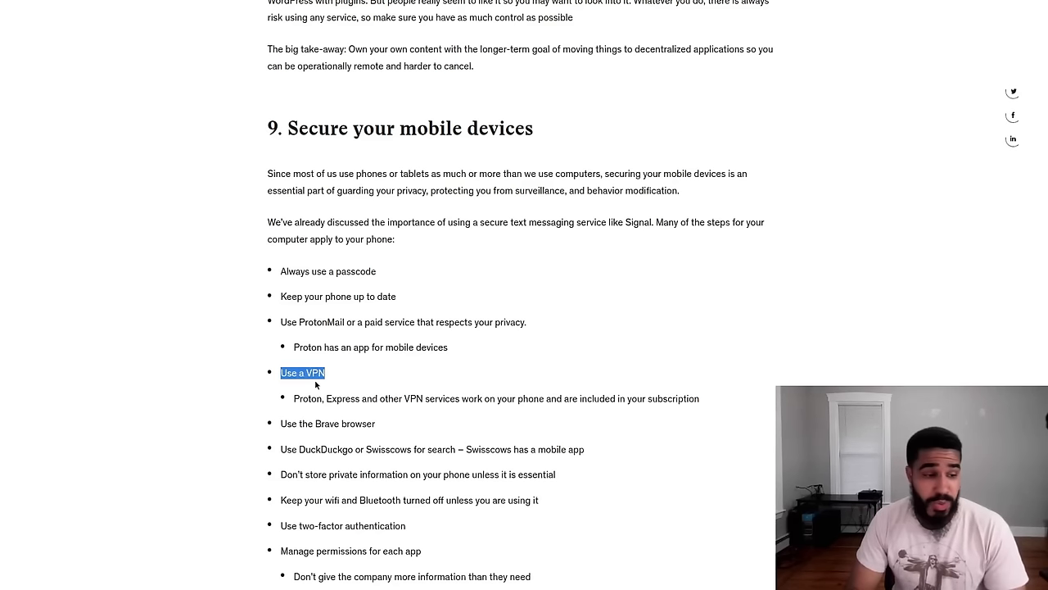
Select the 'Use a VPN' tip in the mobile-devices bullet list
left_click(303, 374)
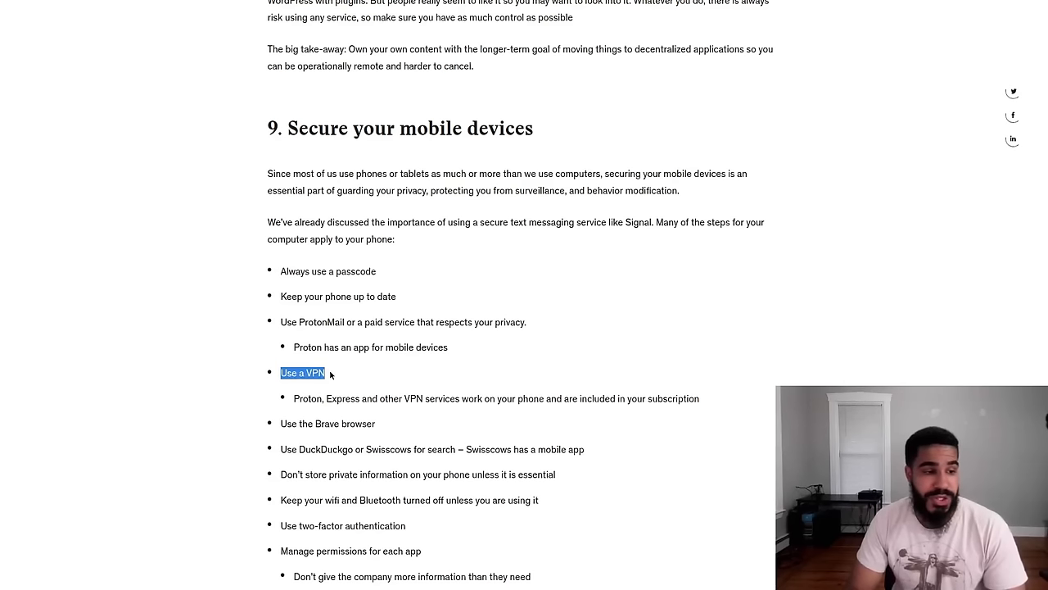
left_click(325, 372)
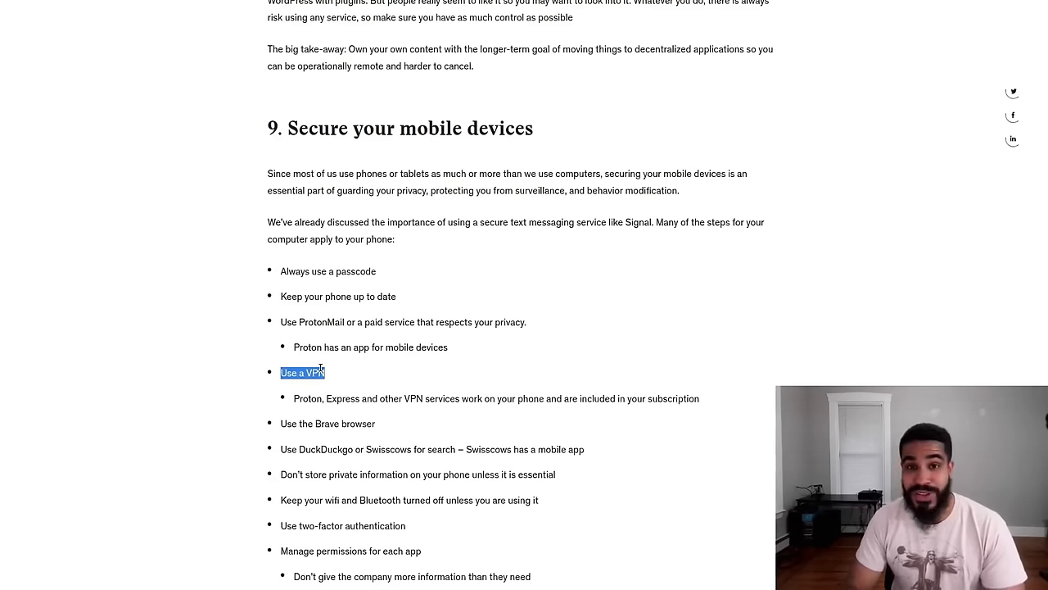
scroll("down", 3)
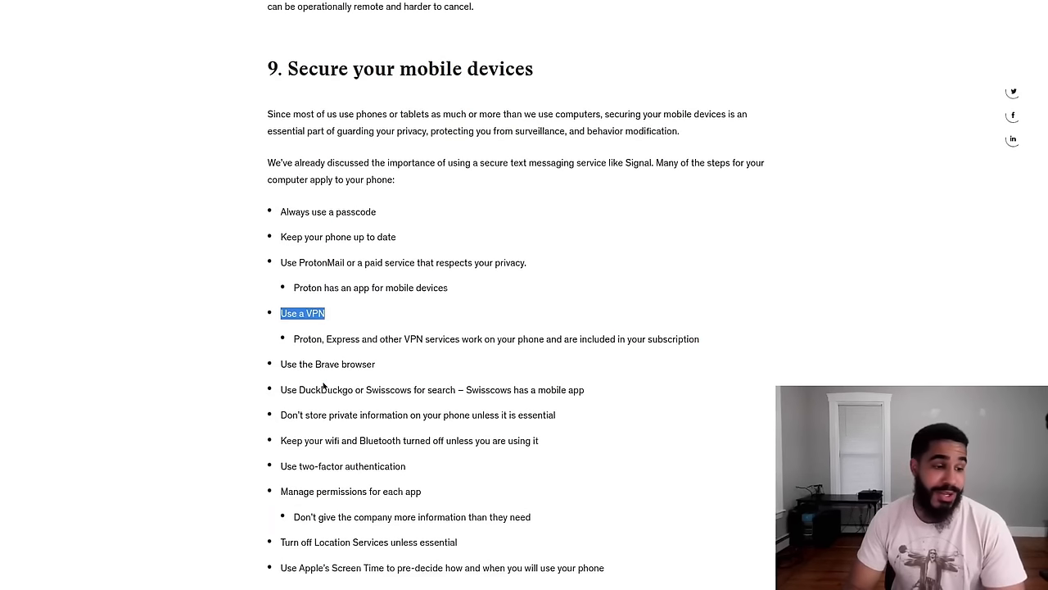
scroll("down", 3)
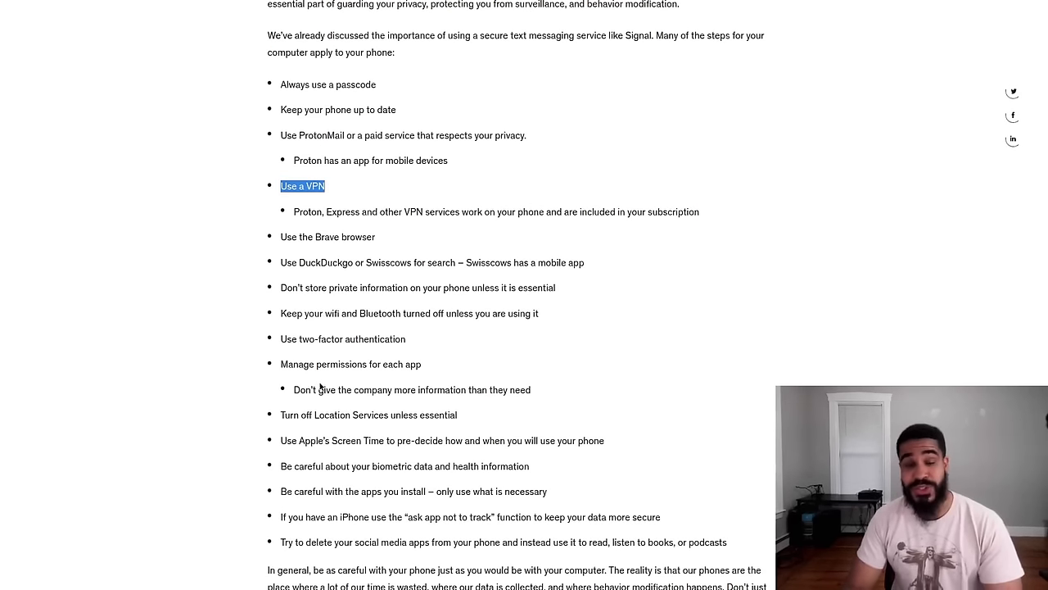
scroll("down", 3)
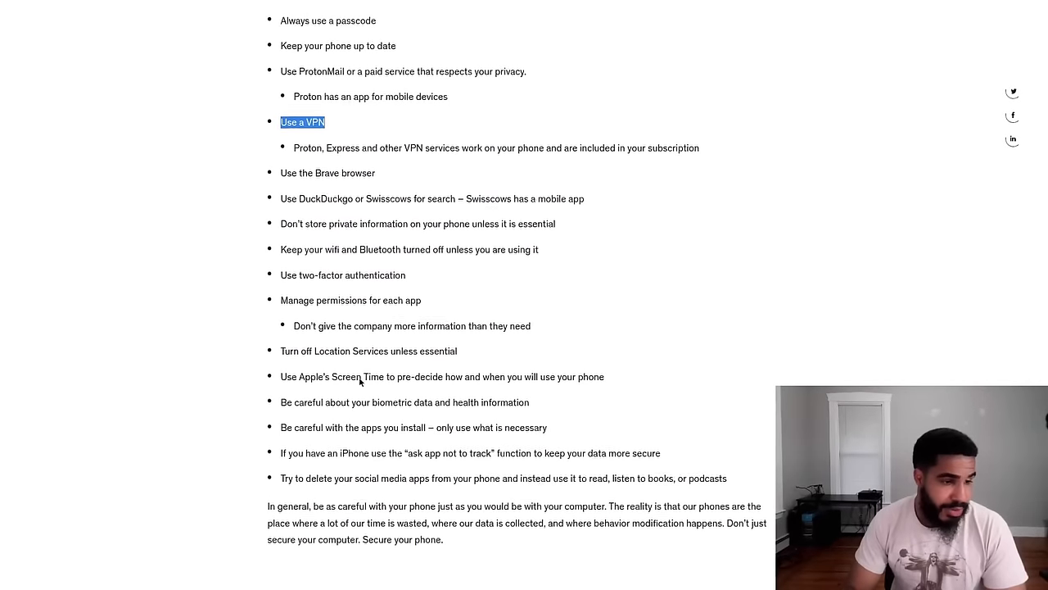
scroll("down", 3)
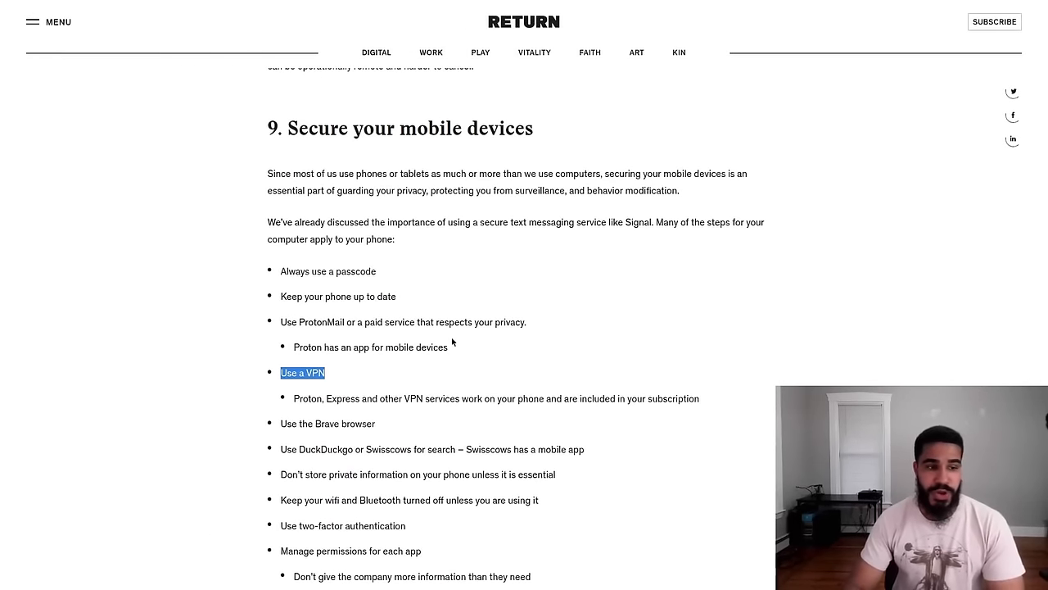
scroll("down", 3)
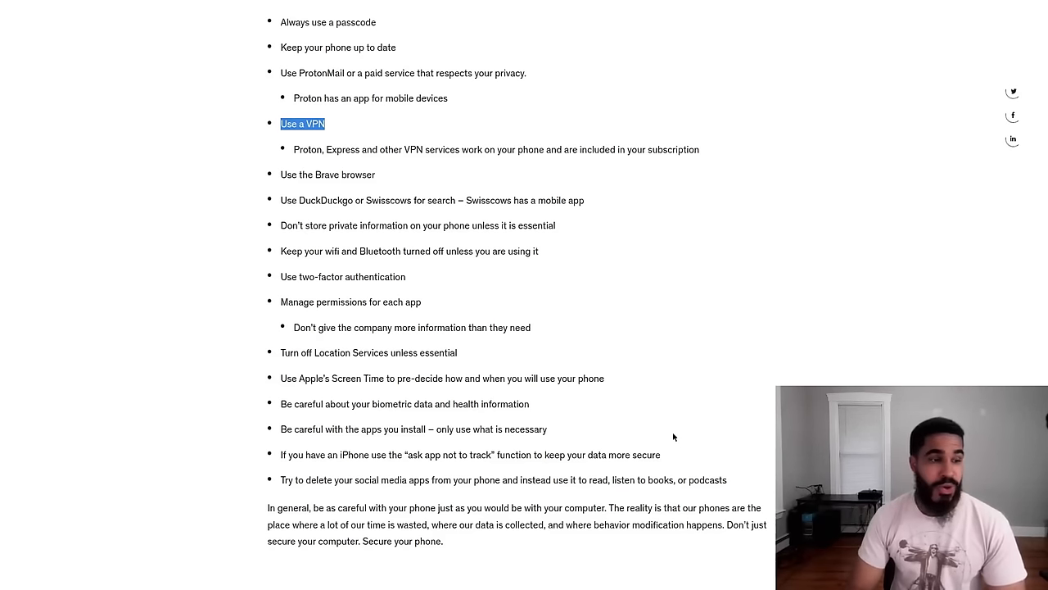
Clear the highlight on the 'Use a VPN' bullet
left_click(561, 259)
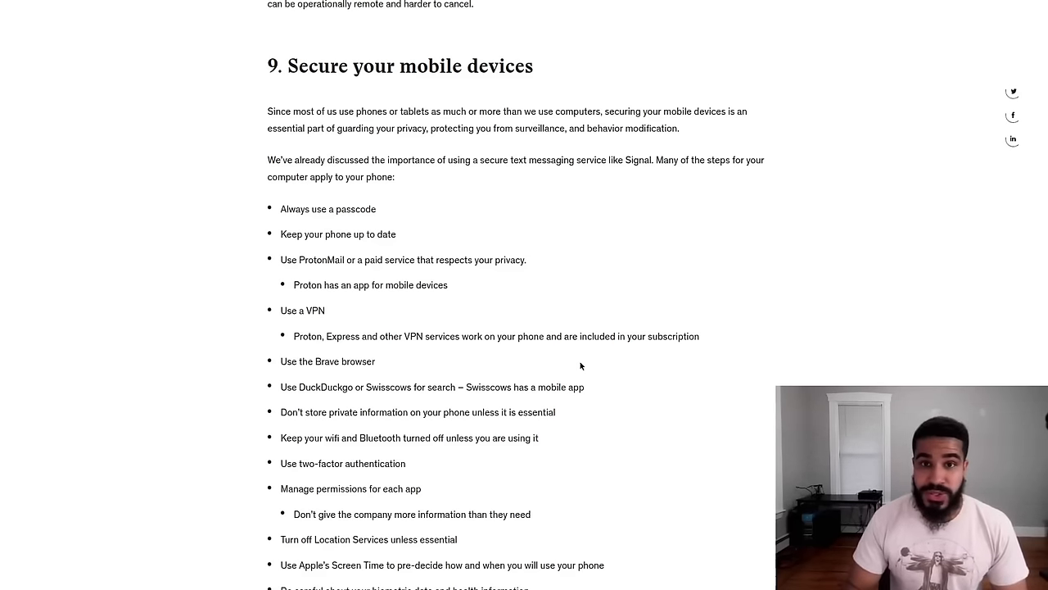
mouse_move(585, 356)
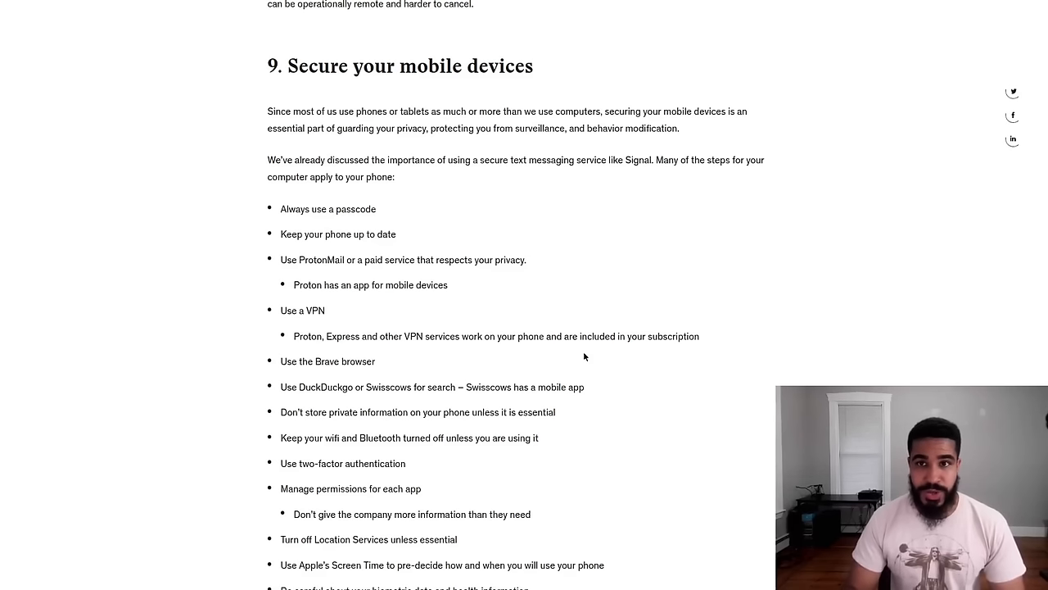
mouse_move(586, 363)
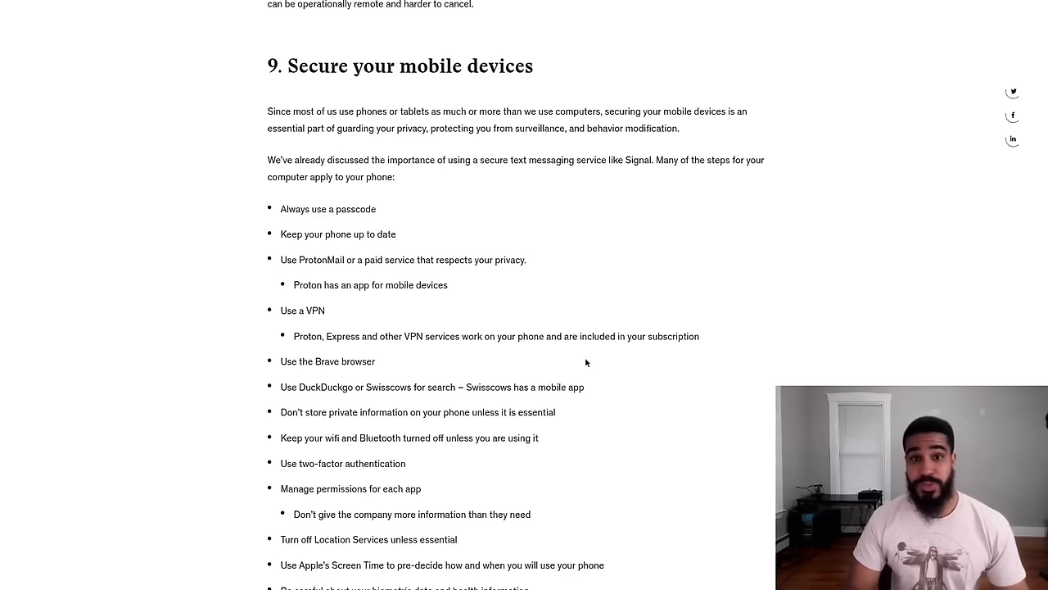
mouse_move(589, 356)
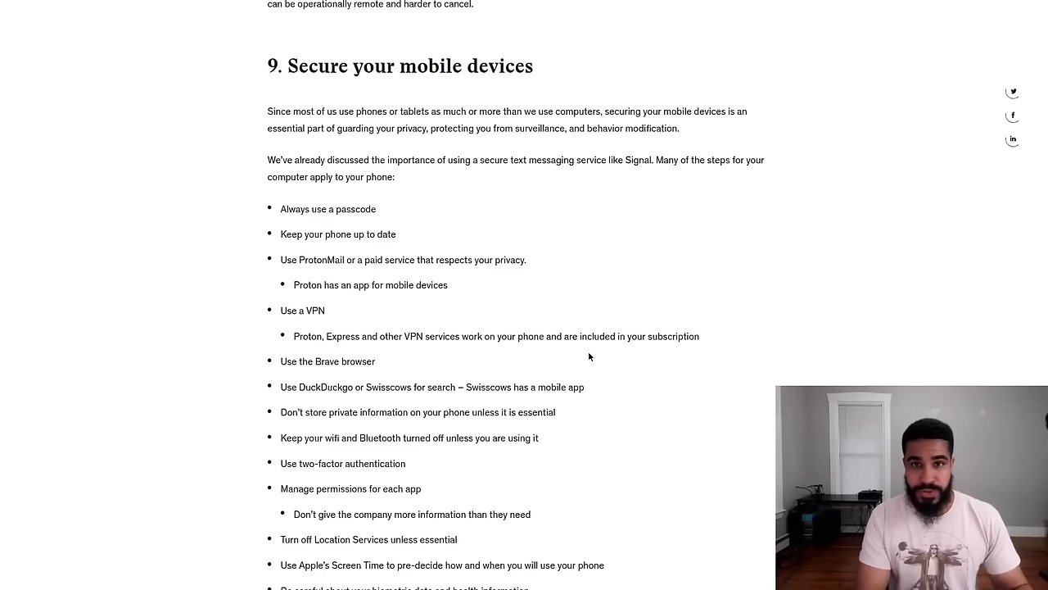
scroll("down", 3)
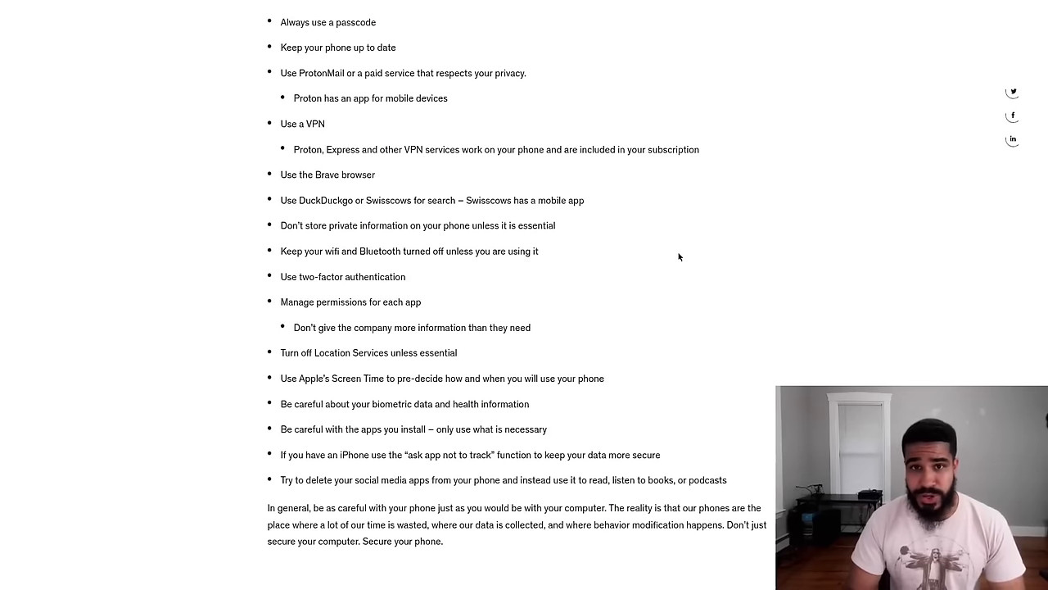
scroll("down", 3)
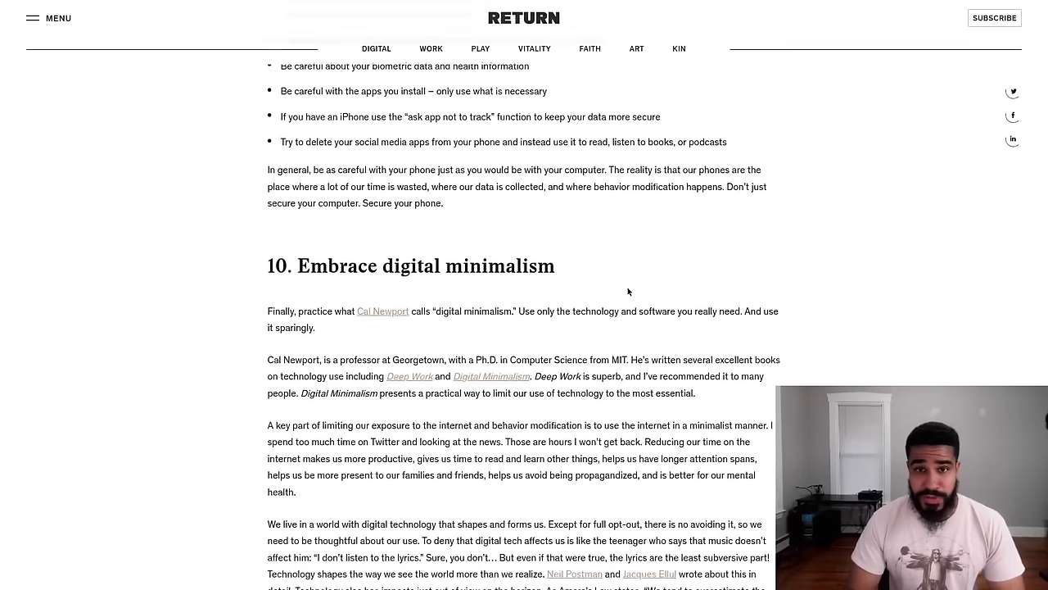
scroll("down", 3)
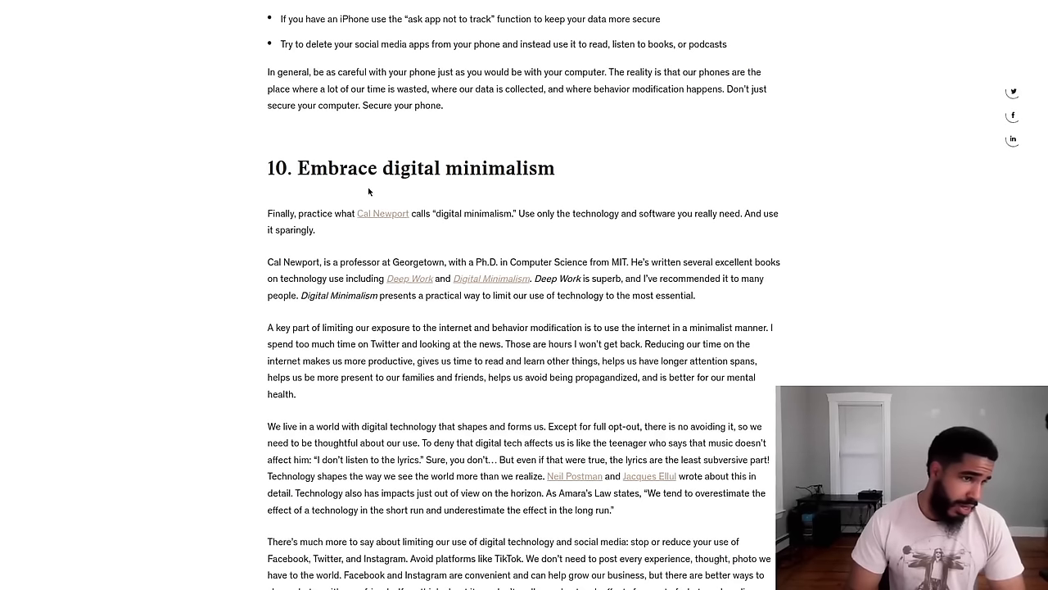
mouse_move(632, 192)
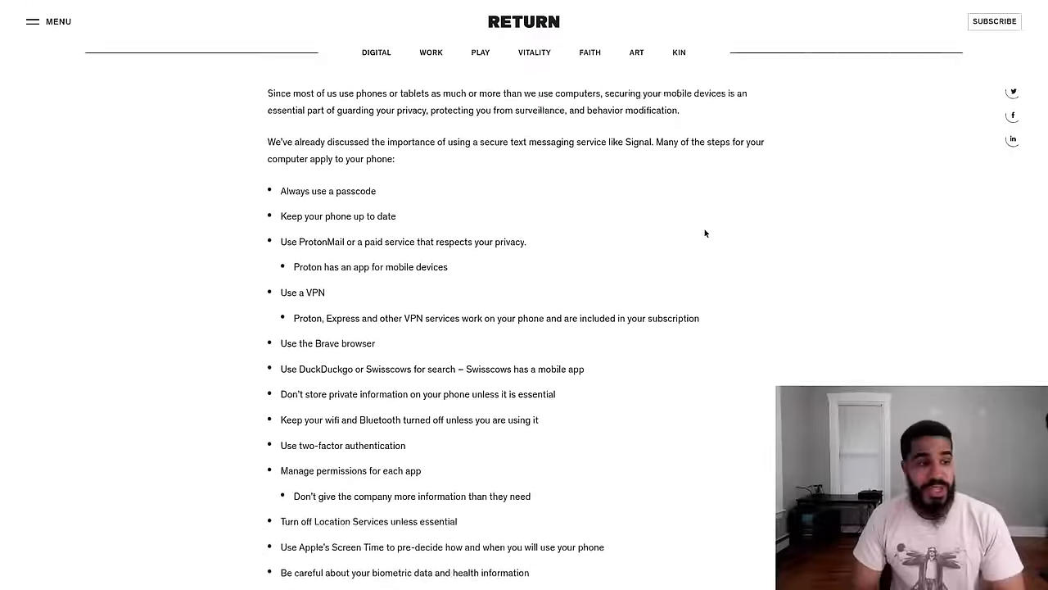
Return to section 3's 'What is a VPN' list and select 'Express VPN'
scroll("down", 3)
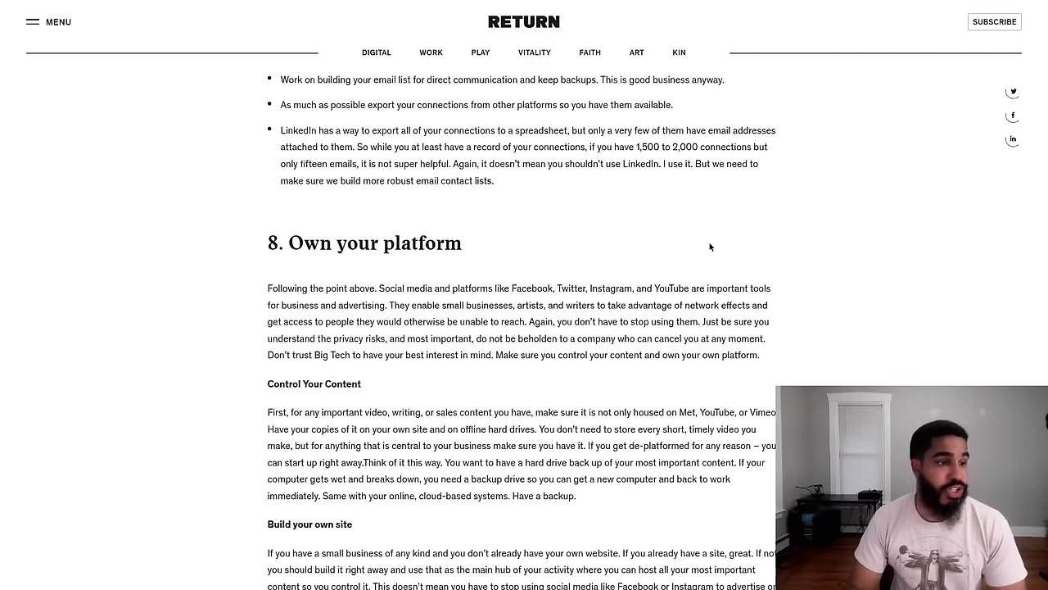
scroll("down", 3)
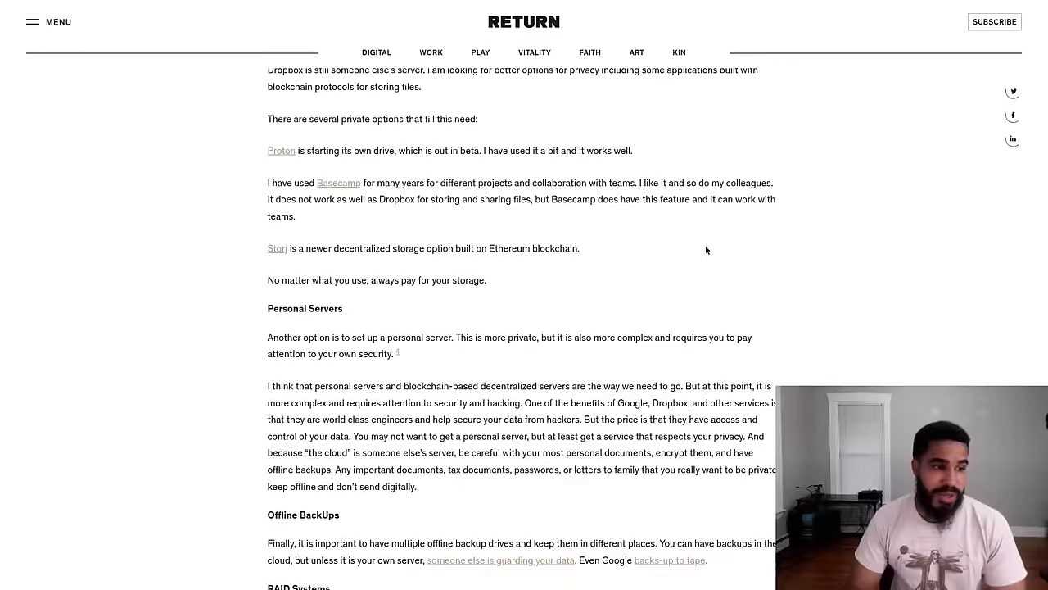
scroll("up", 3)
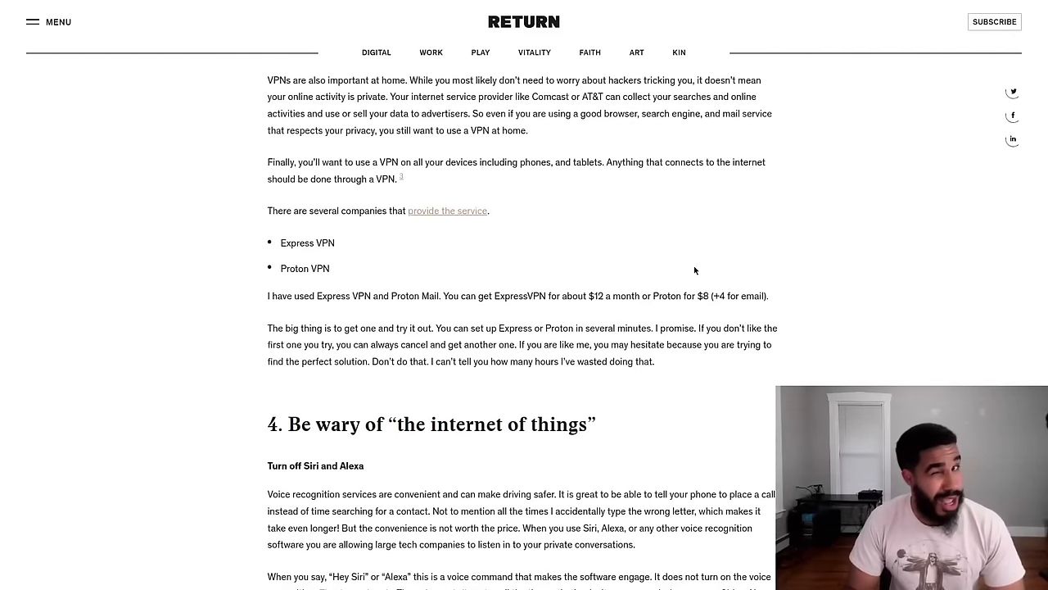
scroll("up", 3)
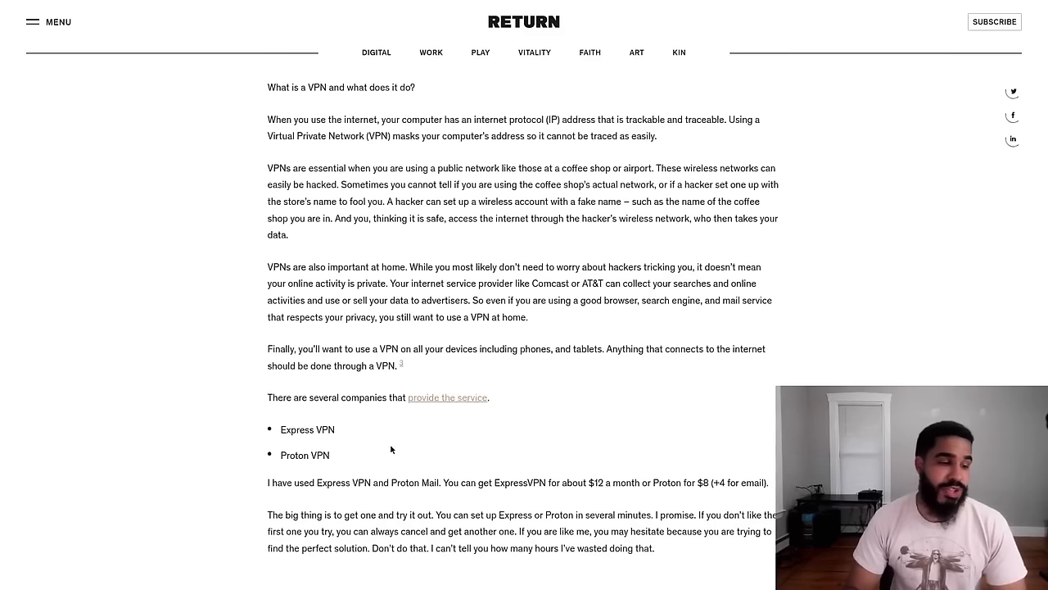
mouse_move(325, 428)
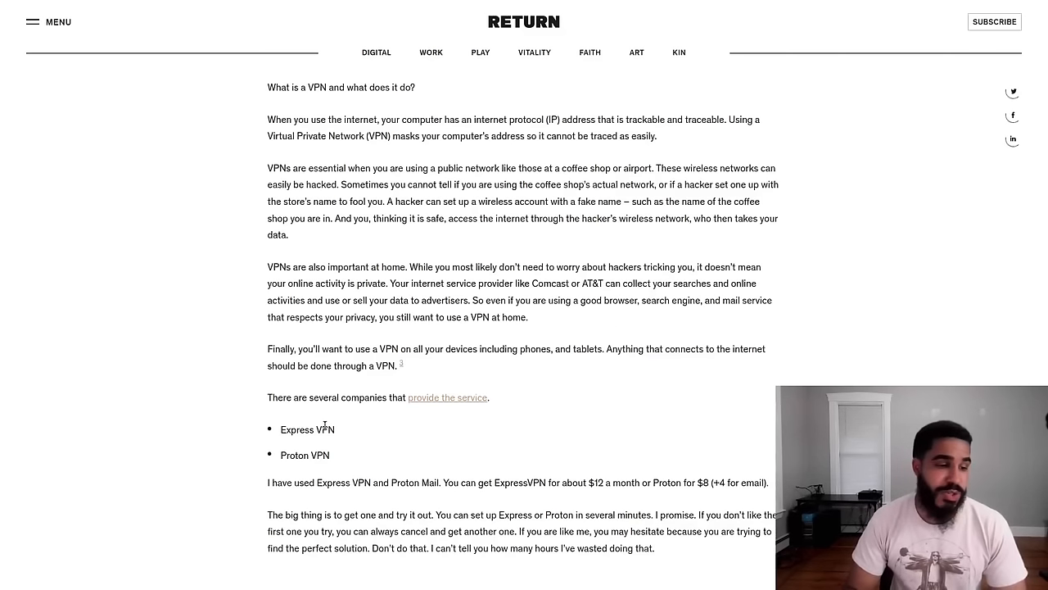
double_click(307, 429)
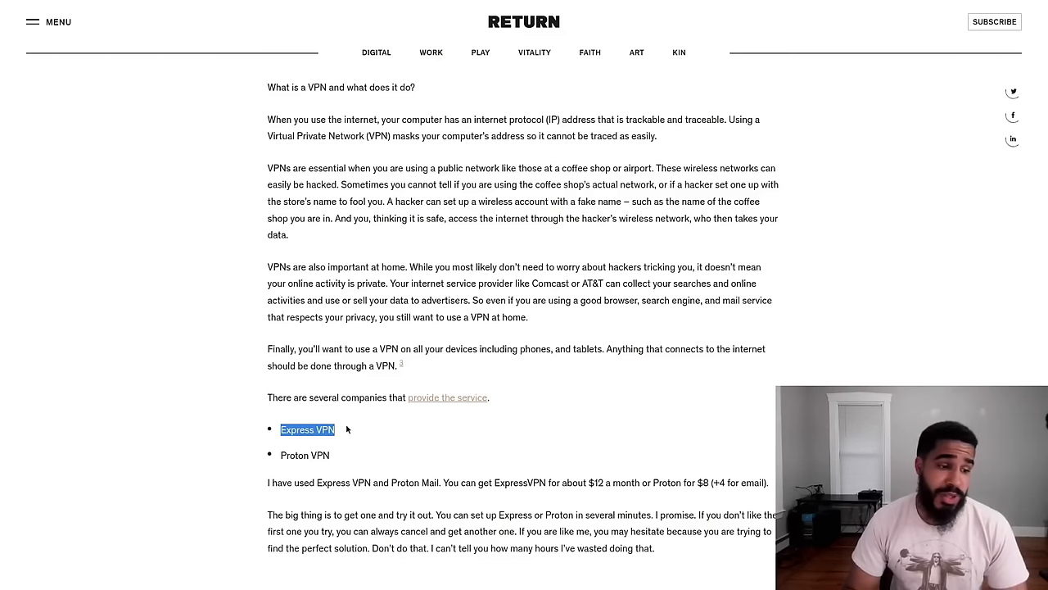
Scroll to the article's header illustration and introduction on the internet's peer-to-peer origins
scroll("down", 3)
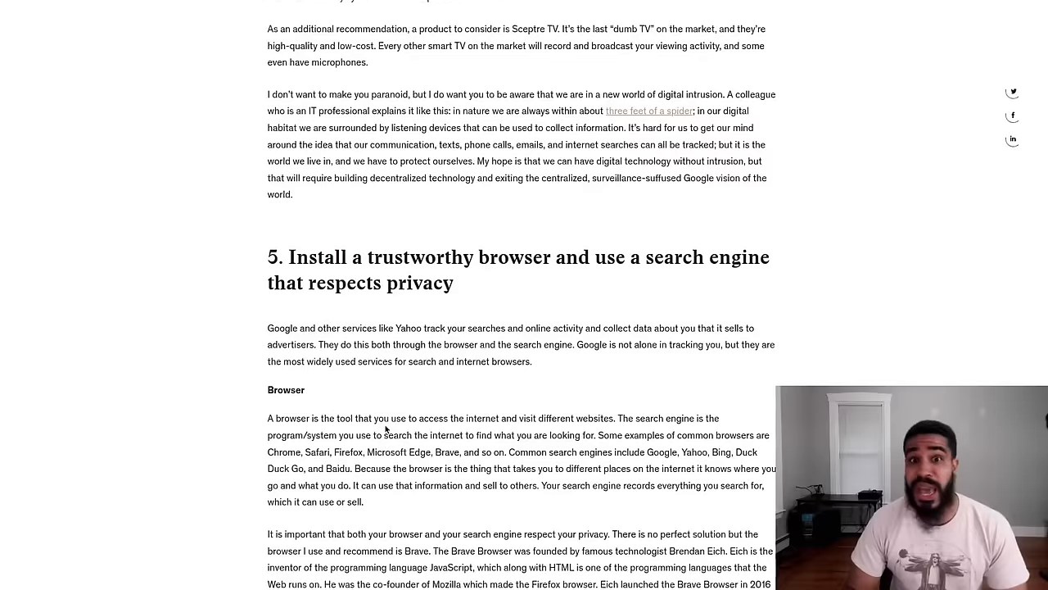
scroll("down", 3)
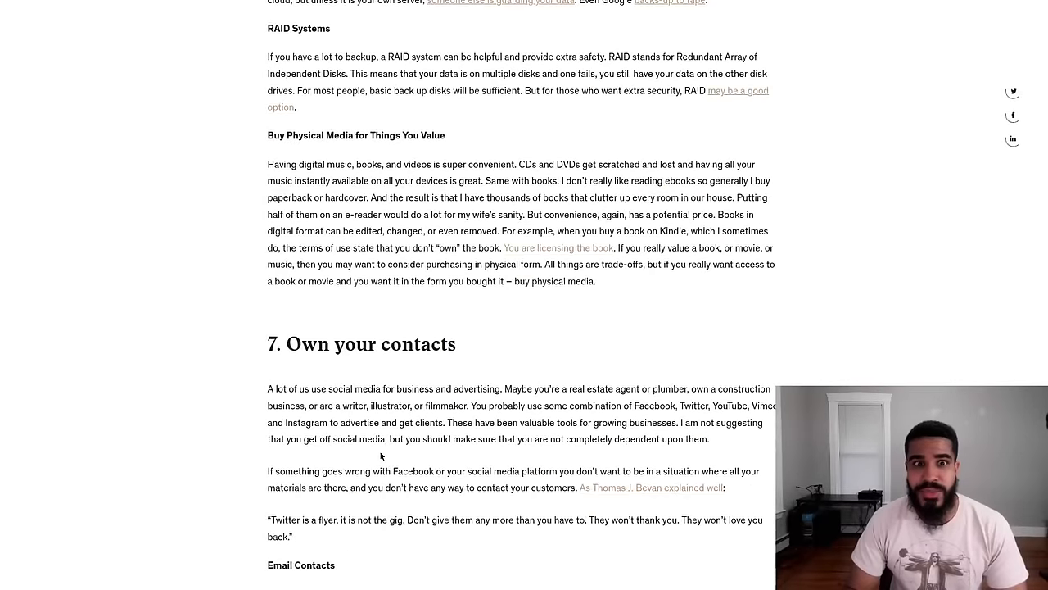
scroll("down", 3)
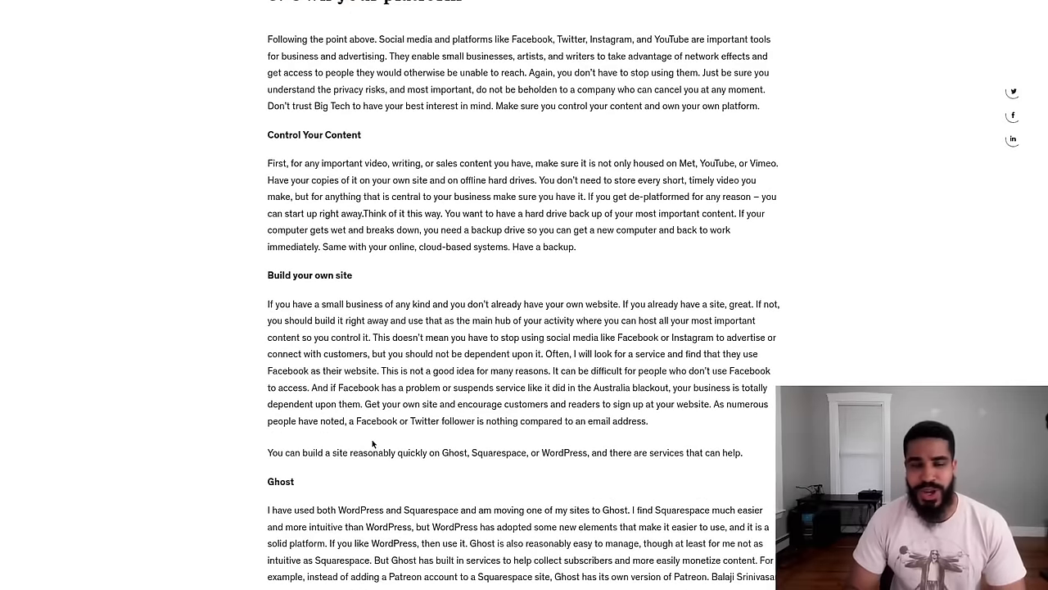
scroll("down", 3)
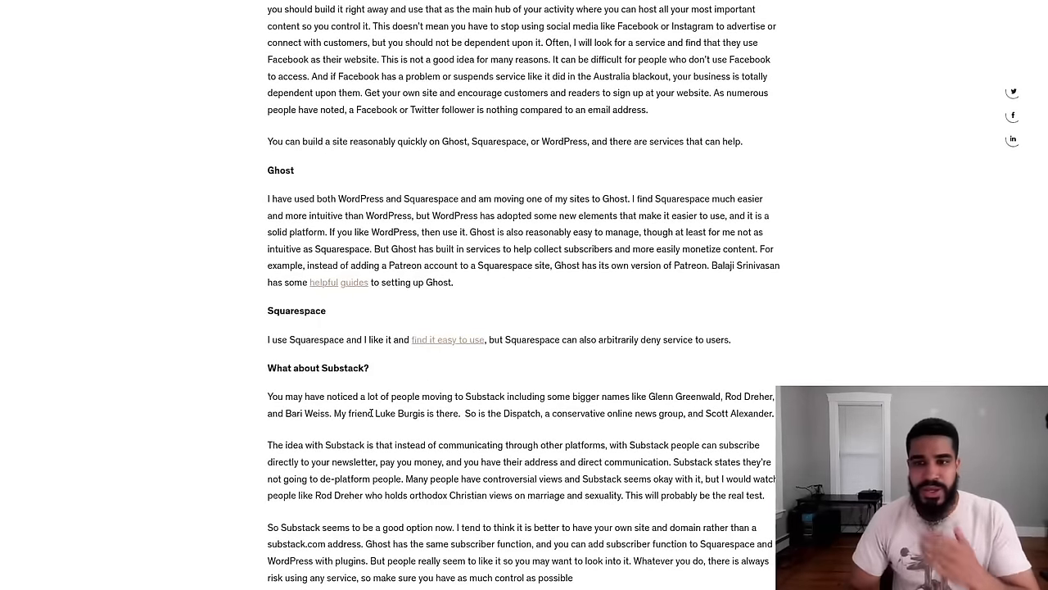
scroll("up", 3)
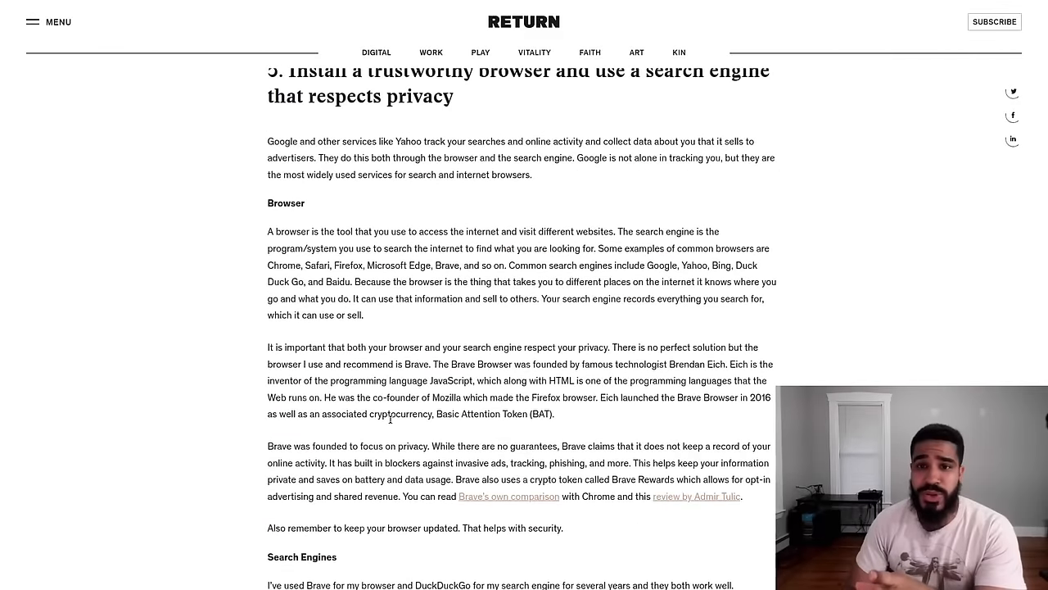
scroll("down", 3)
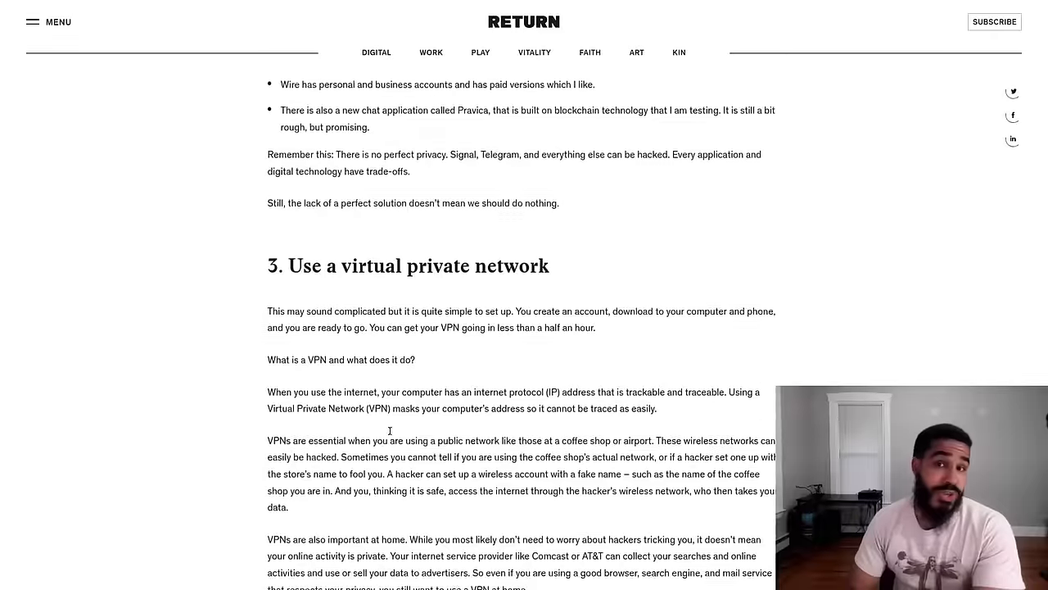
scroll("up", 3)
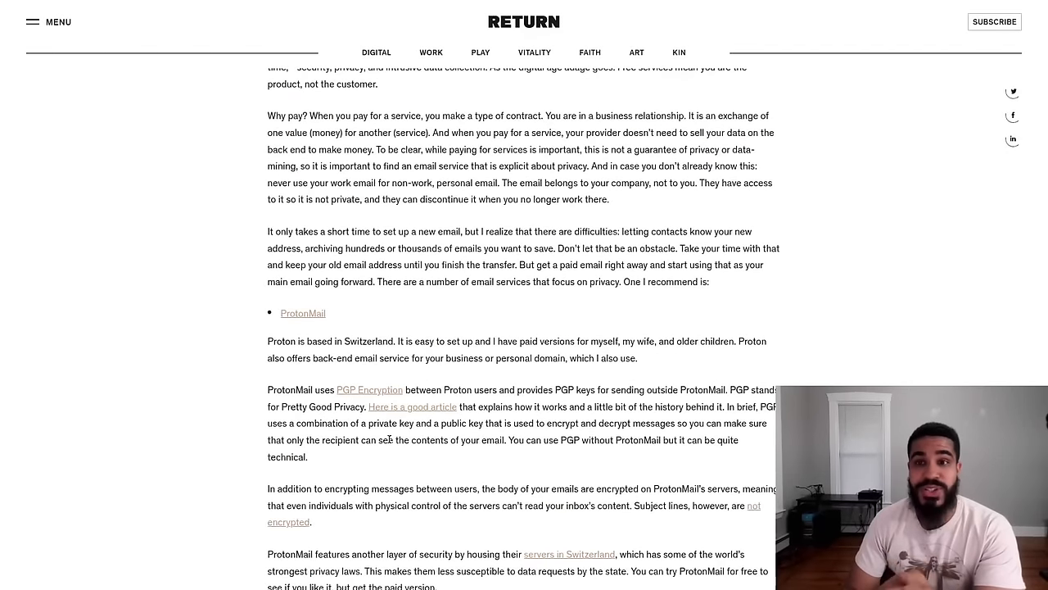
scroll("up", 3)
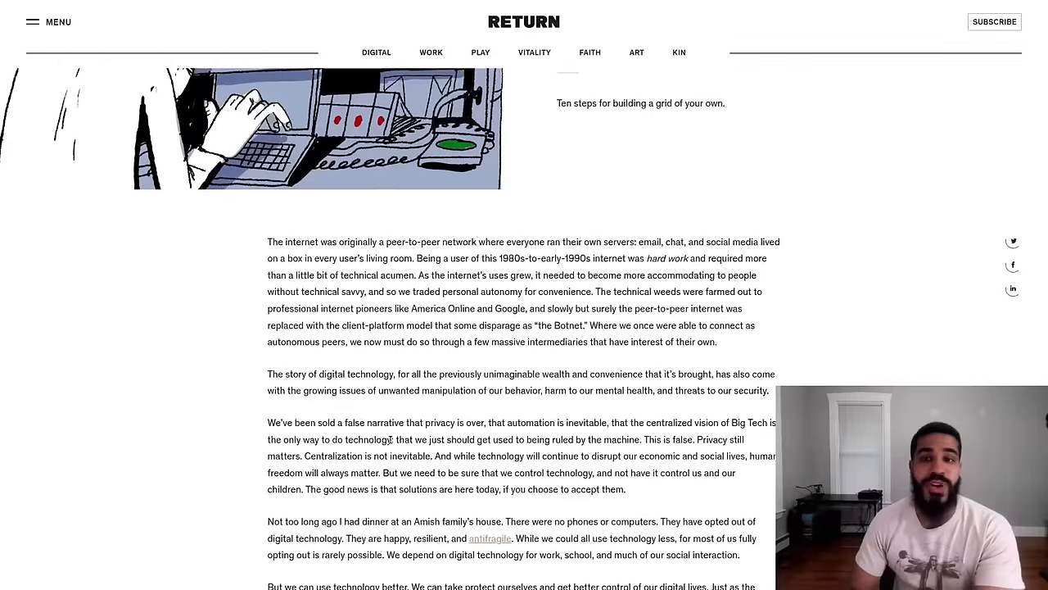